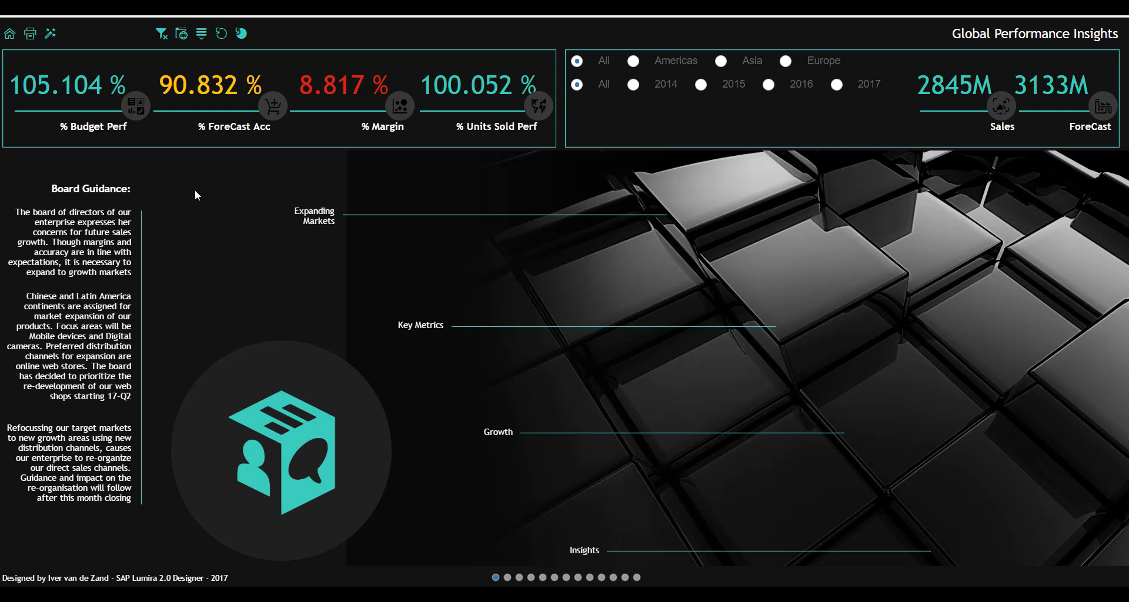
pyautogui.moveTo(92, 108)
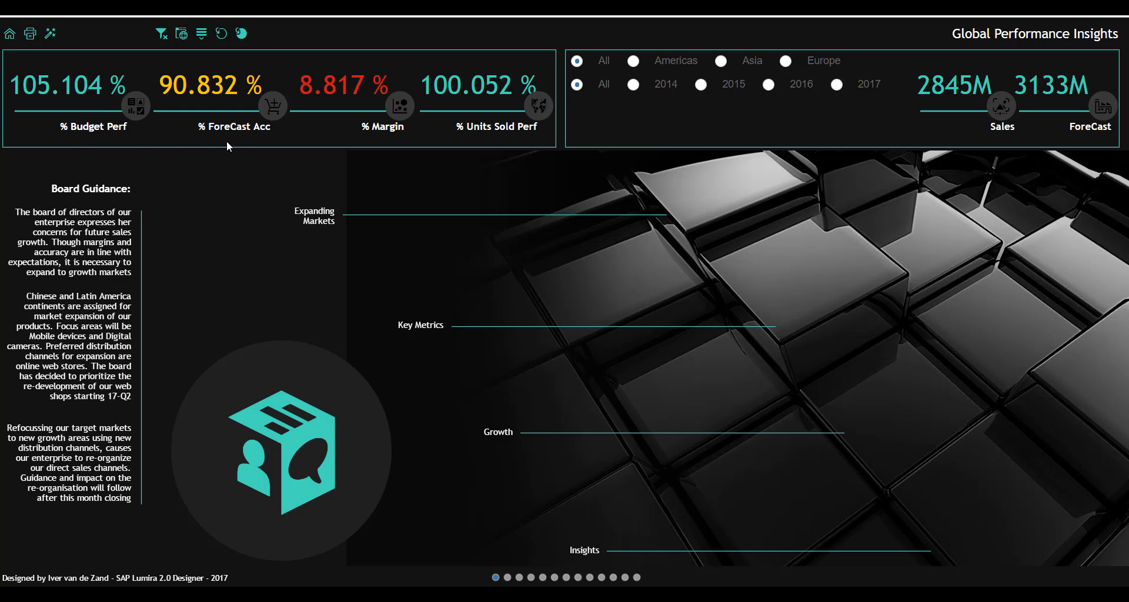
pyautogui.moveTo(433, 157)
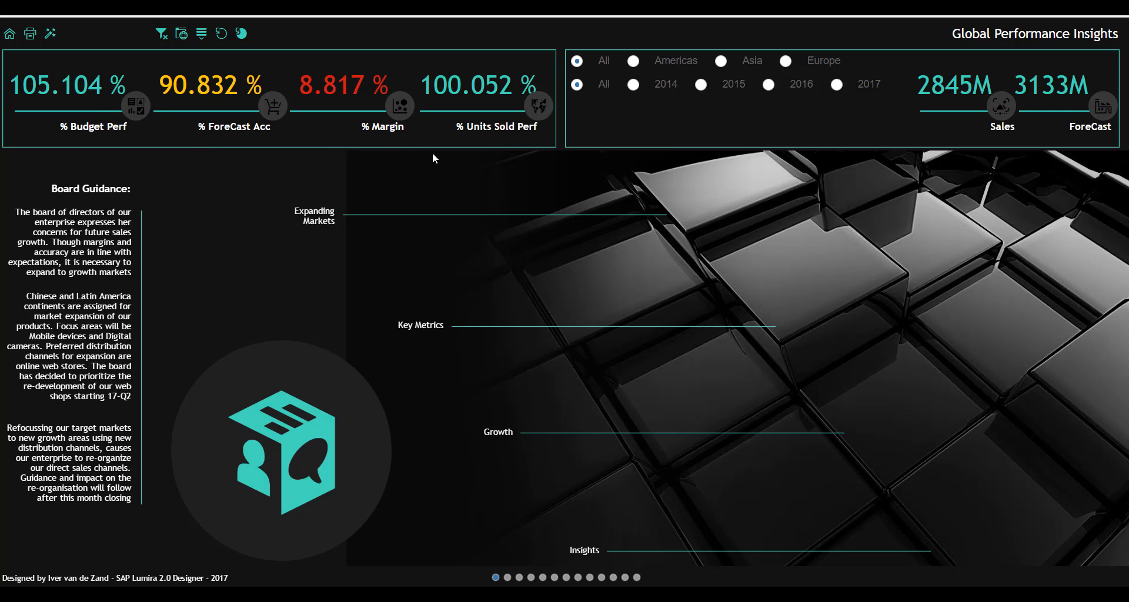
pyautogui.moveTo(506, 165)
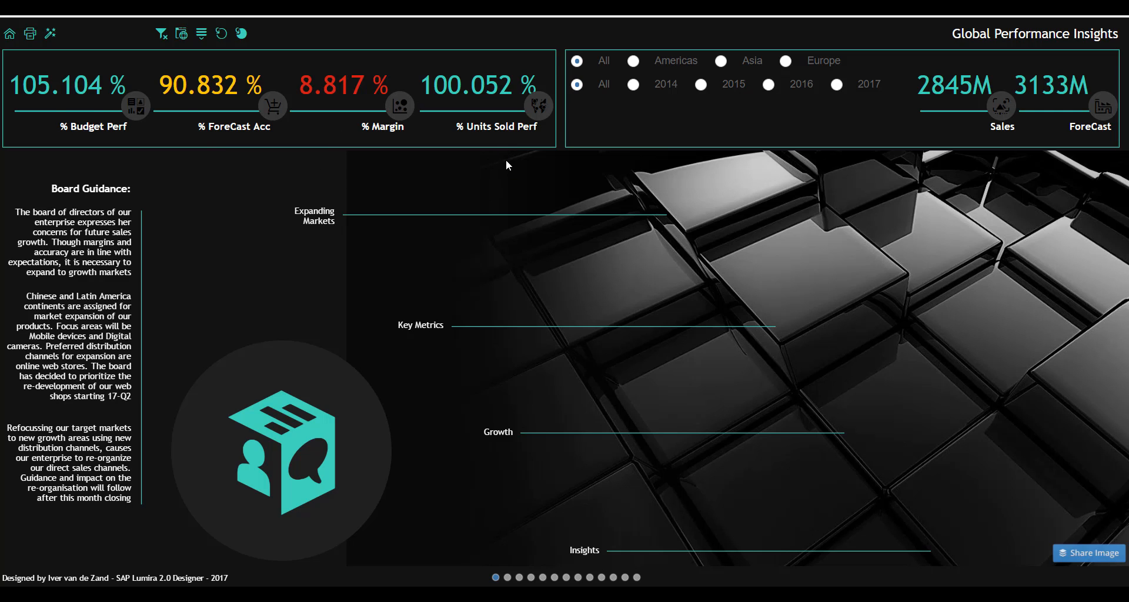
pyautogui.moveTo(652, 65)
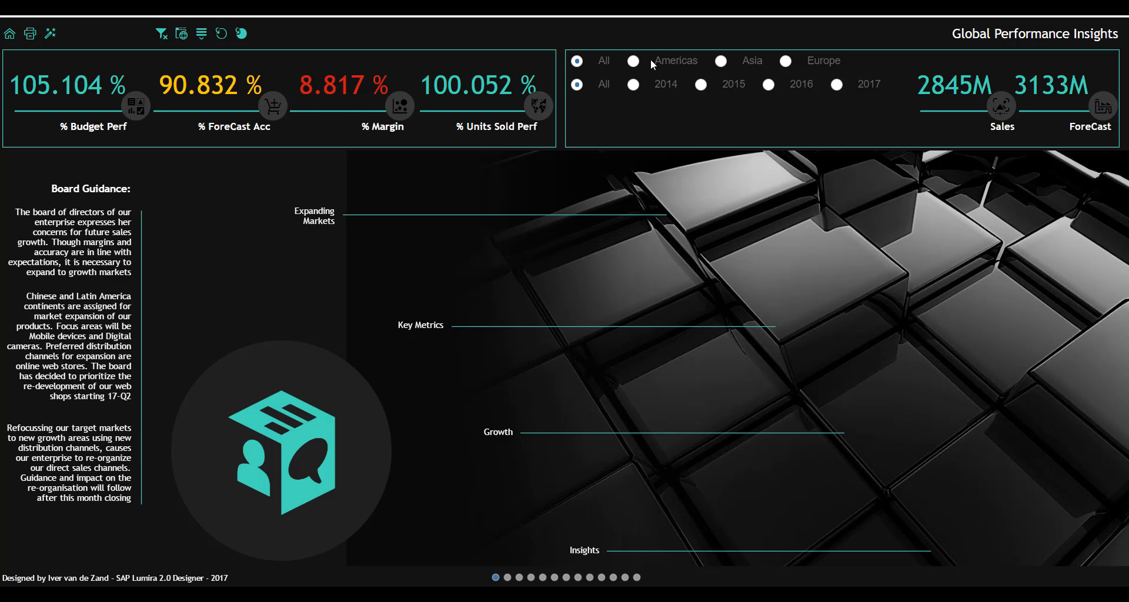
# Filter the key figures to the Americas region, giving Sales 948M against Forecast 1046M.
pyautogui.click(633, 60)
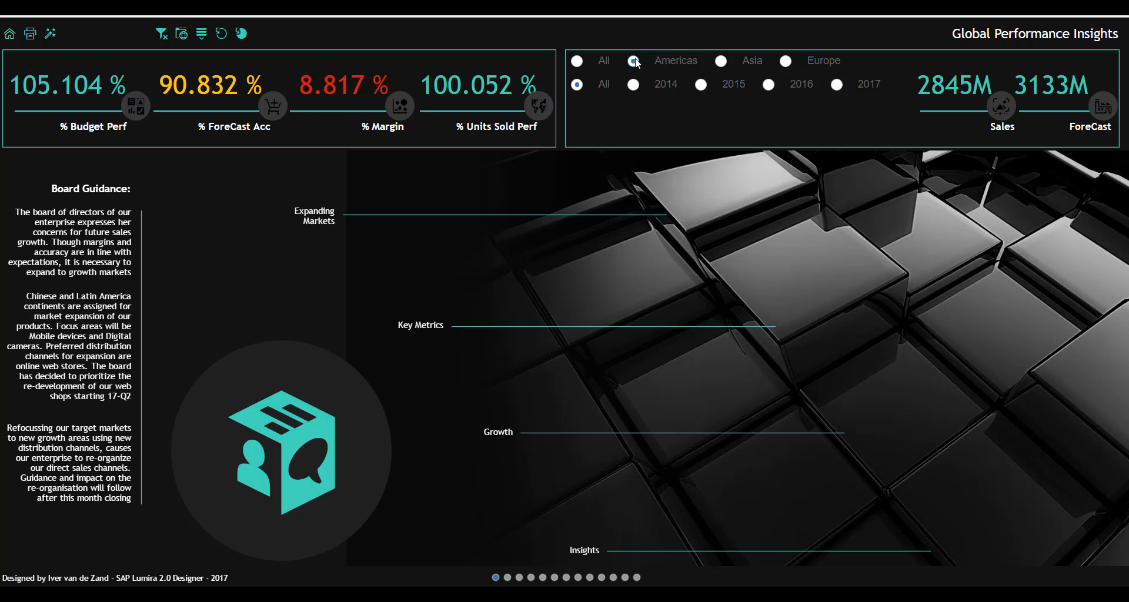
pyautogui.click(633, 60)
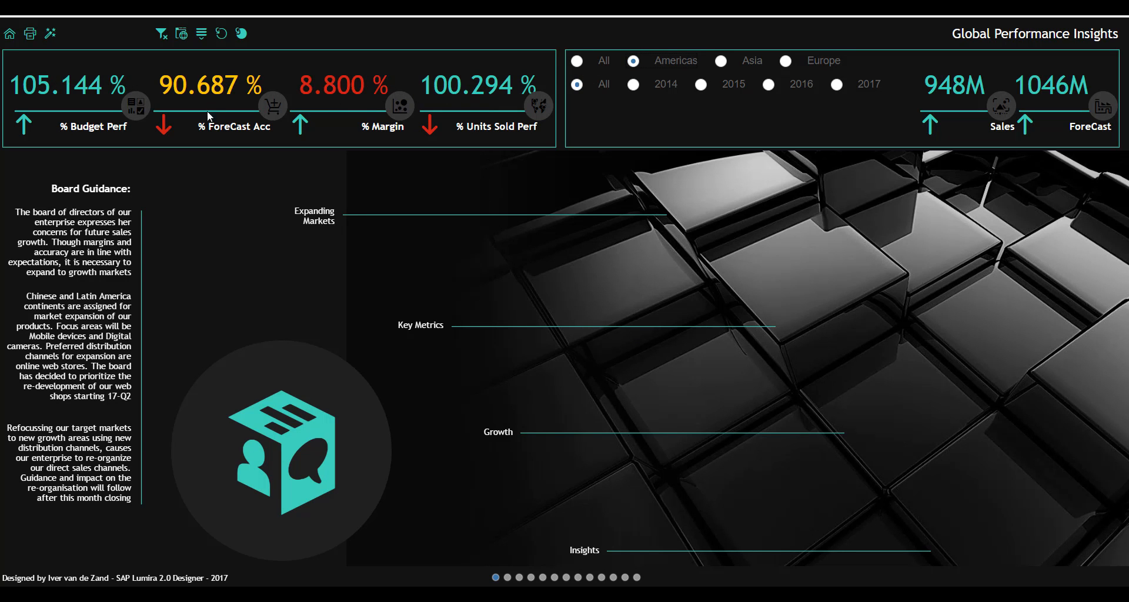
pyautogui.moveTo(305, 168)
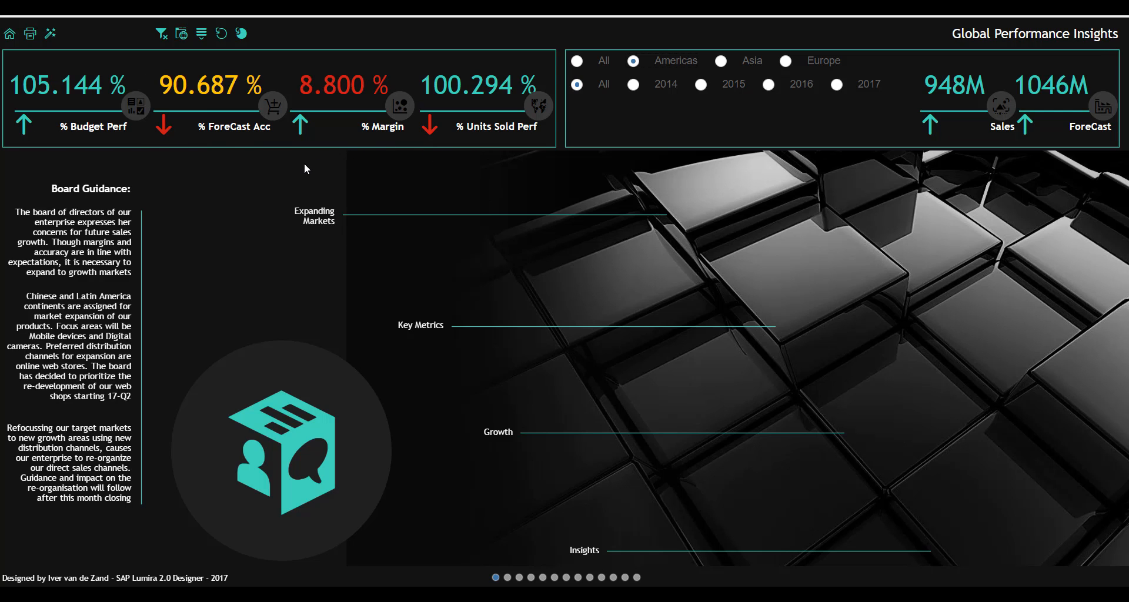
pyautogui.moveTo(252, 94)
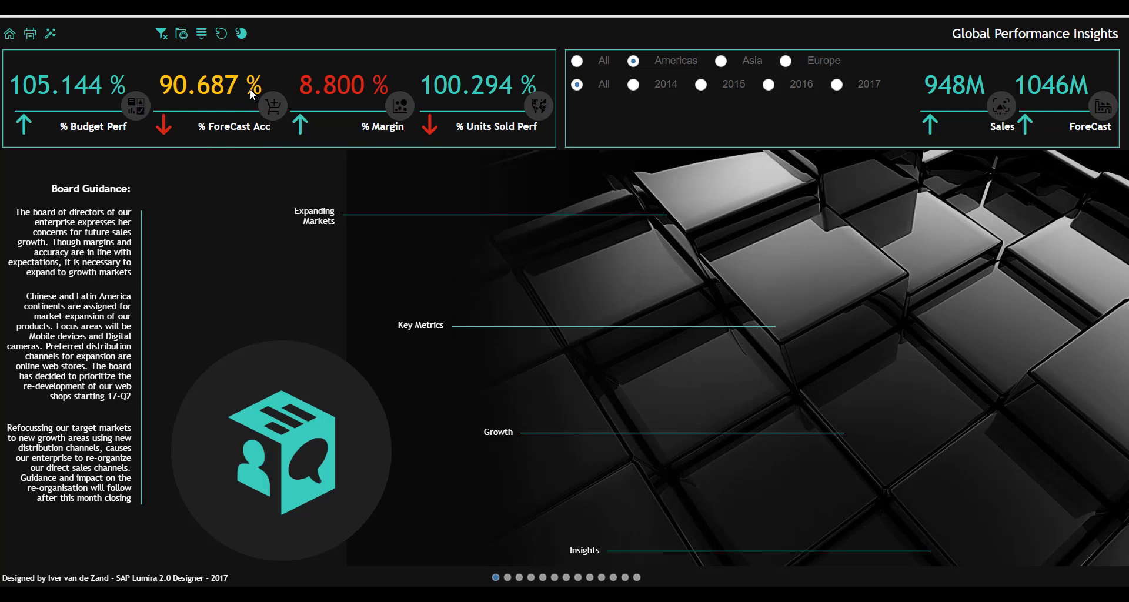
pyautogui.moveTo(968, 101)
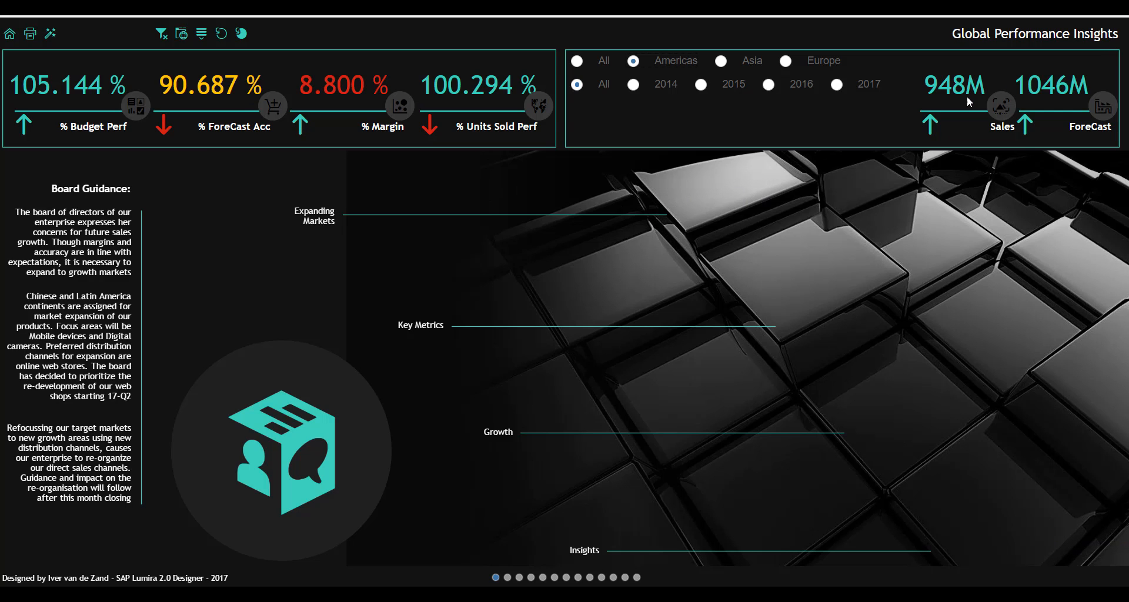
pyautogui.moveTo(1044, 148)
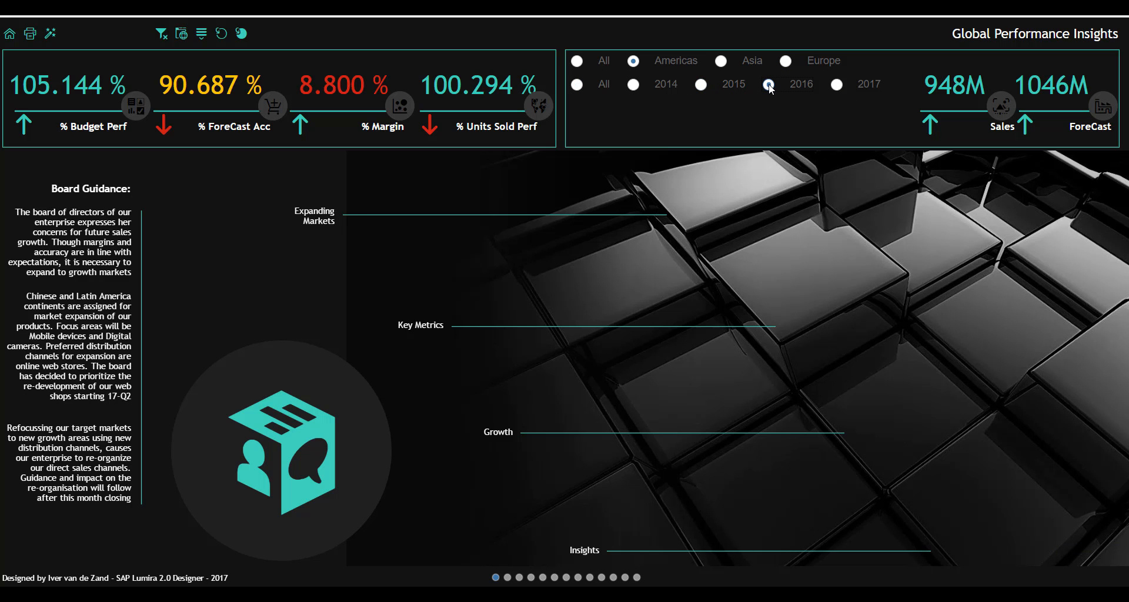
# Filter to year 2016, then reset region and year to All, restoring 2845M sales vs 3133M forecast.
pyautogui.click(768, 85)
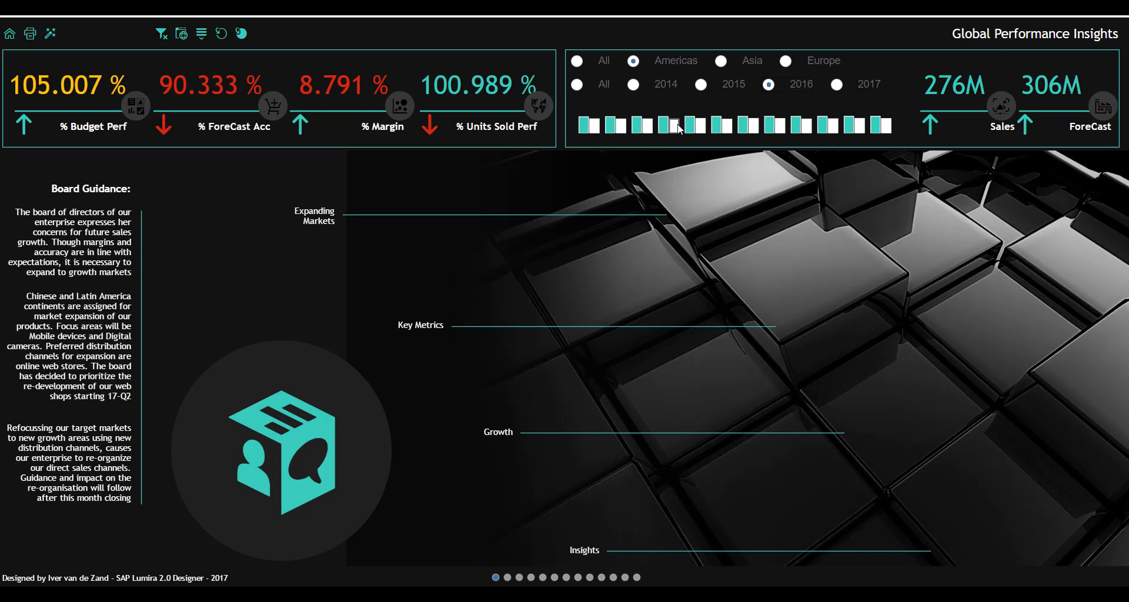
pyautogui.moveTo(663, 126)
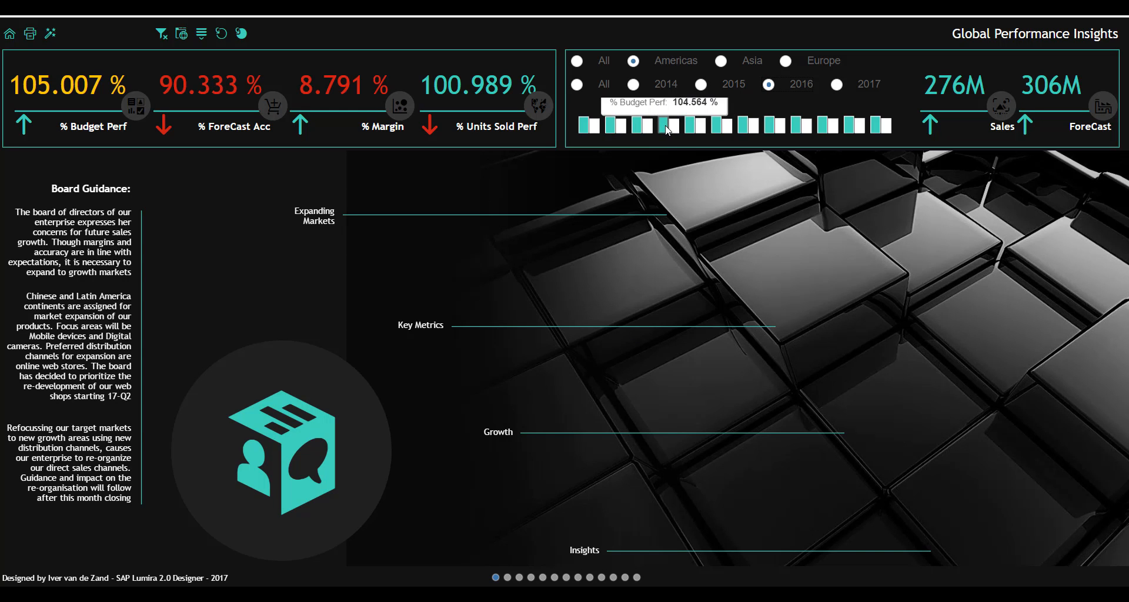
pyautogui.moveTo(786, 99)
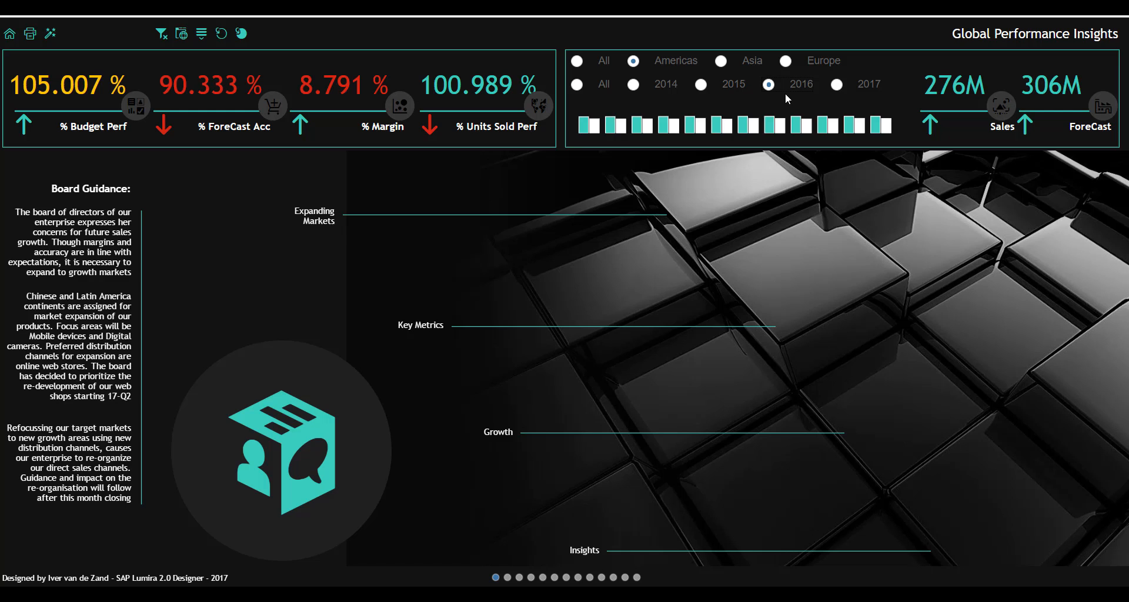
pyautogui.moveTo(40, 105)
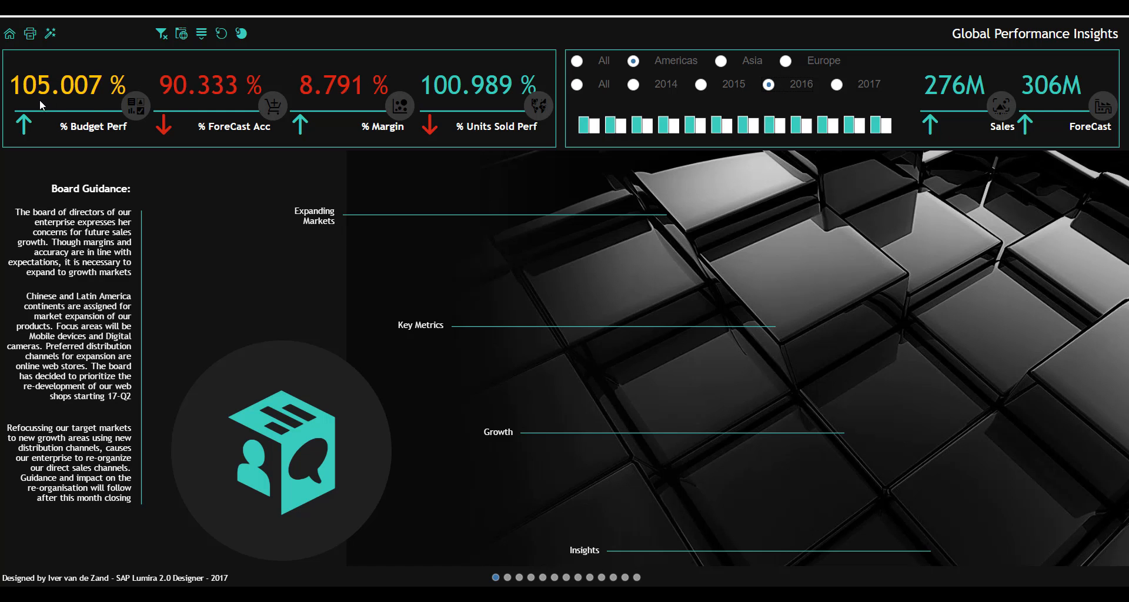
pyautogui.moveTo(675, 107)
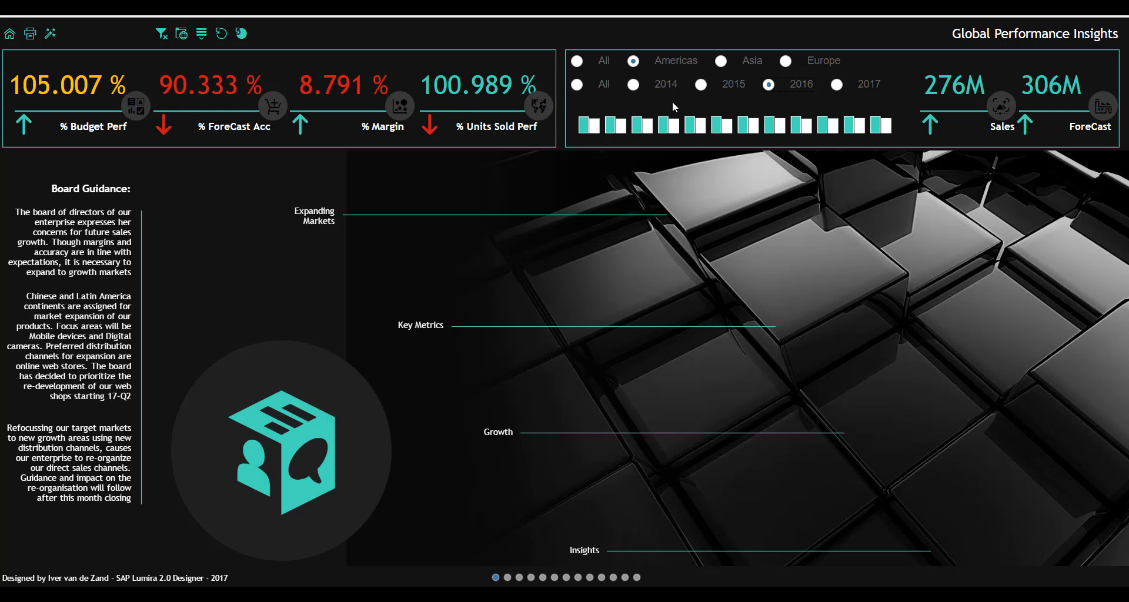
pyautogui.click(576, 83)
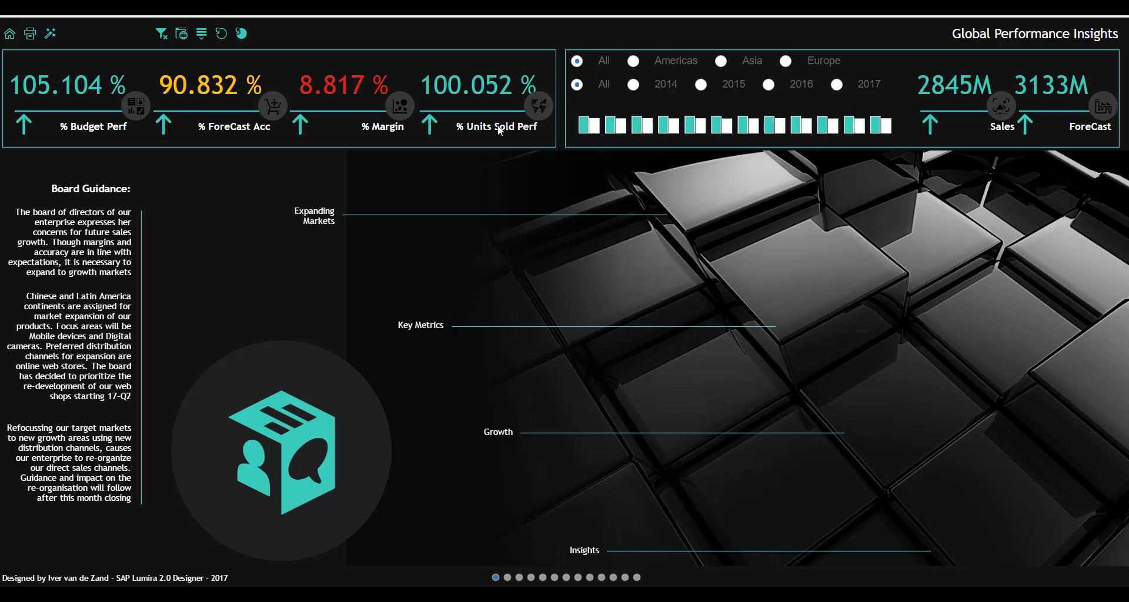
pyautogui.moveTo(423, 332)
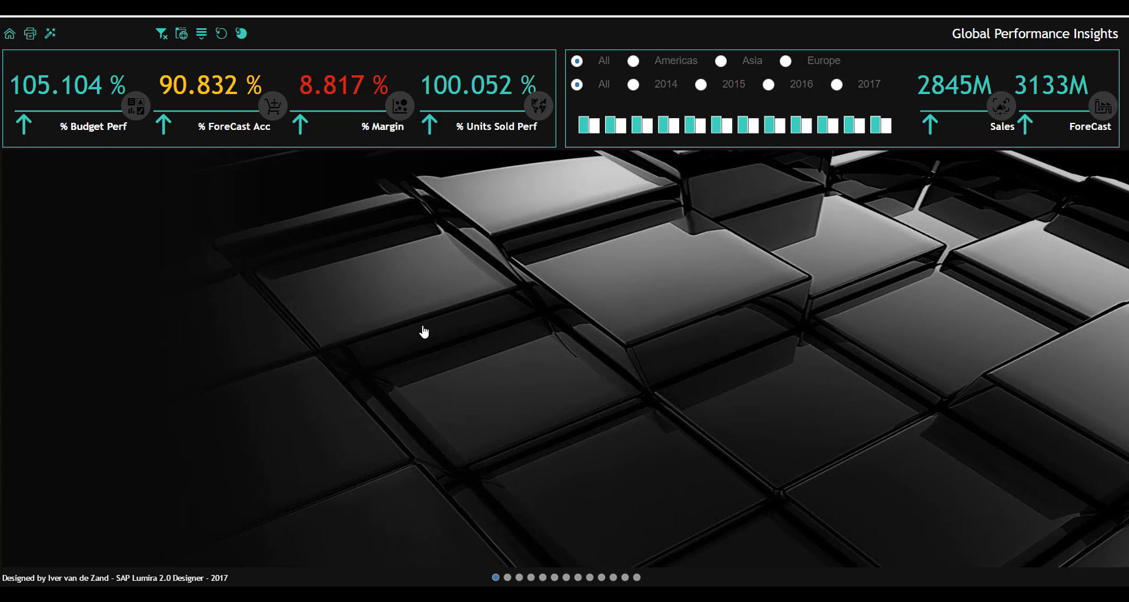
# Go to the second dashboard page with the detailed KPI grid and trend line charts.
pyautogui.click(506, 578)
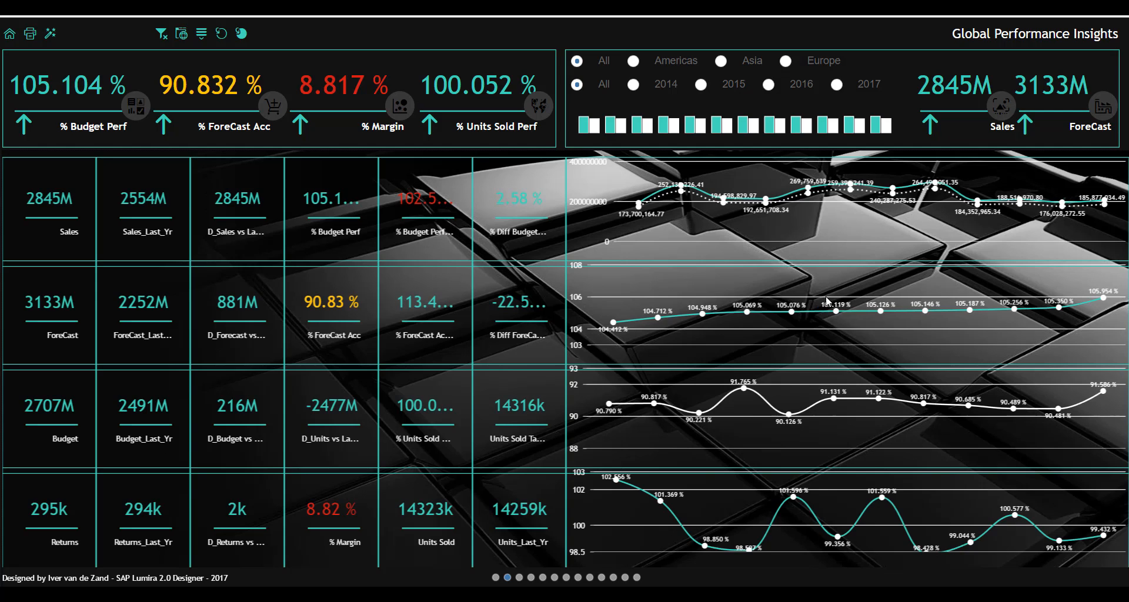
pyautogui.moveTo(723, 271)
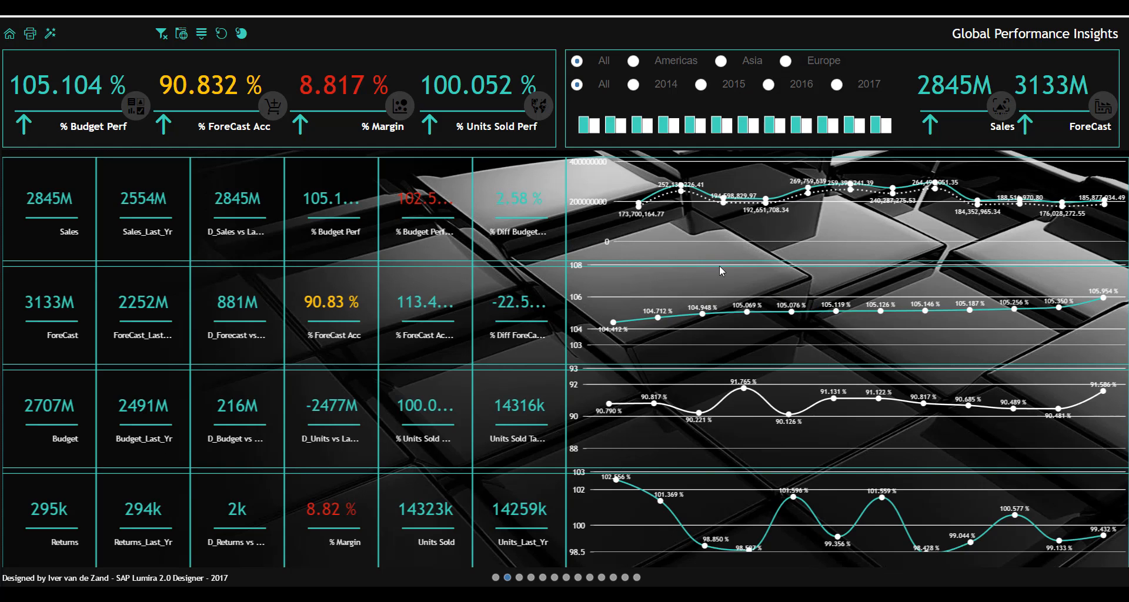
pyautogui.moveTo(785, 545)
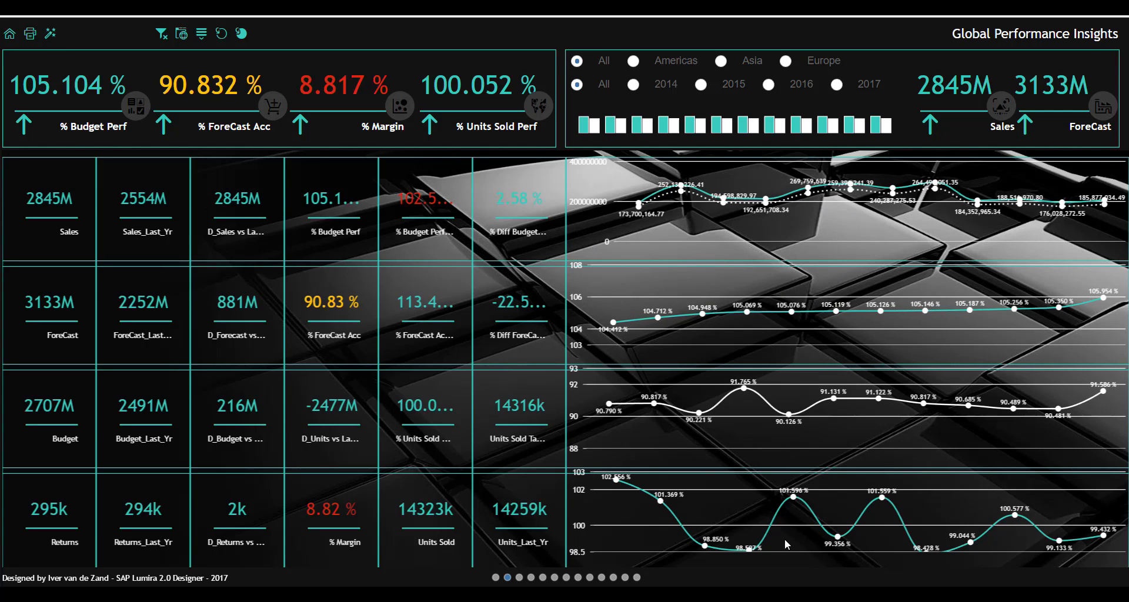
pyautogui.moveTo(857, 241)
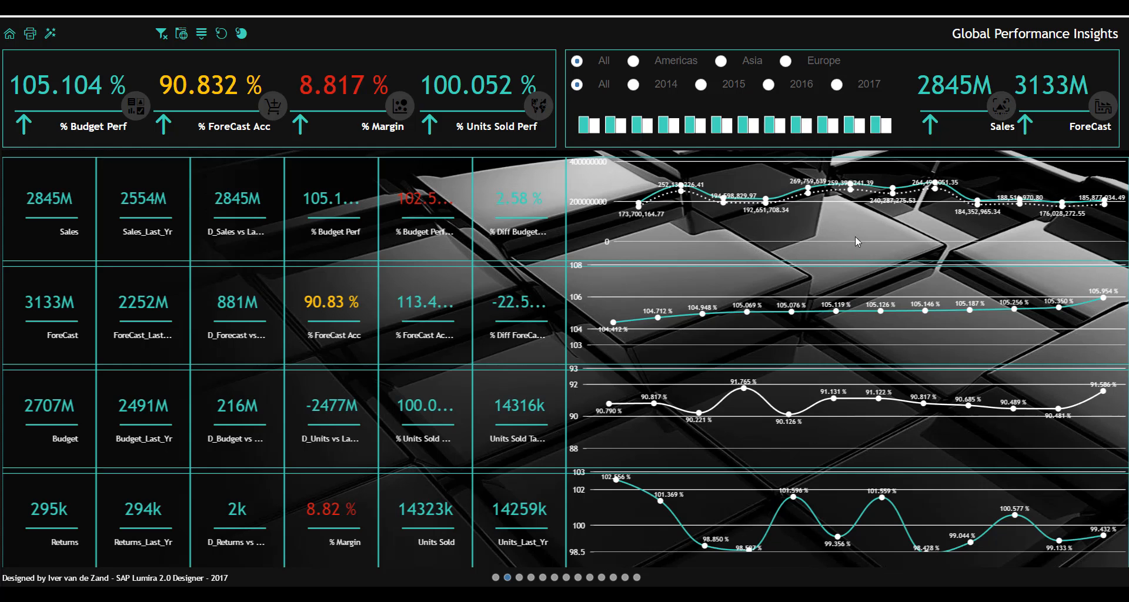
pyautogui.moveTo(821, 353)
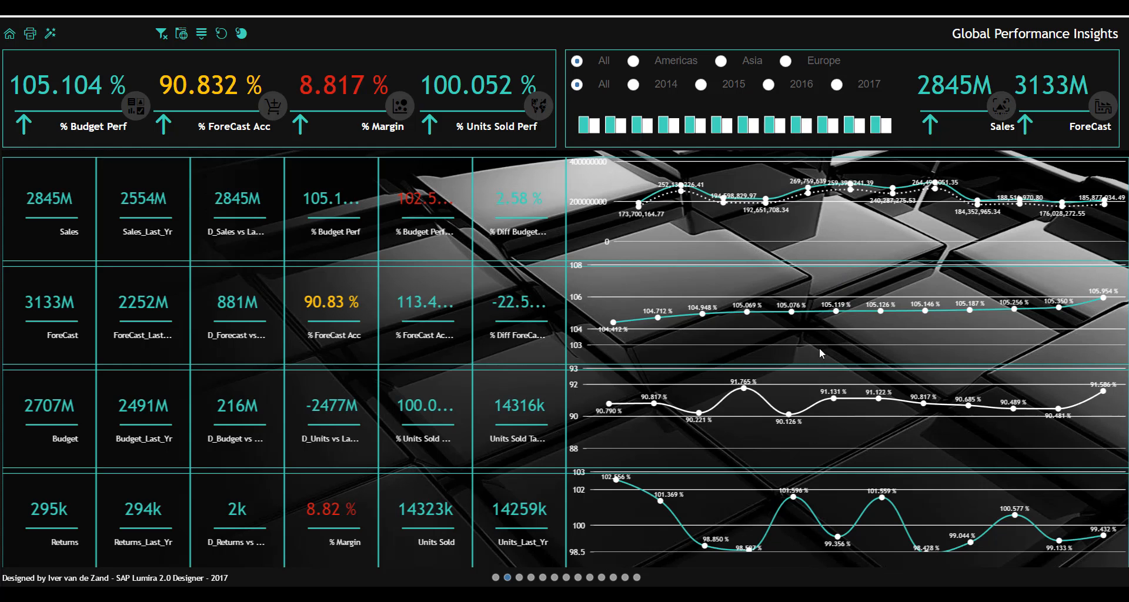
pyautogui.moveTo(773, 417)
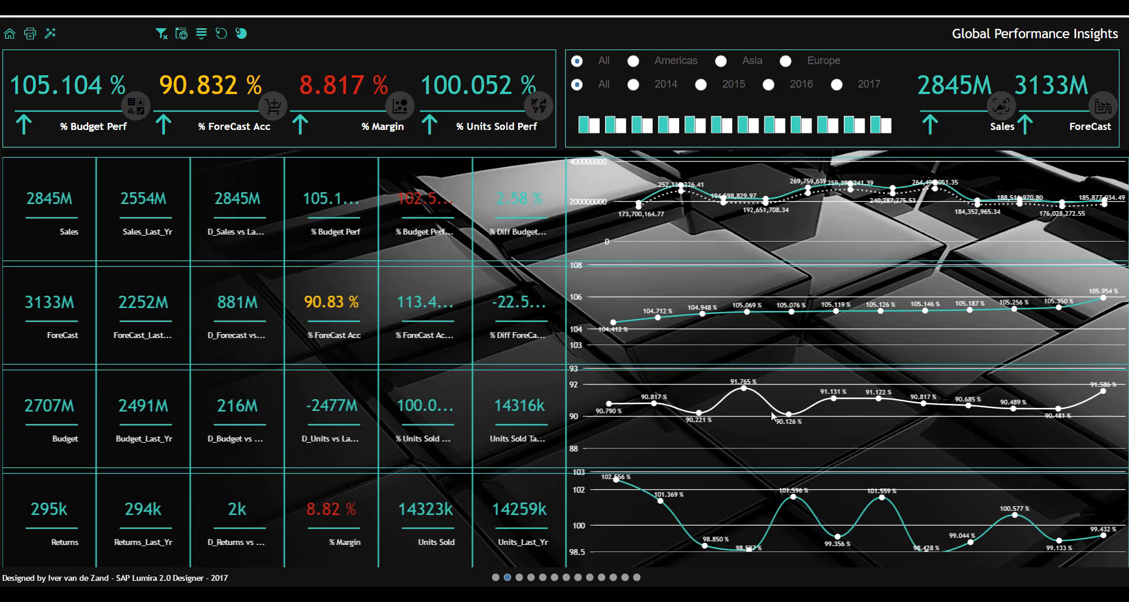
pyautogui.moveTo(171, 174)
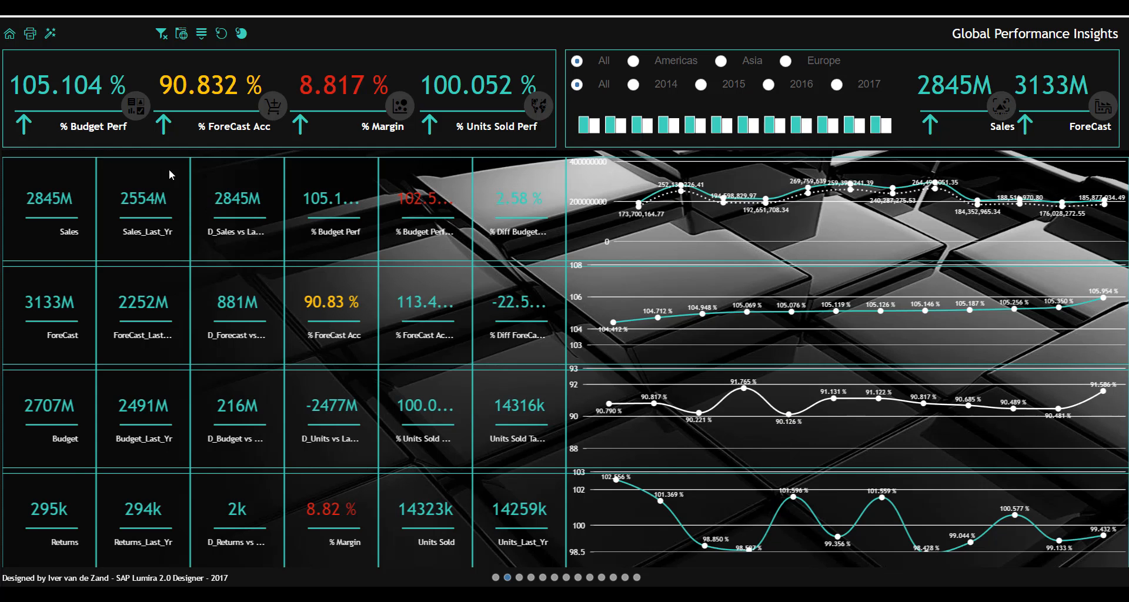
pyautogui.moveTo(474, 527)
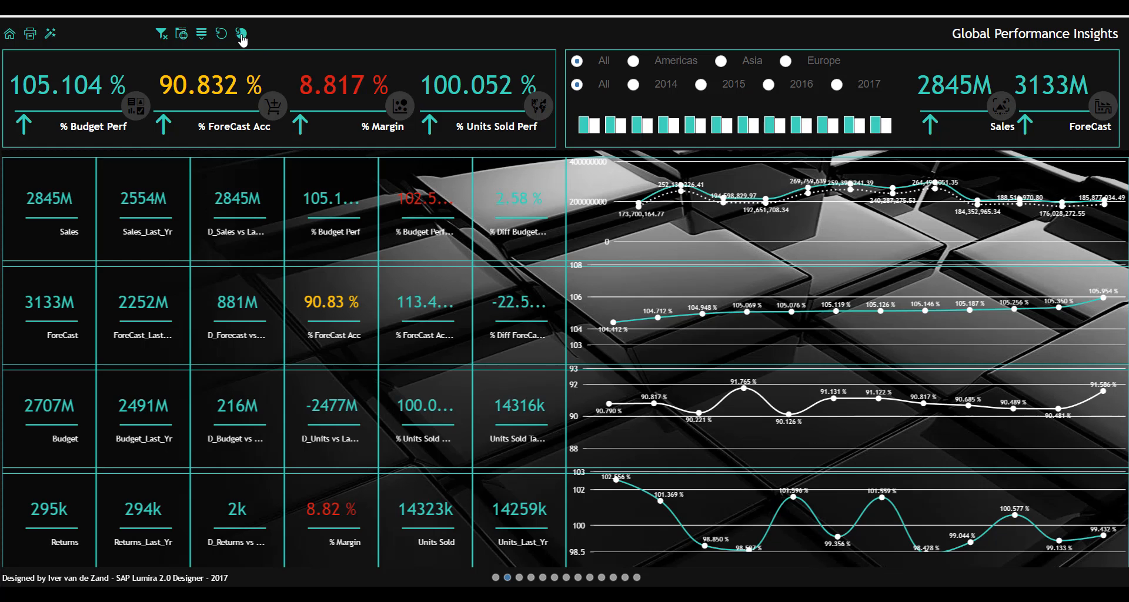
pyautogui.moveTo(242, 34)
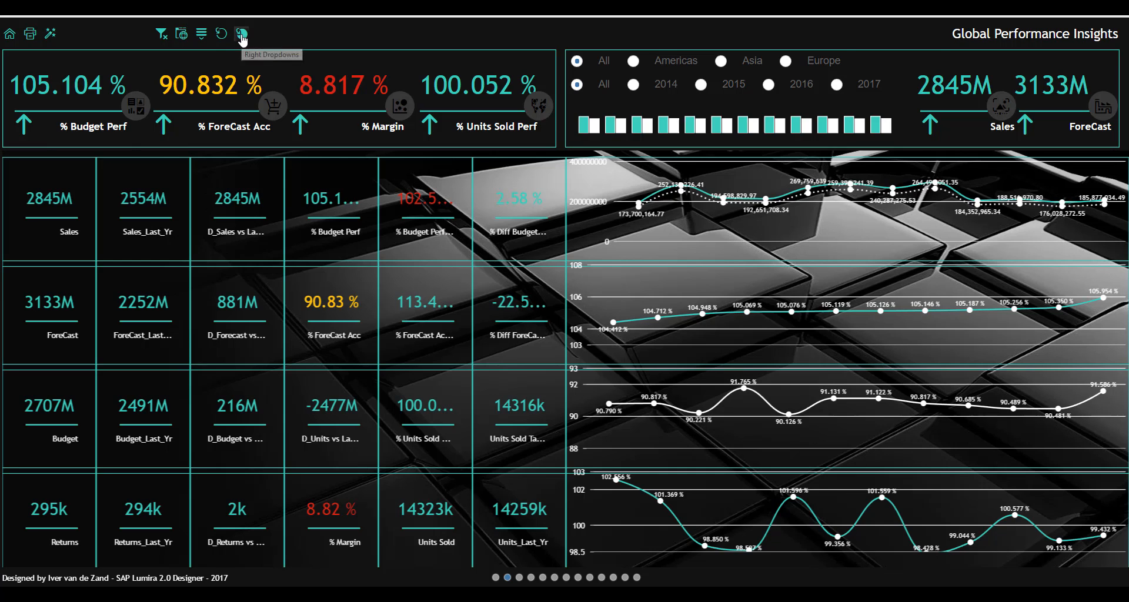
# Show the filter bar and filter the dashboard to Canada, giving 139M sales vs 154M forecast.
pyautogui.click(239, 33)
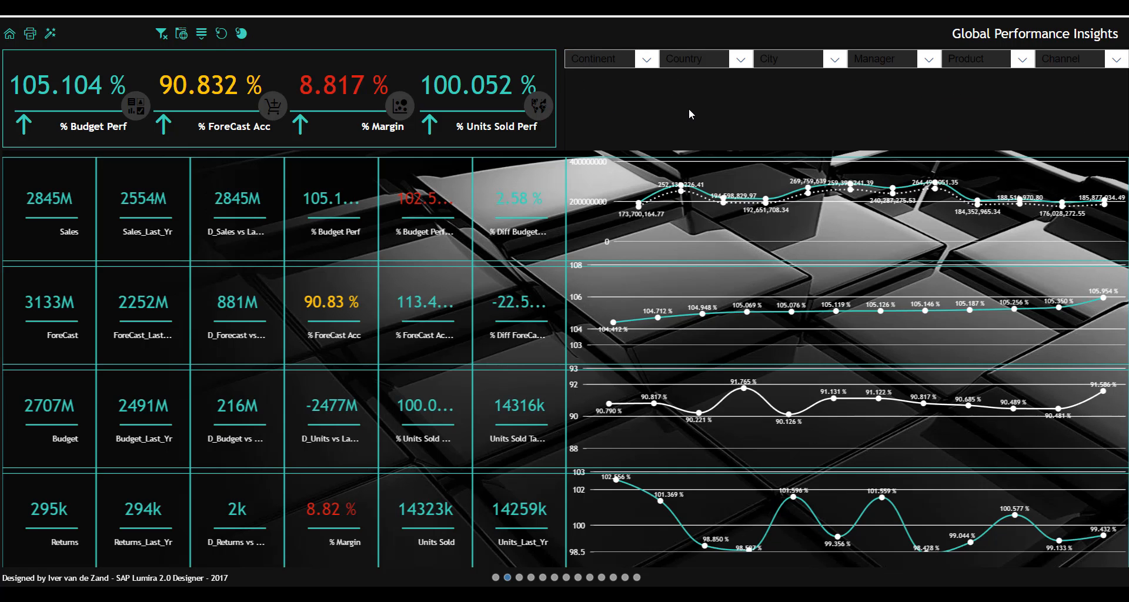
pyautogui.moveTo(902, 89)
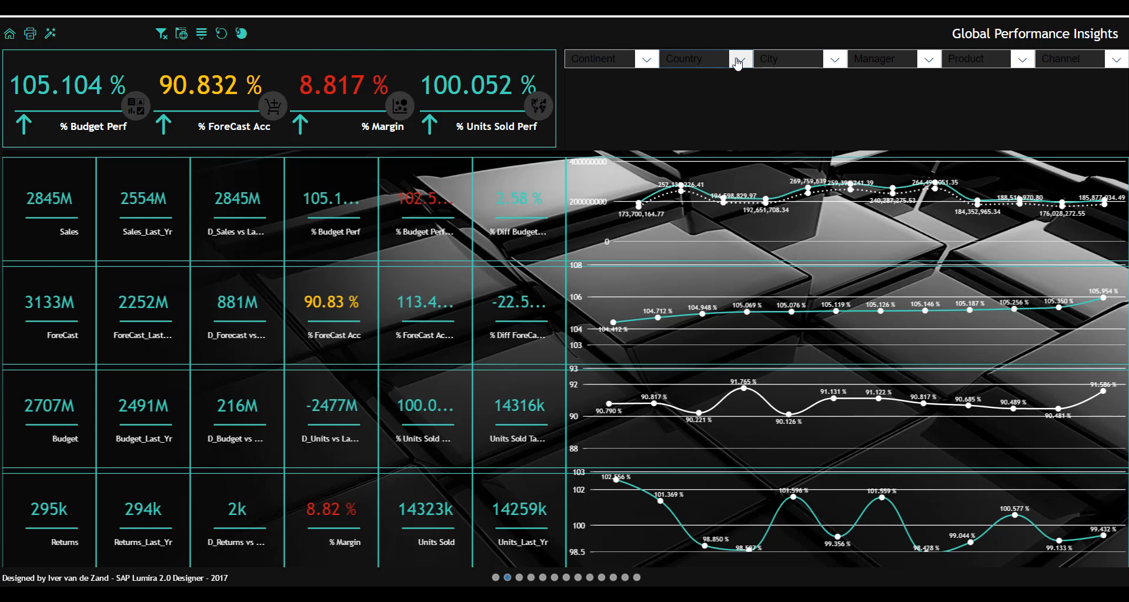
pyautogui.click(740, 59)
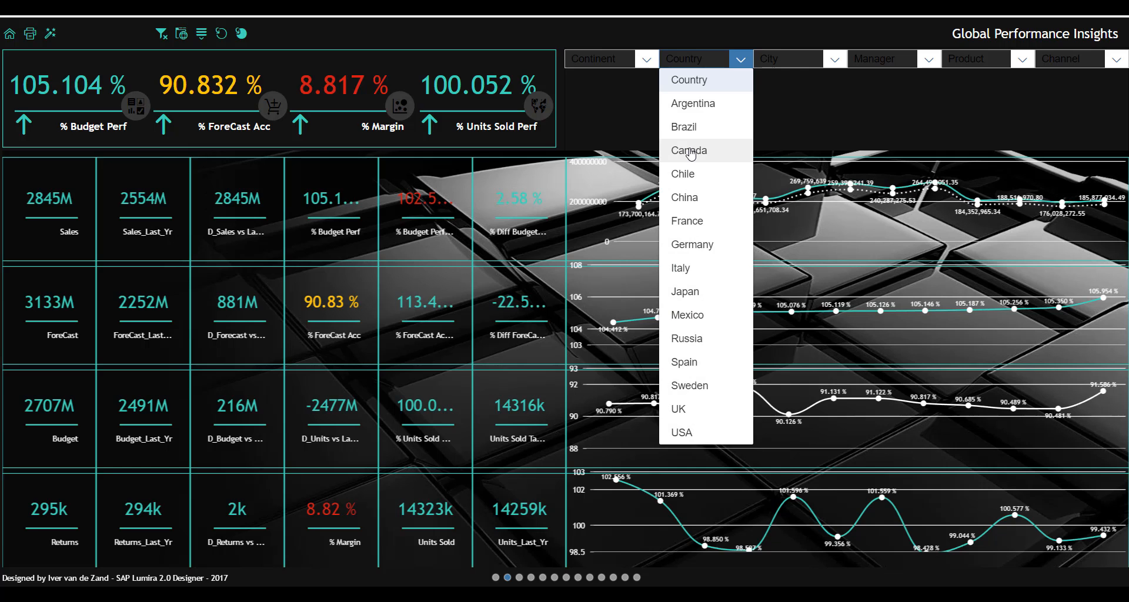
pyautogui.click(688, 149)
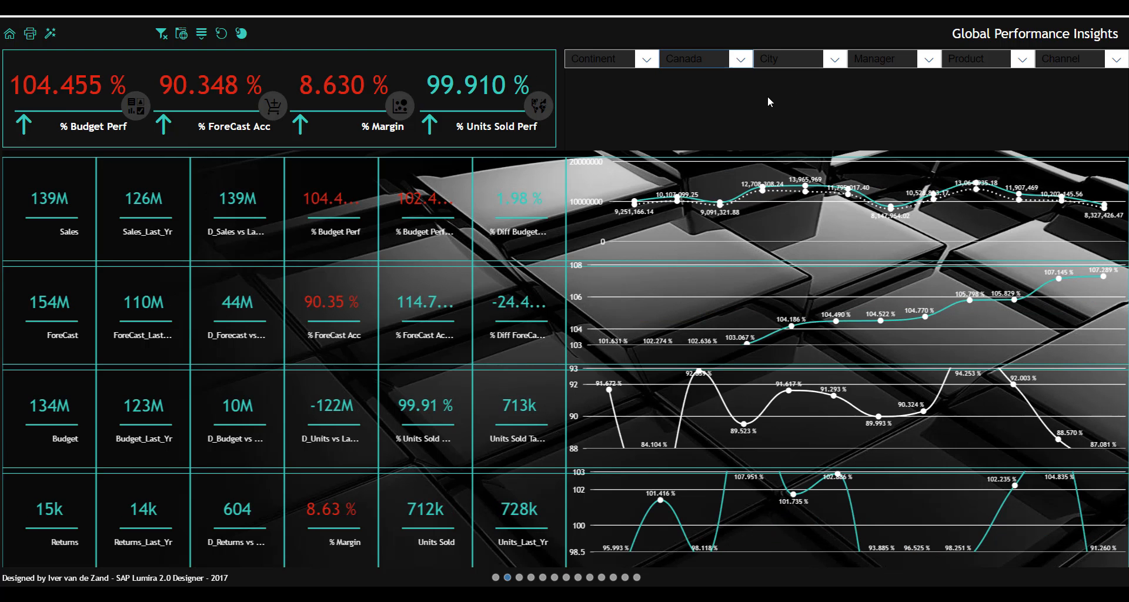
pyautogui.moveTo(227, 102)
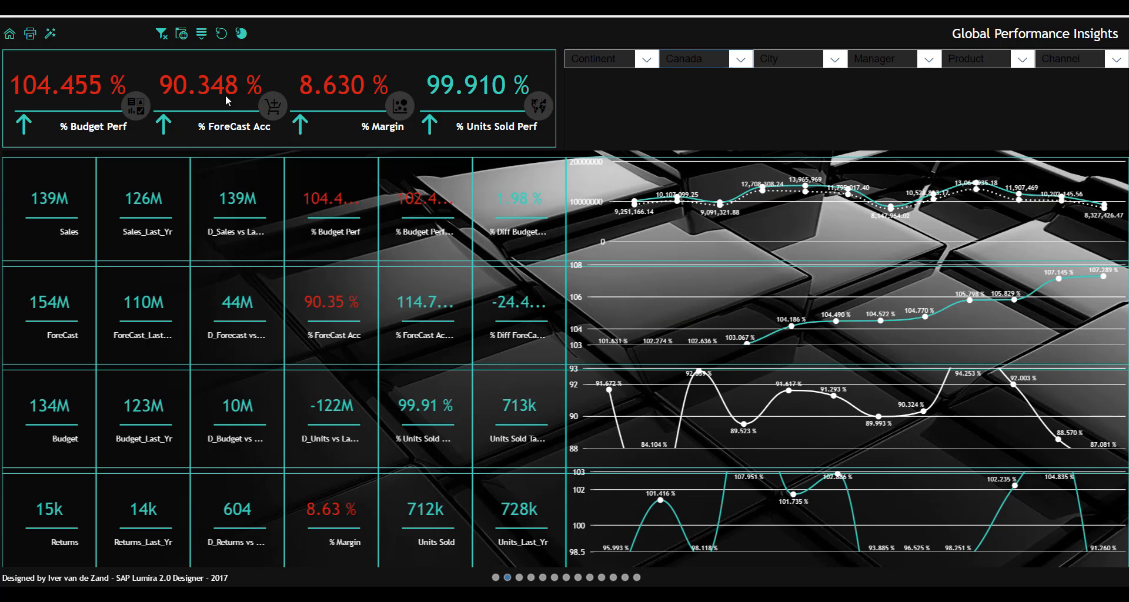
pyautogui.moveTo(523, 85)
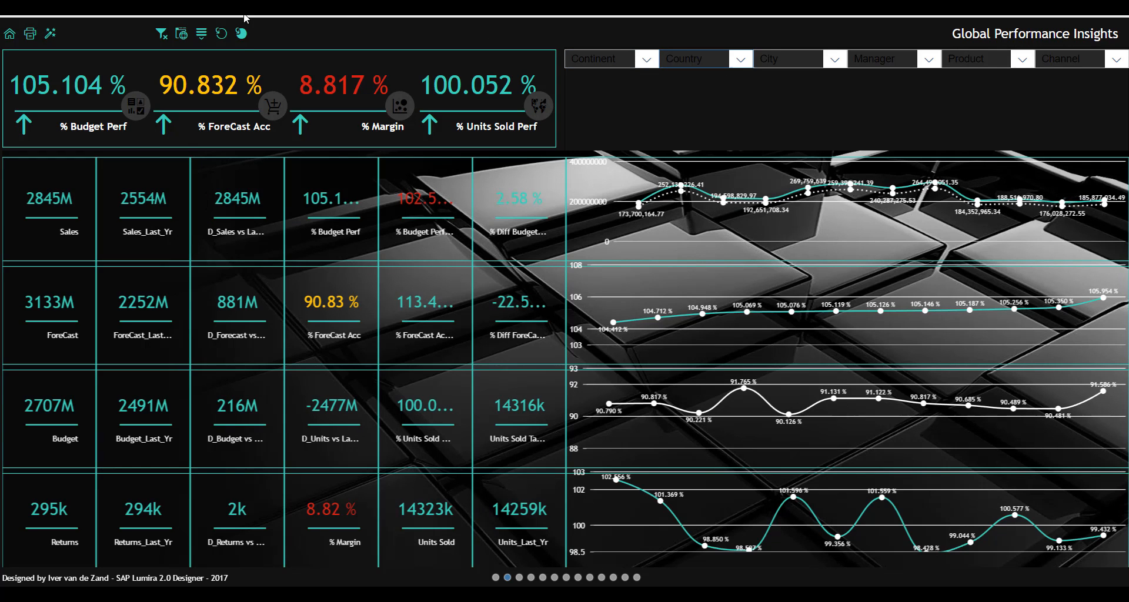
# Show the time period filters, try year 2016 with a quarter, then reset to all years (2845M sales).
pyautogui.click(239, 33)
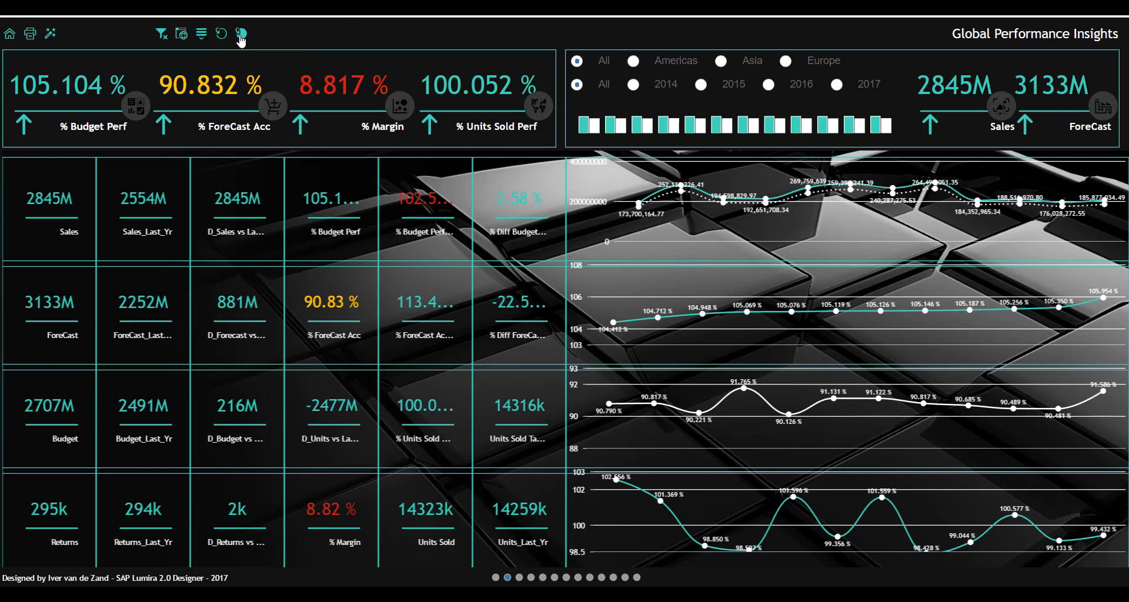
pyautogui.click(220, 34)
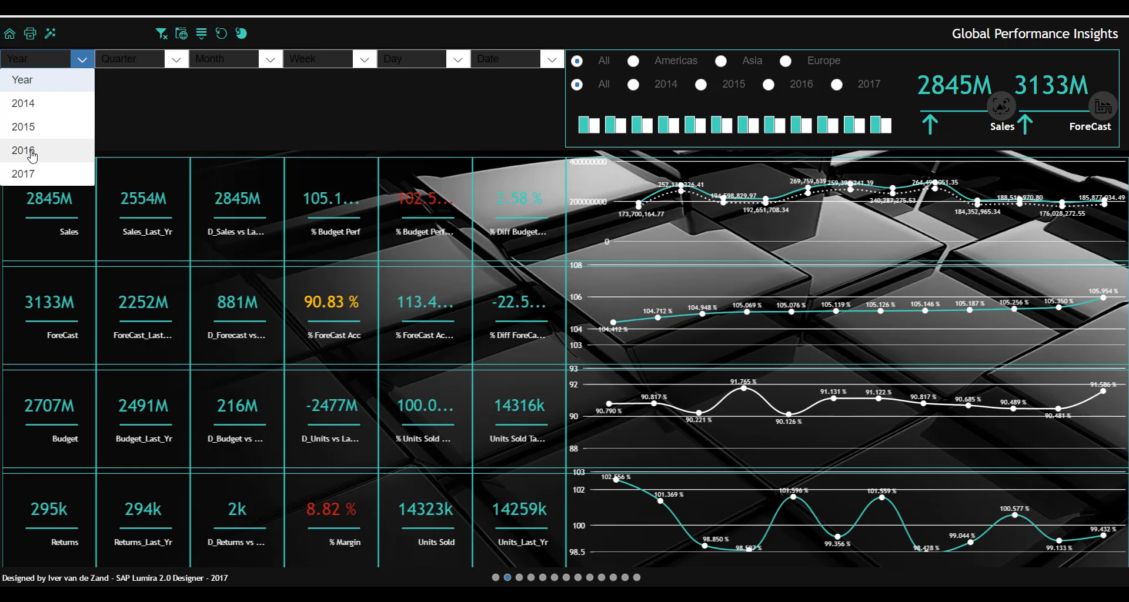
pyautogui.click(23, 151)
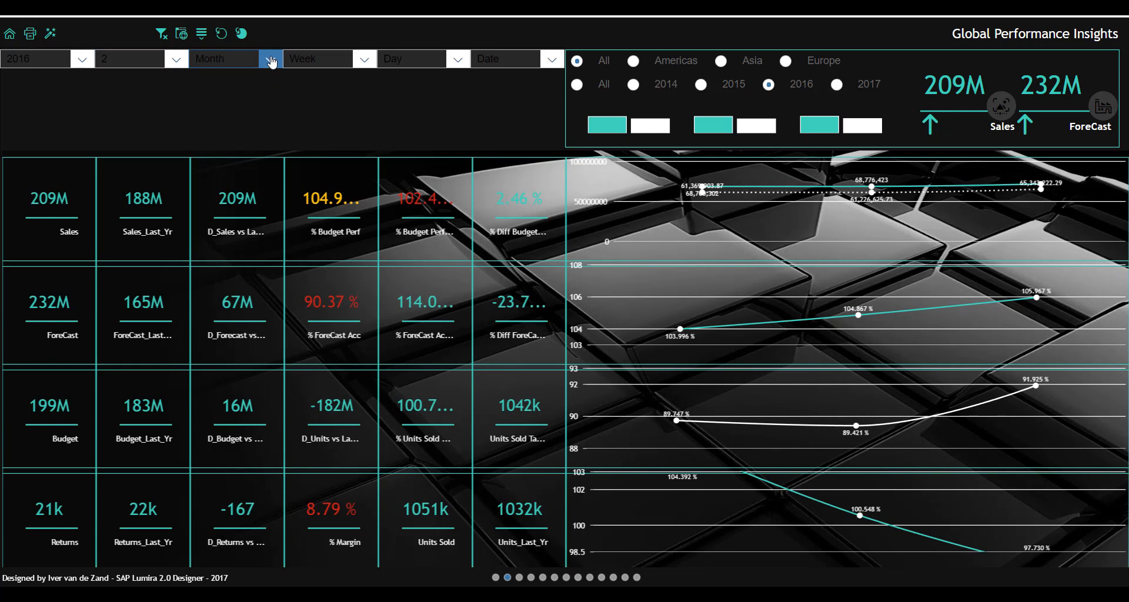
pyautogui.click(271, 59)
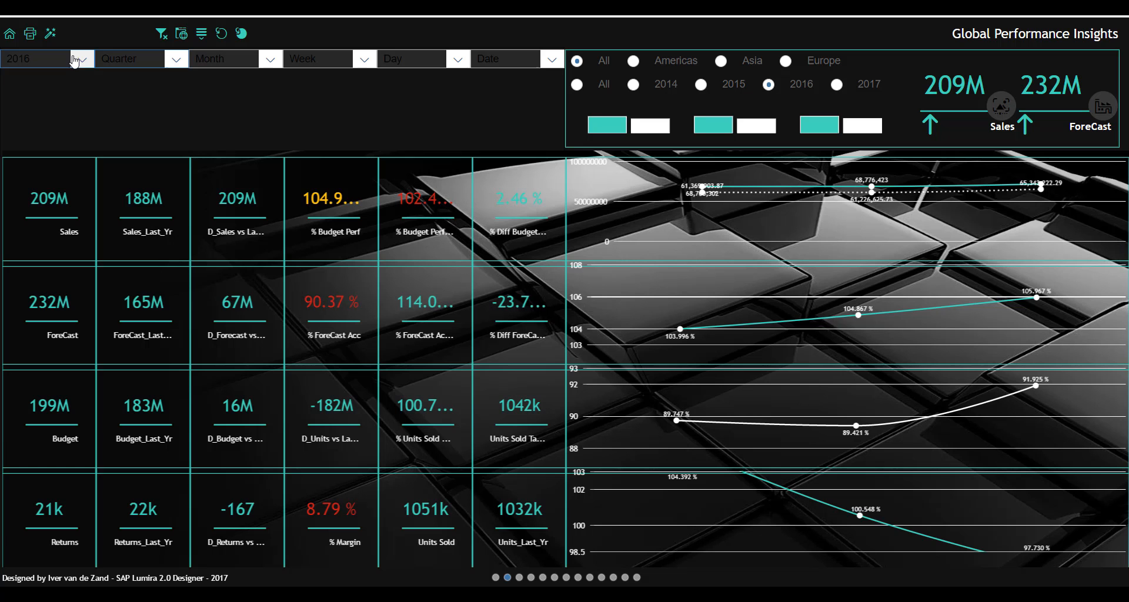
pyautogui.click(82, 59)
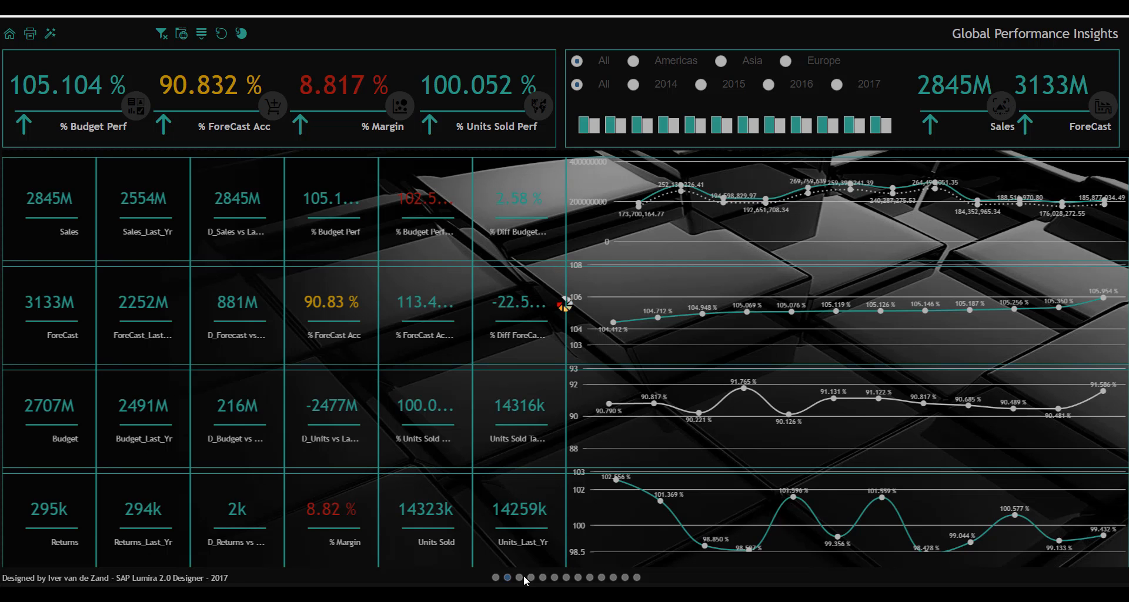
# Review the per-product monthly waterfall charts page, then advance to the following page.
pyautogui.click(519, 577)
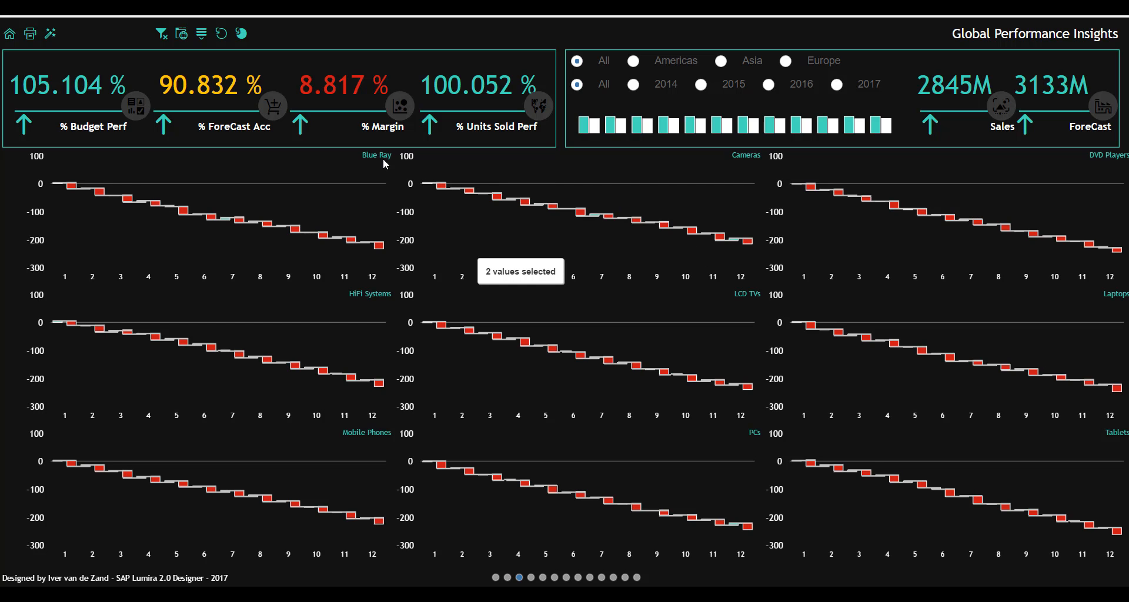
pyautogui.moveTo(356, 221)
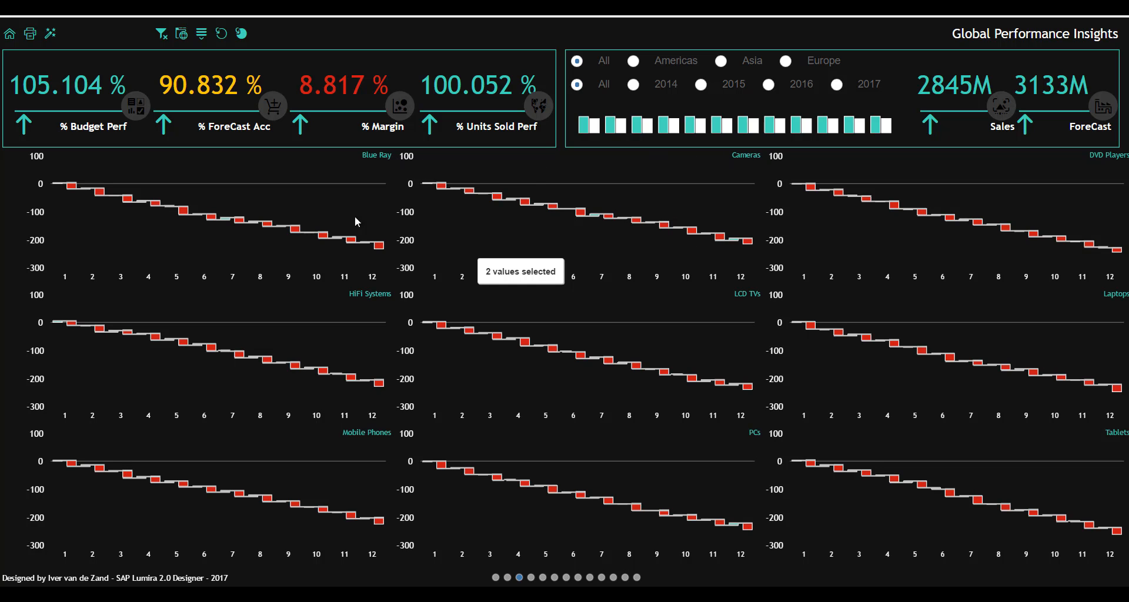
pyautogui.moveTo(142, 198)
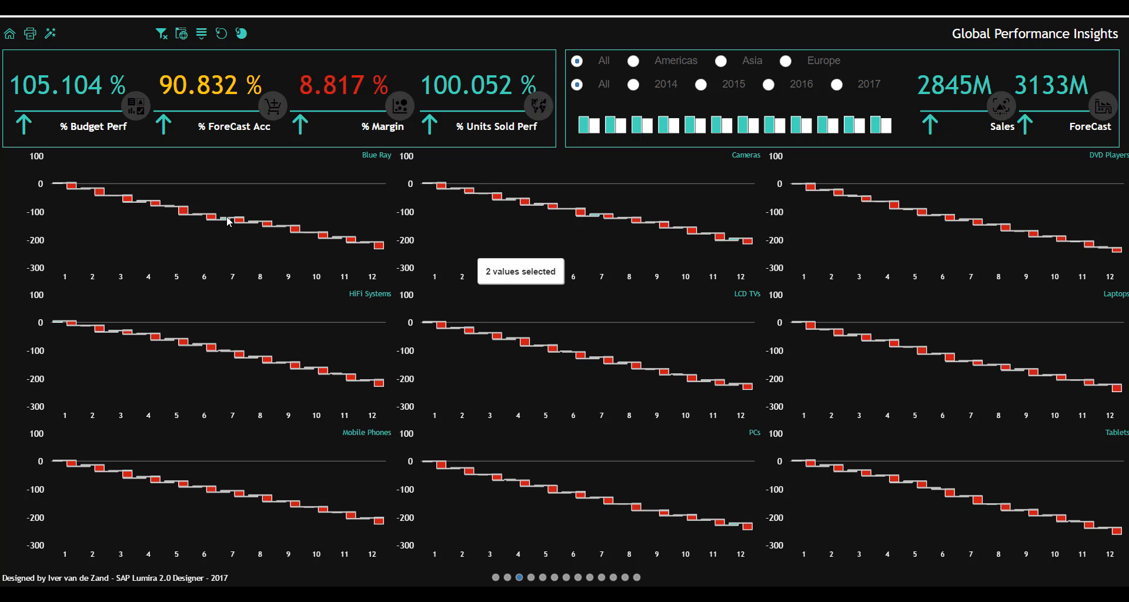
pyautogui.moveTo(246, 250)
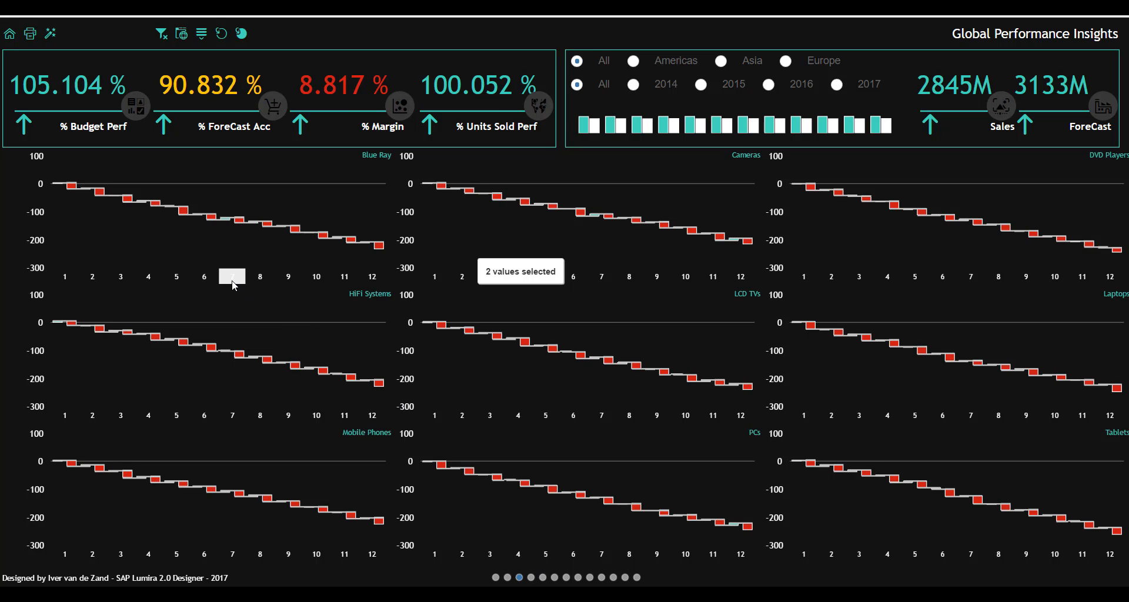
pyautogui.click(530, 577)
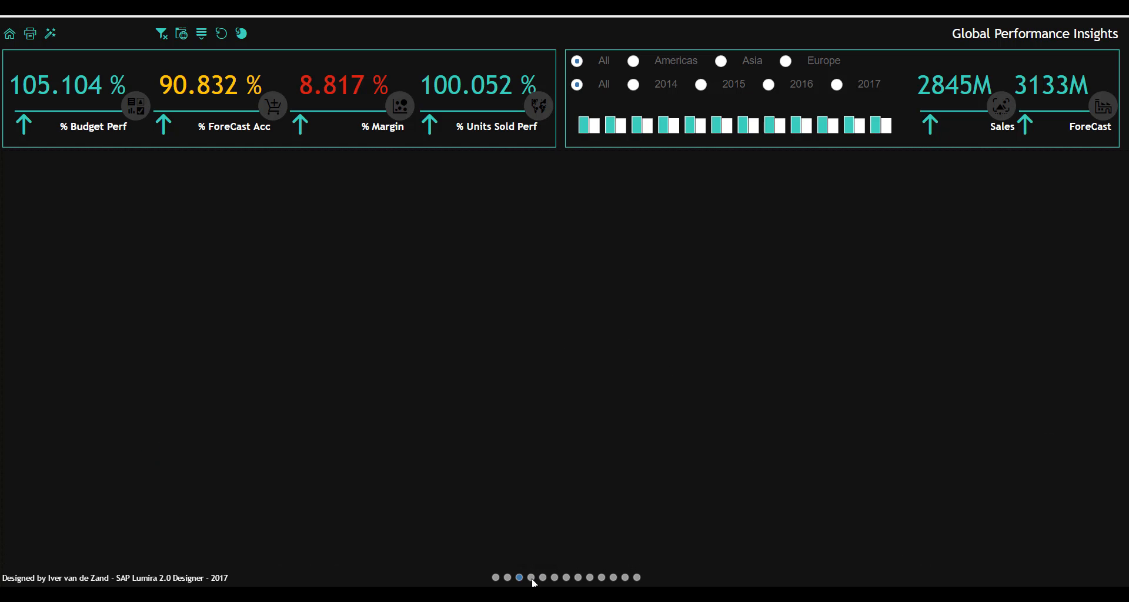
# Switch the left chart to In-store vs On-line sales against budget, then go to the rankings page.
pyautogui.click(532, 578)
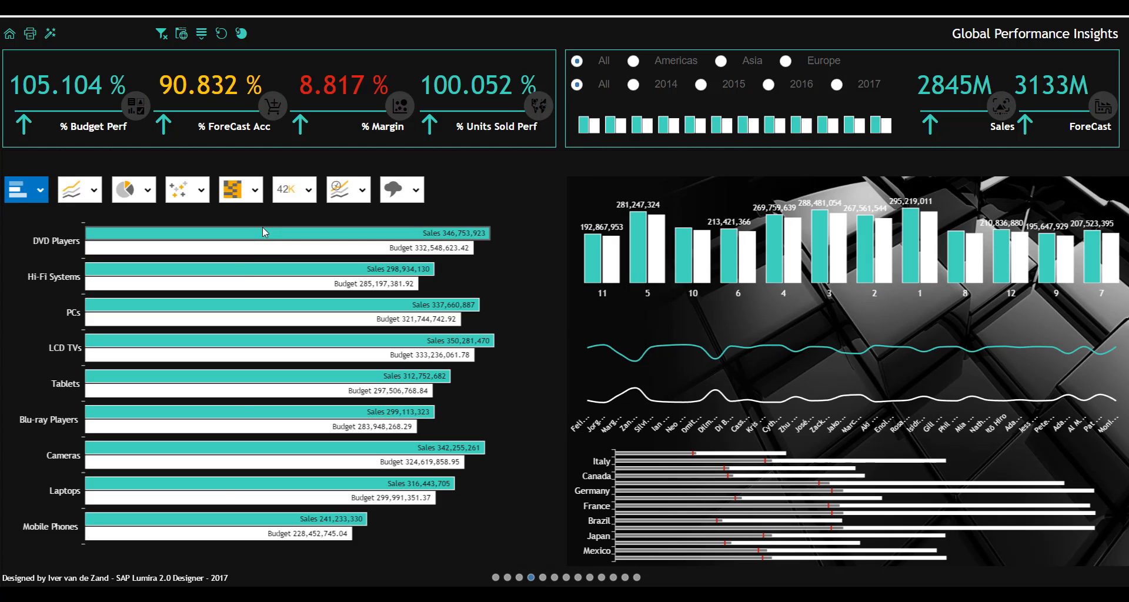
pyautogui.moveTo(400, 233)
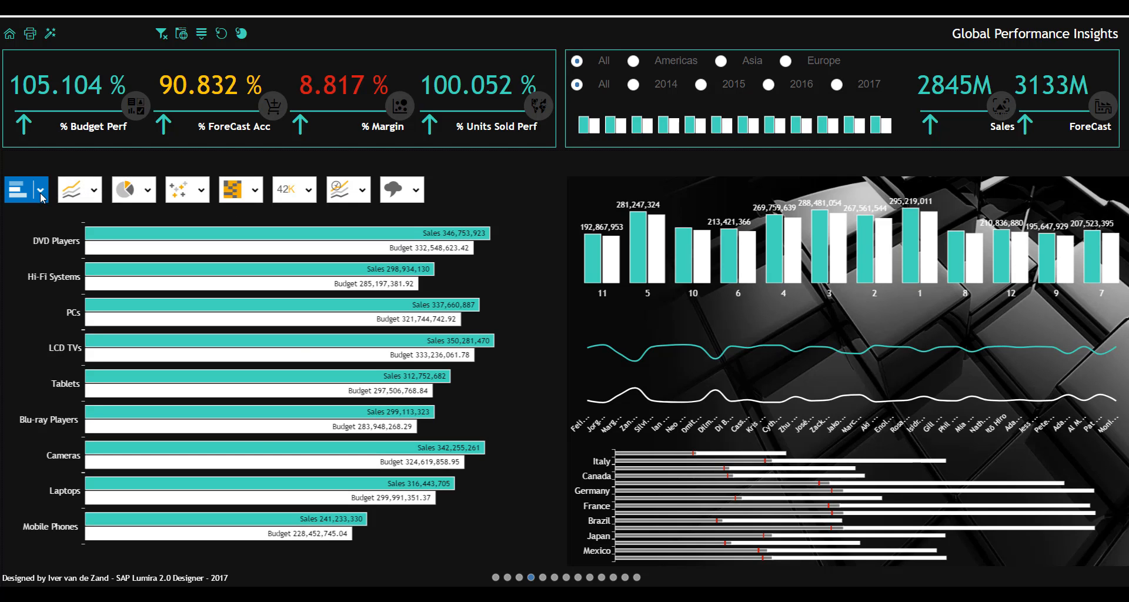
pyautogui.click(19, 190)
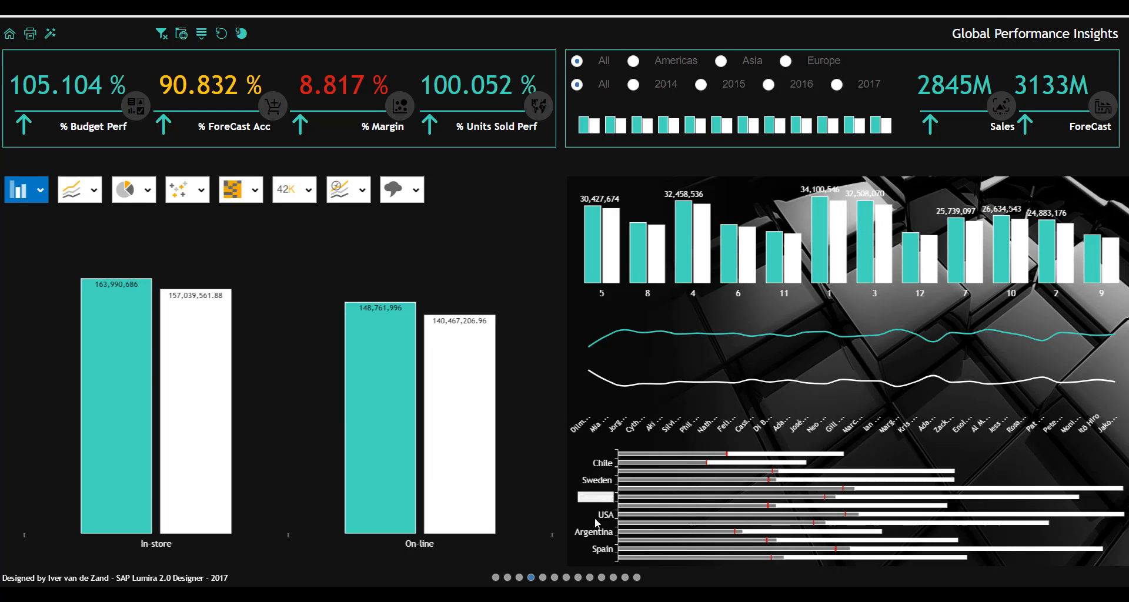
pyautogui.click(542, 578)
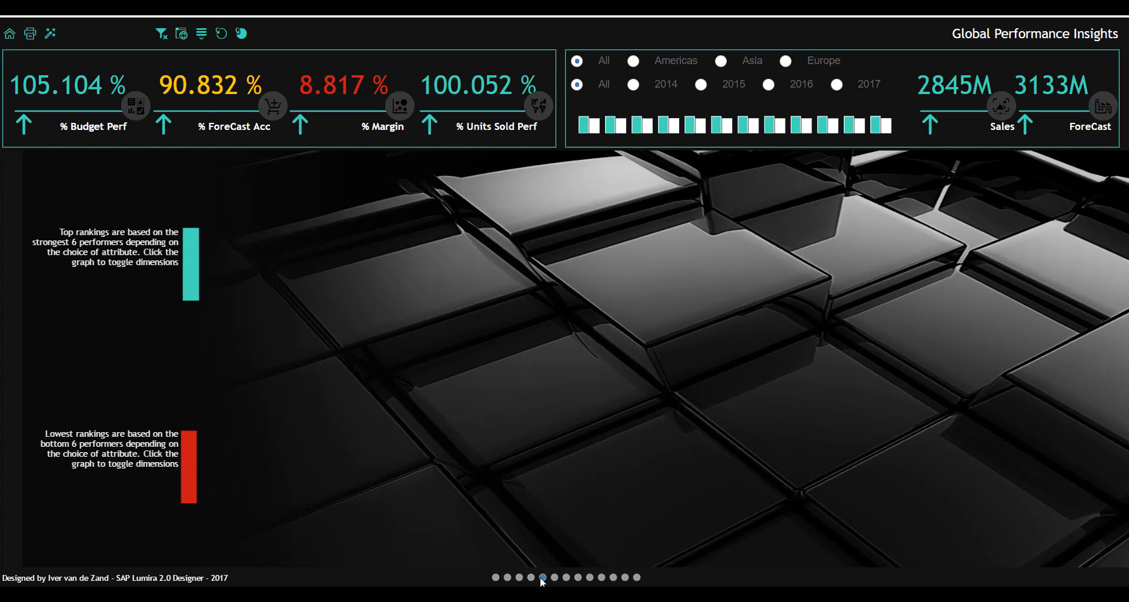
# Display the rankings charts: top performers by product and month, lowest by employee and city.
pyautogui.click(544, 577)
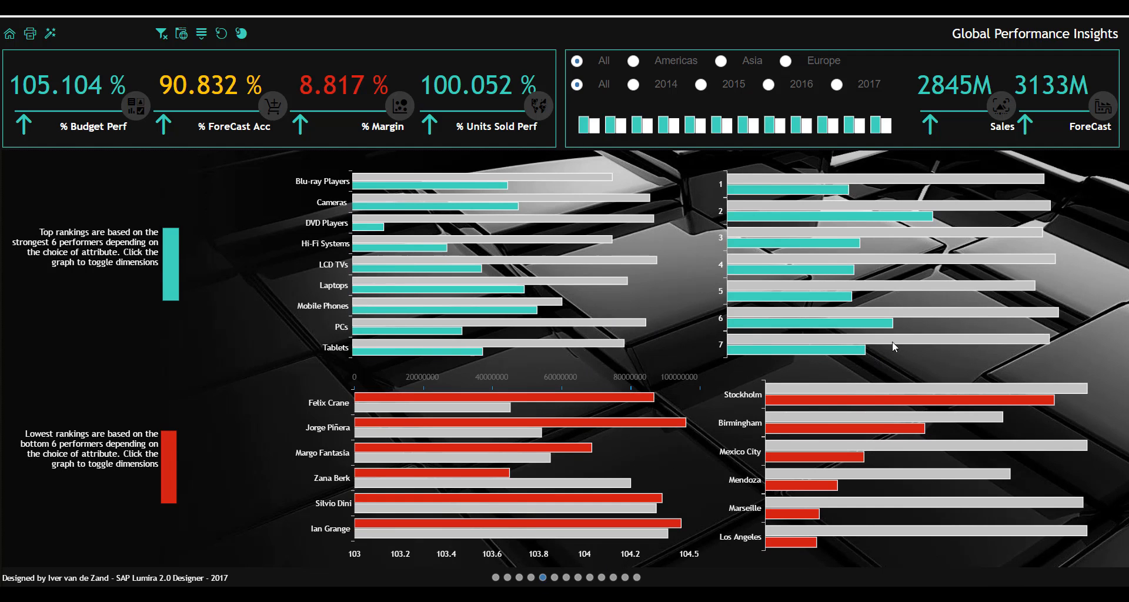
pyautogui.moveTo(779, 174)
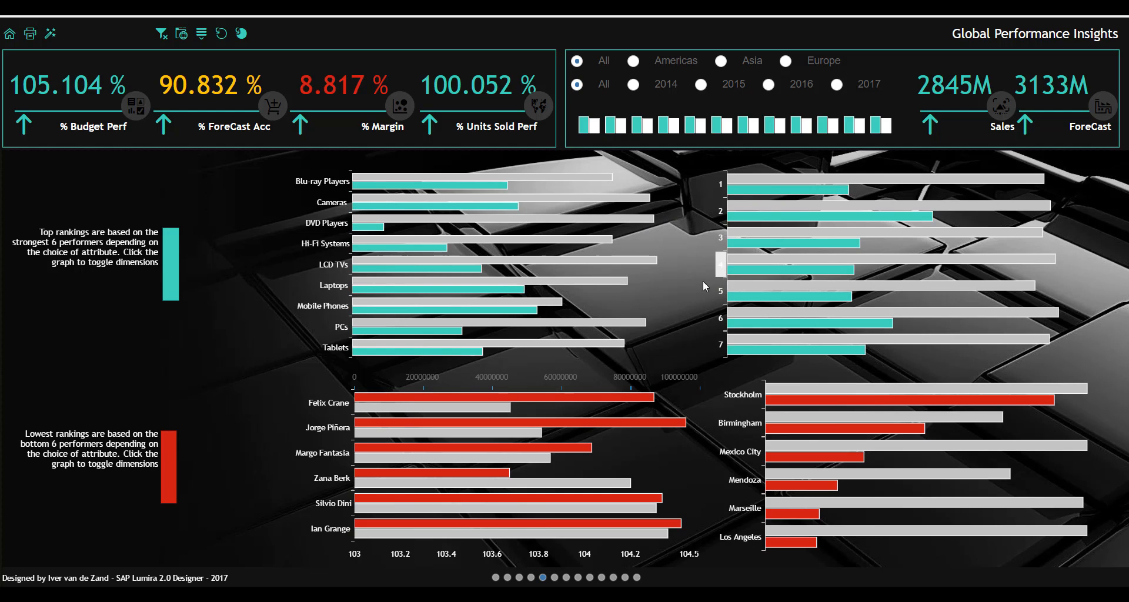
pyautogui.moveTo(893, 548)
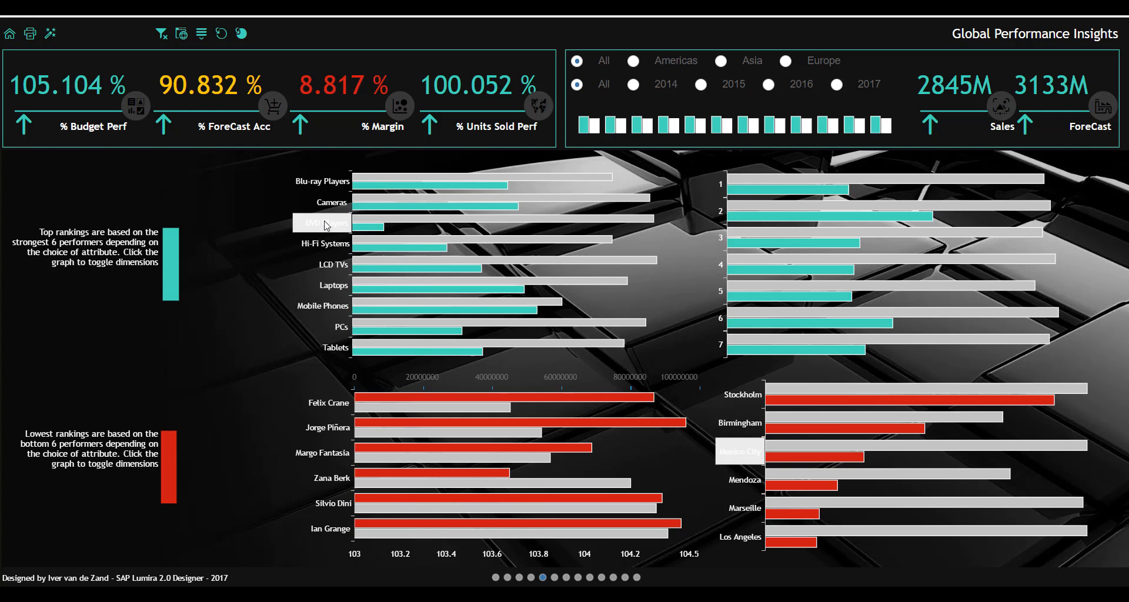
pyautogui.moveTo(337, 229)
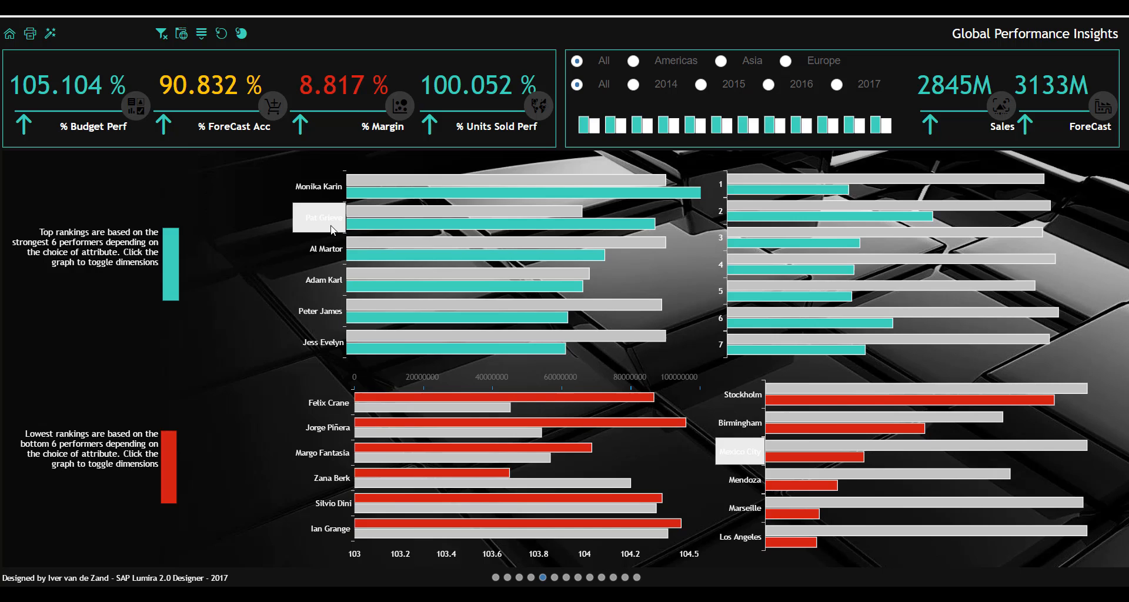
# On the units sold and returns page, recolour the monthly target lines orange, then advance a page.
pyautogui.click(539, 577)
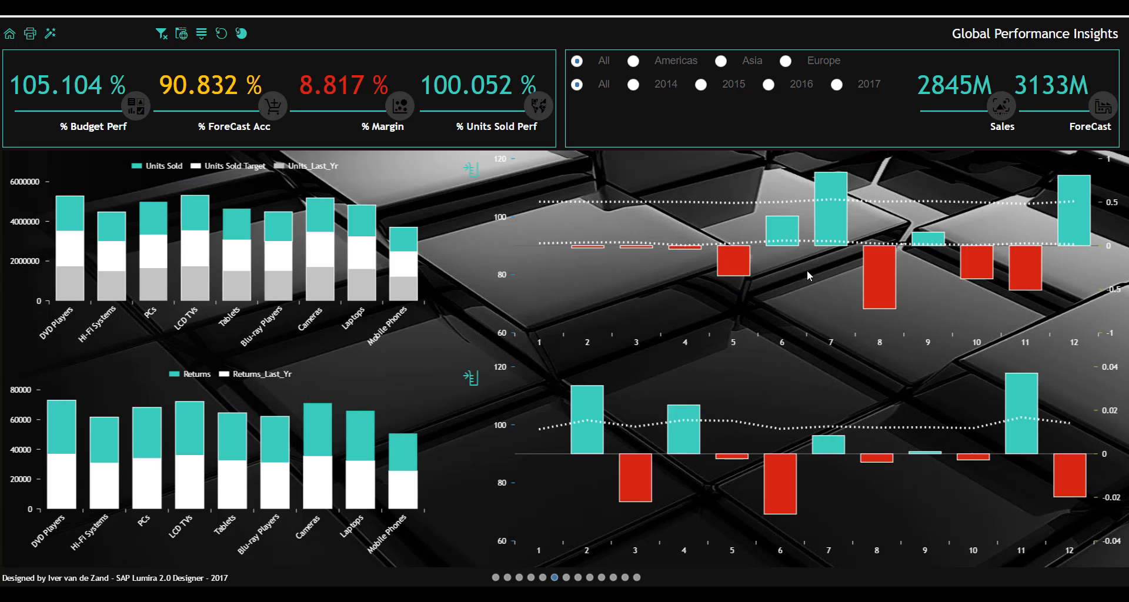
pyautogui.moveTo(877, 282)
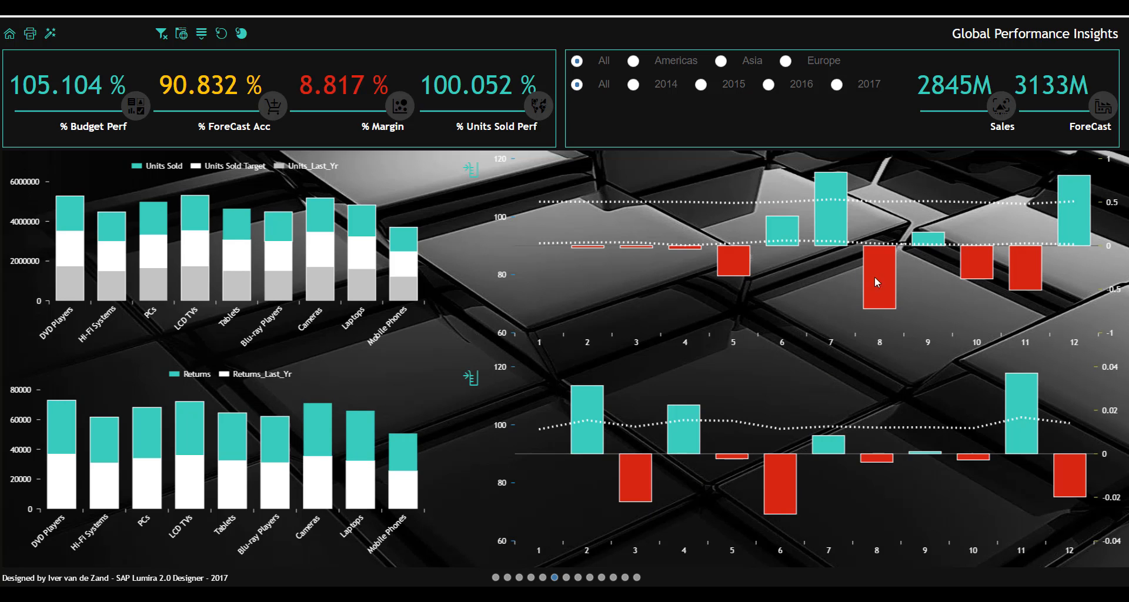
pyautogui.moveTo(634, 257)
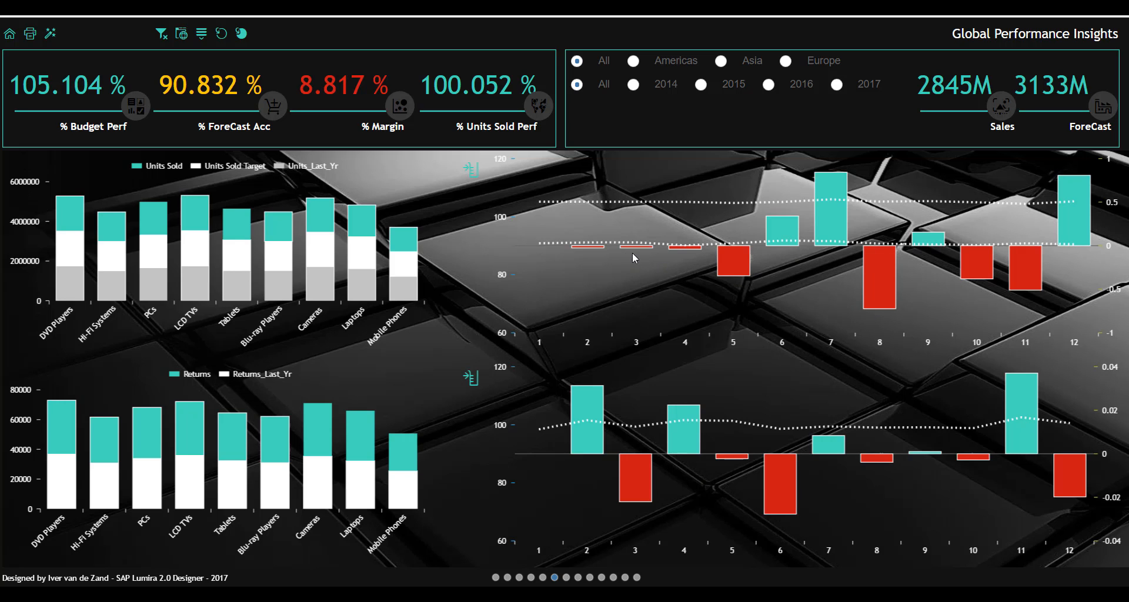
pyautogui.moveTo(210, 190)
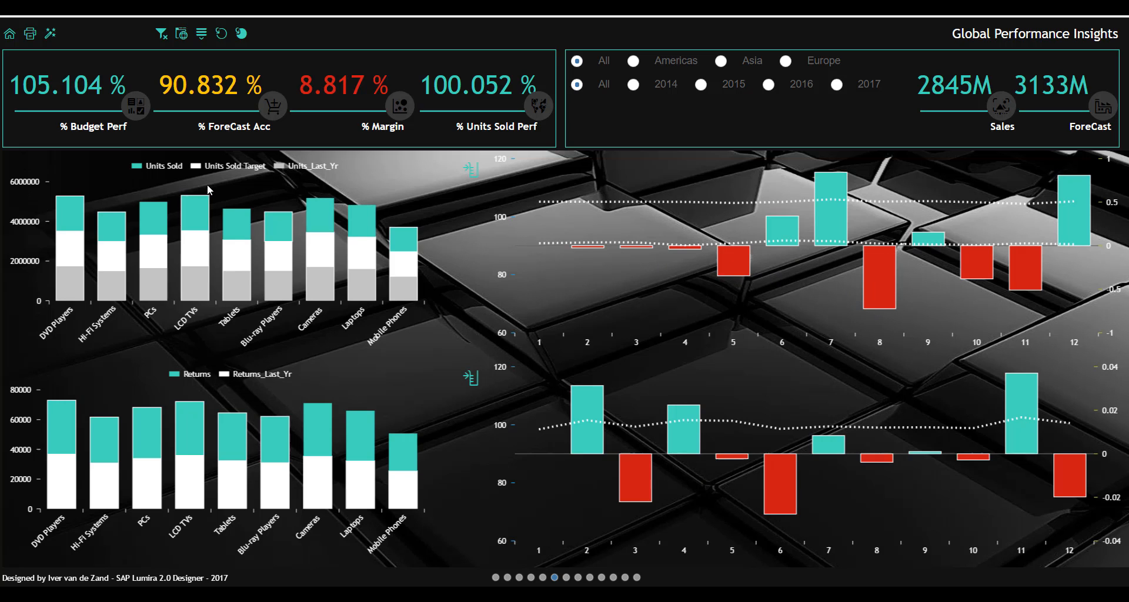
pyautogui.moveTo(998, 294)
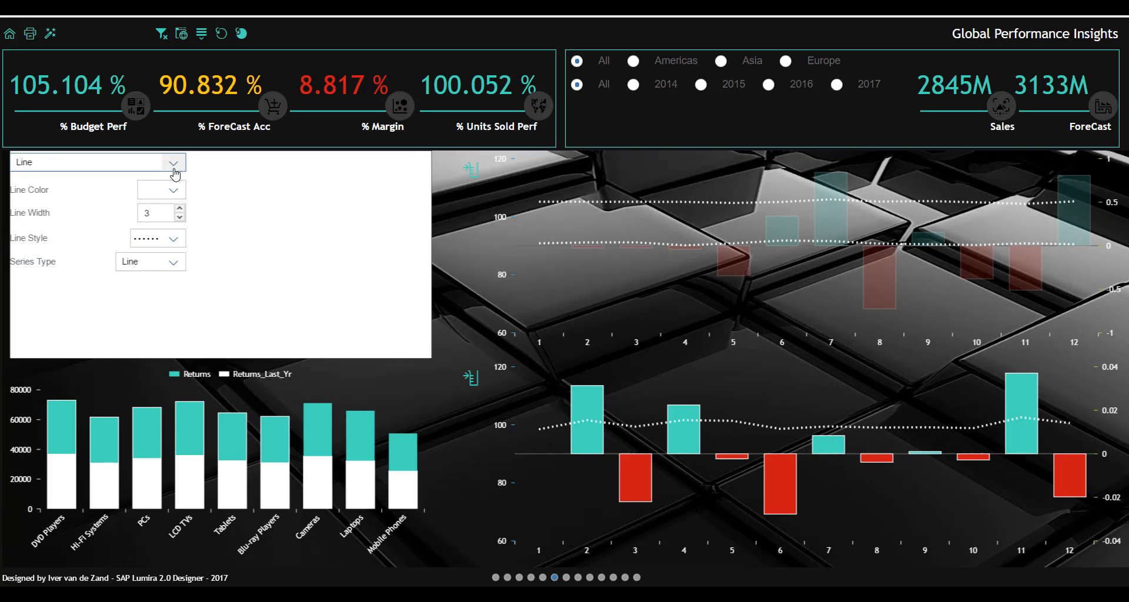
pyautogui.click(161, 189)
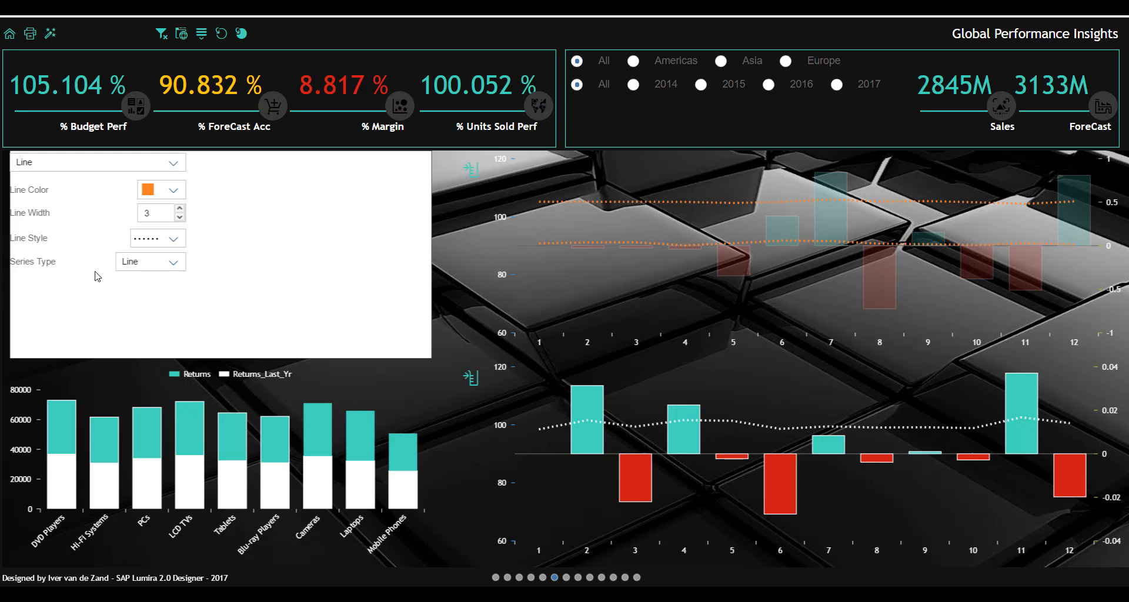
pyautogui.moveTo(434, 193)
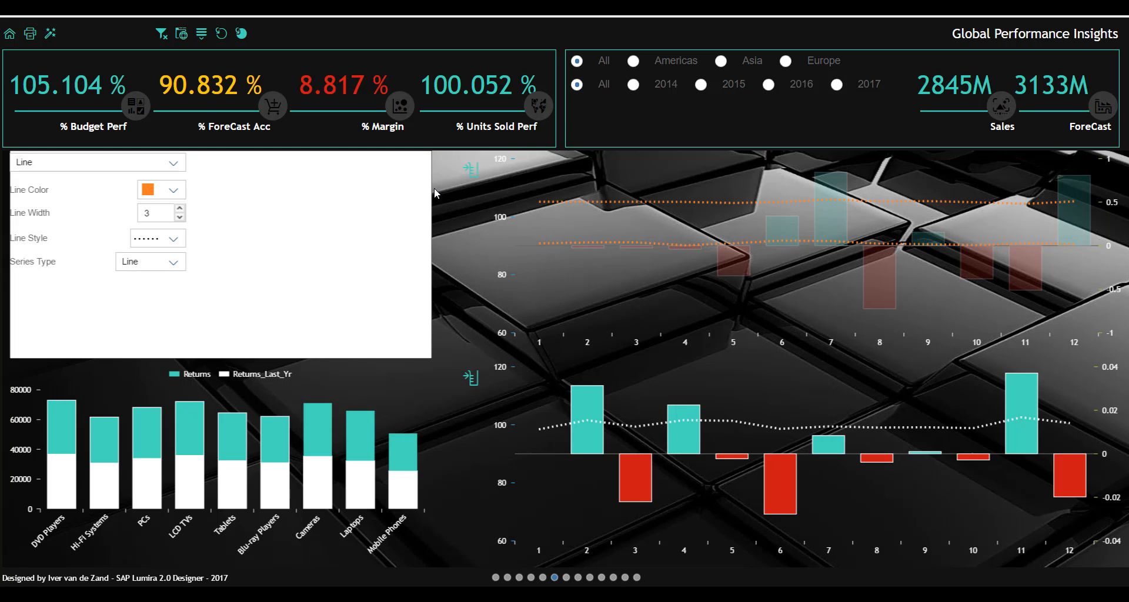
pyautogui.moveTo(473, 187)
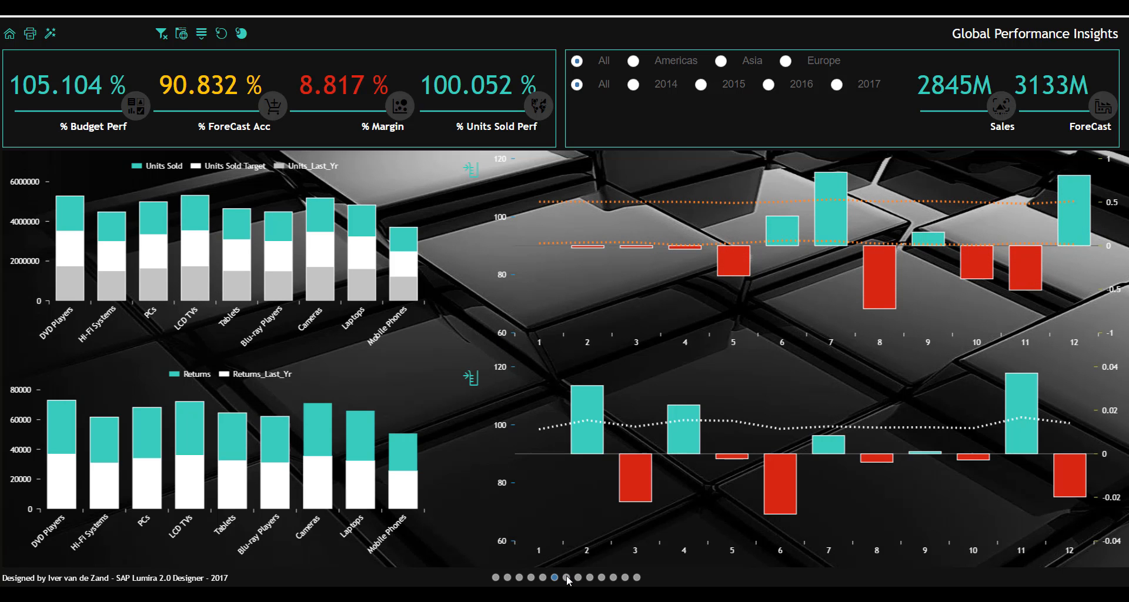
pyautogui.click(554, 578)
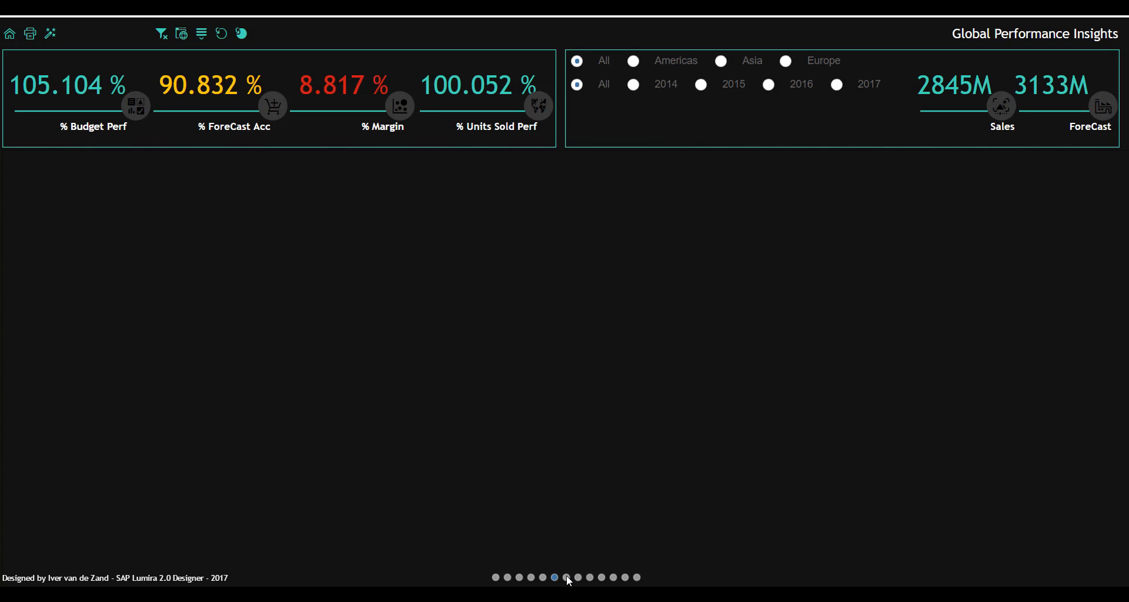
pyautogui.click(555, 578)
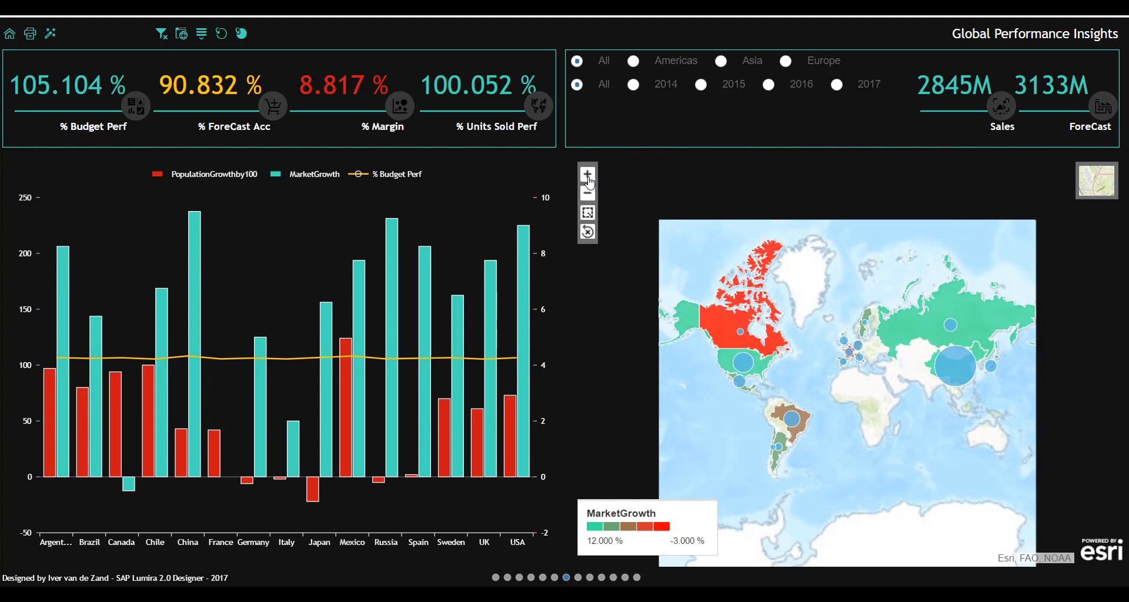
pyautogui.click(587, 175)
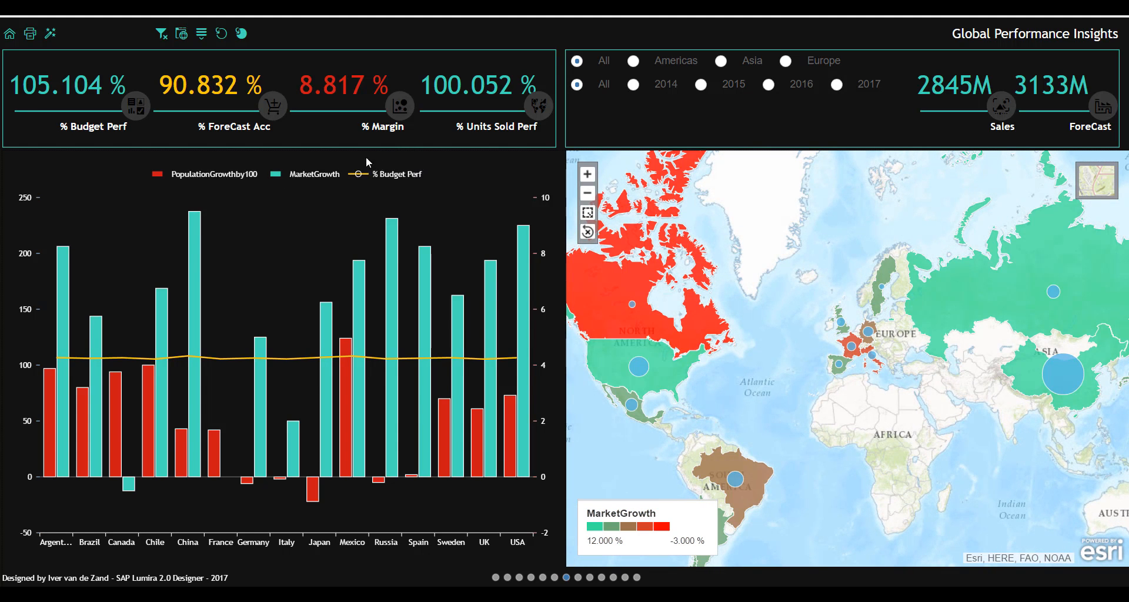
pyautogui.moveTo(452, 188)
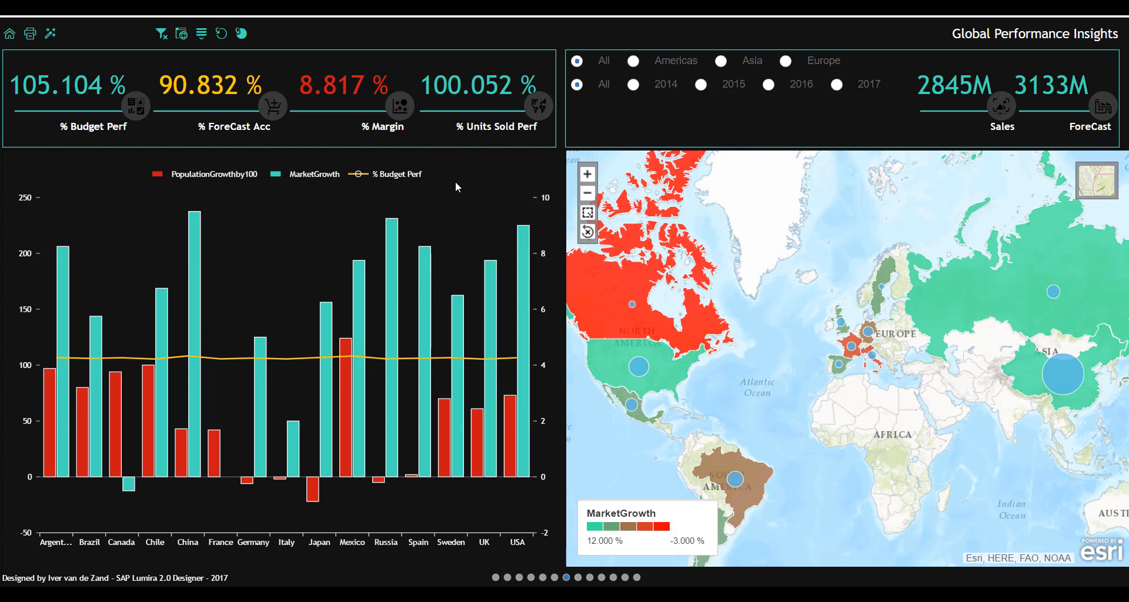
pyautogui.moveTo(247, 145)
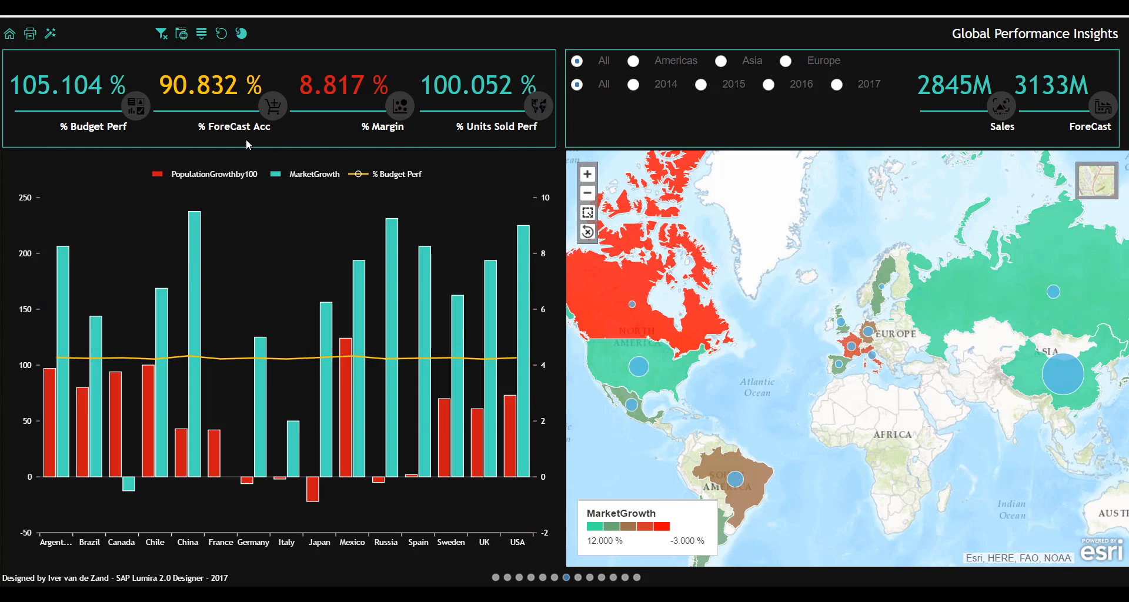
pyautogui.moveTo(280, 204)
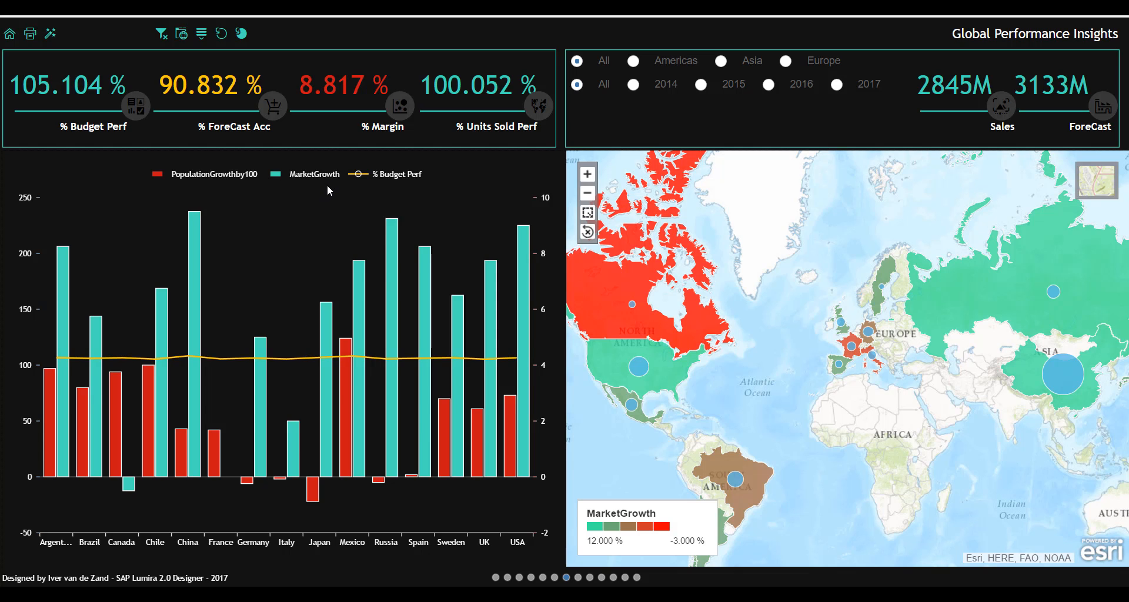
pyautogui.moveTo(235, 200)
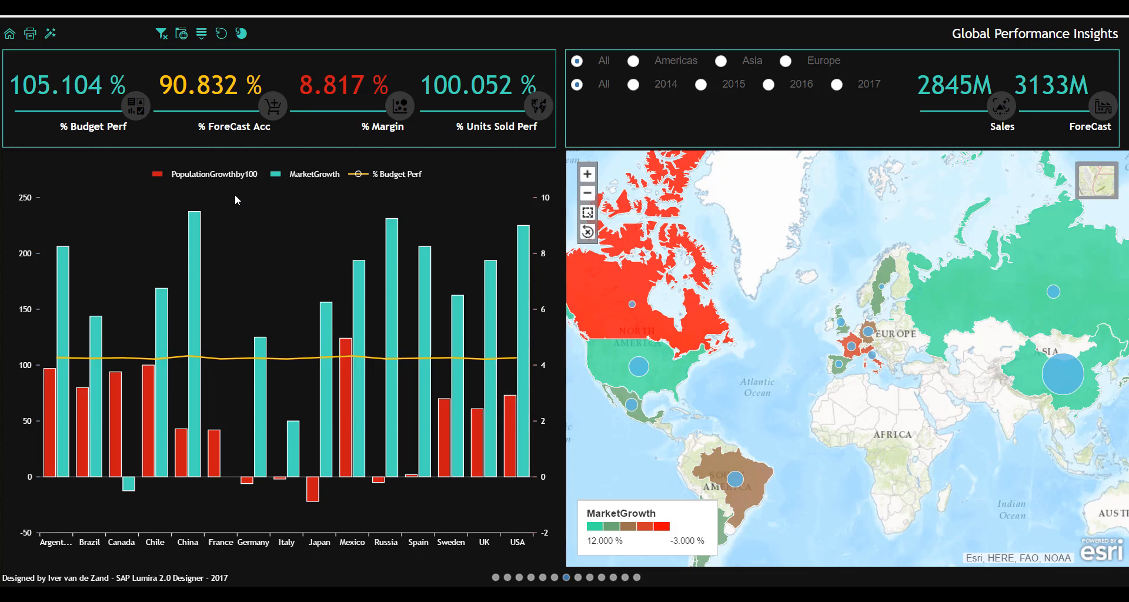
pyautogui.moveTo(367, 523)
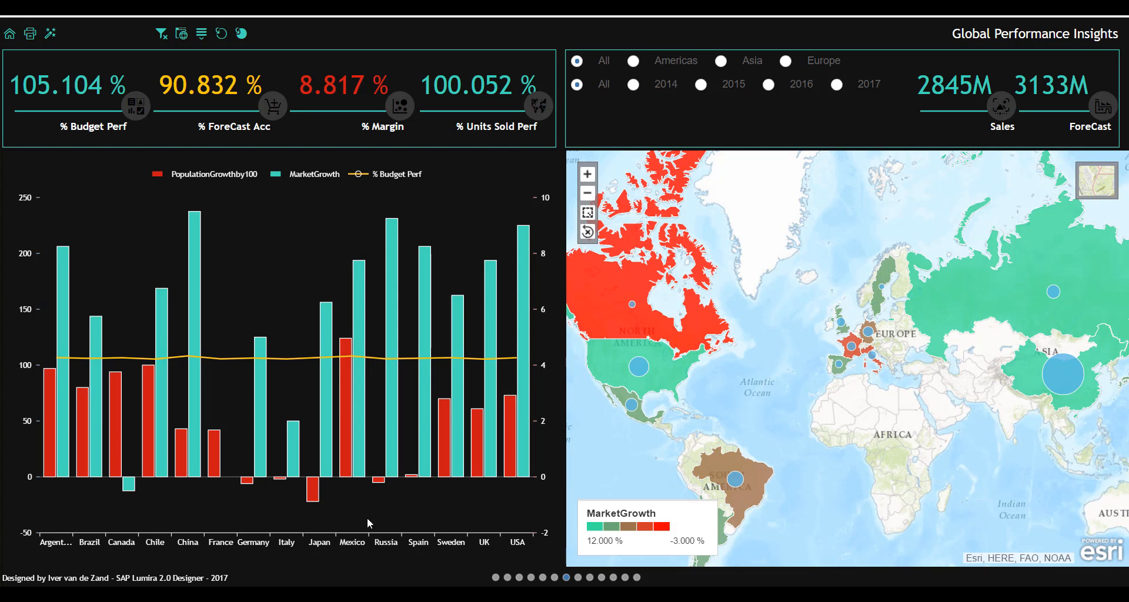
pyautogui.moveTo(302, 232)
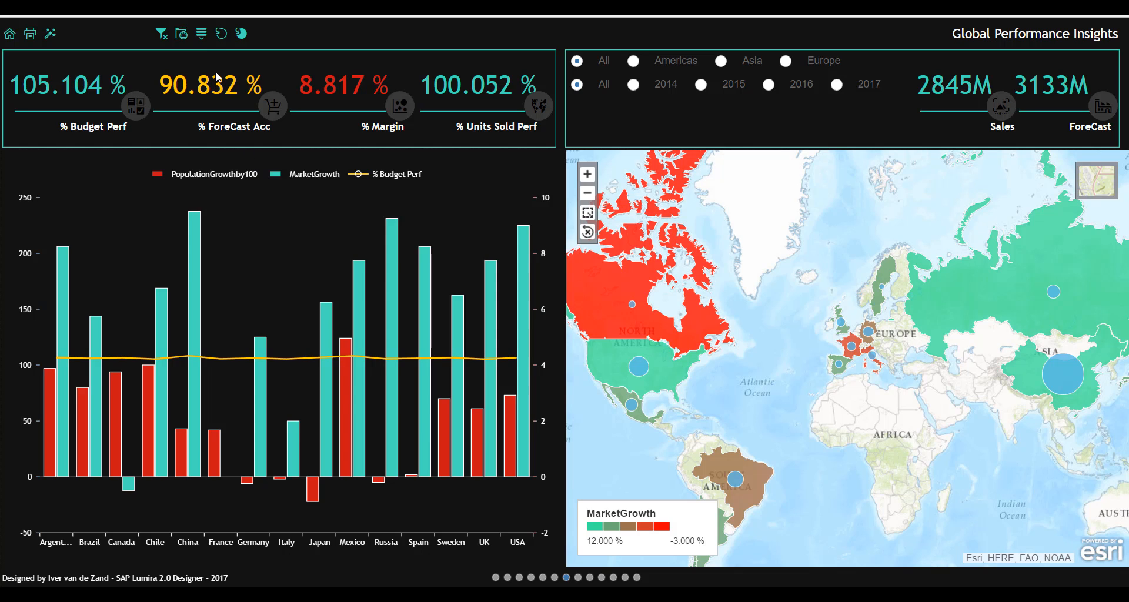
pyautogui.moveTo(220, 34)
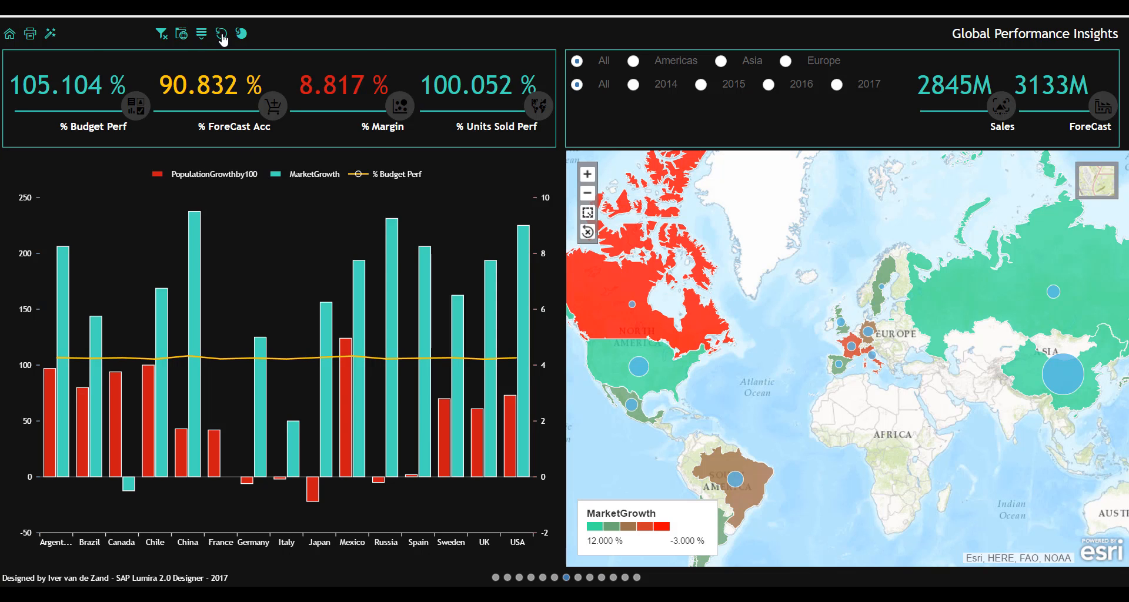
pyautogui.click(200, 33)
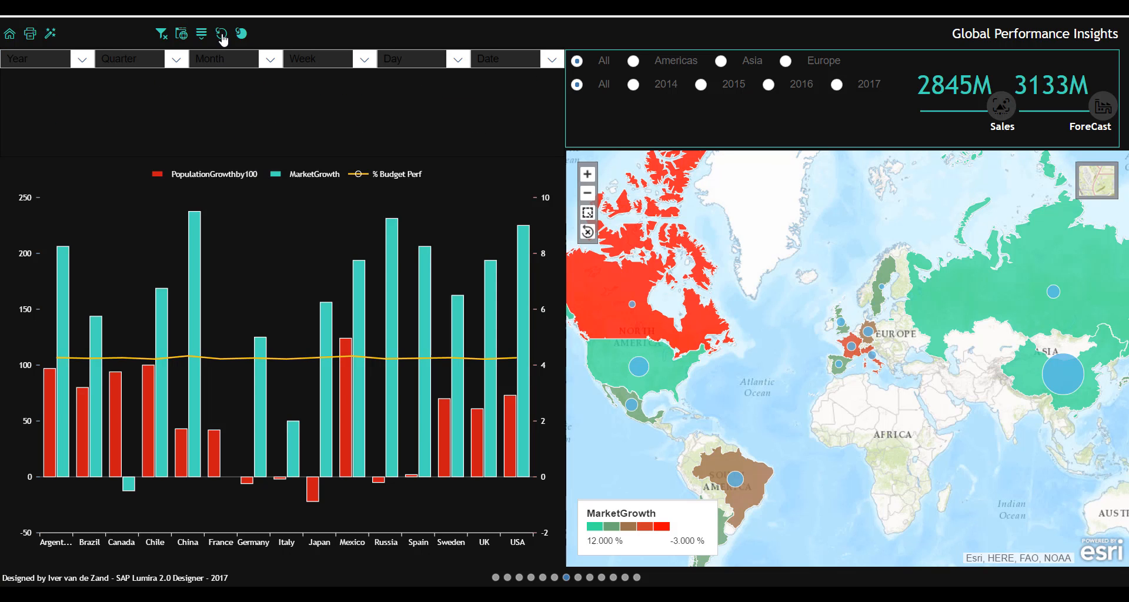
pyautogui.click(202, 32)
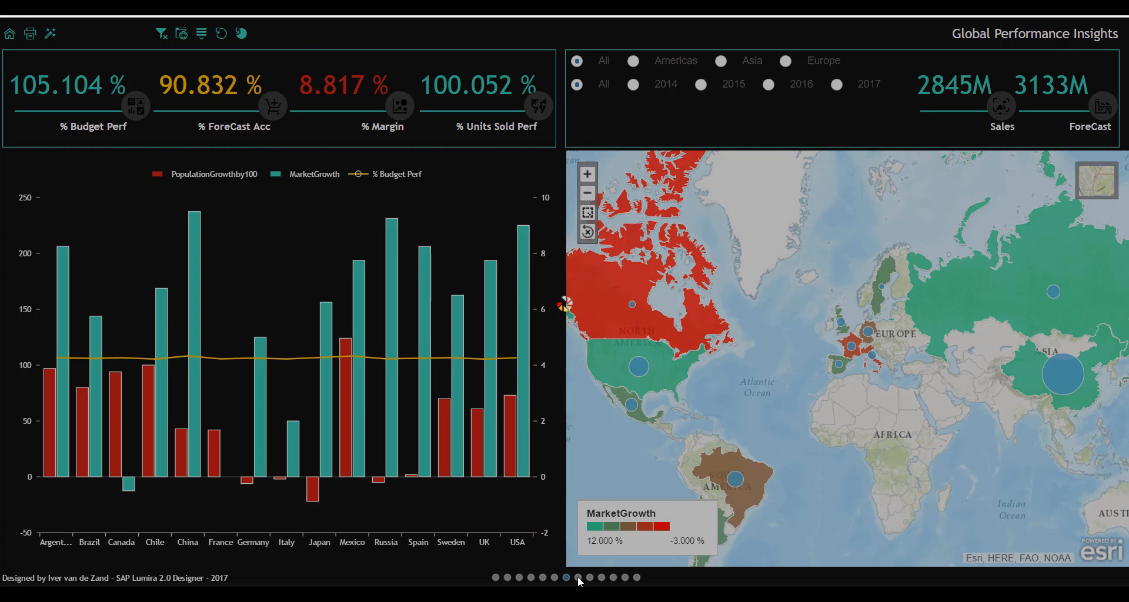
# On the bubble-chart page, play and stop the animation, then set the upper chart to 2017.
pyautogui.click(579, 578)
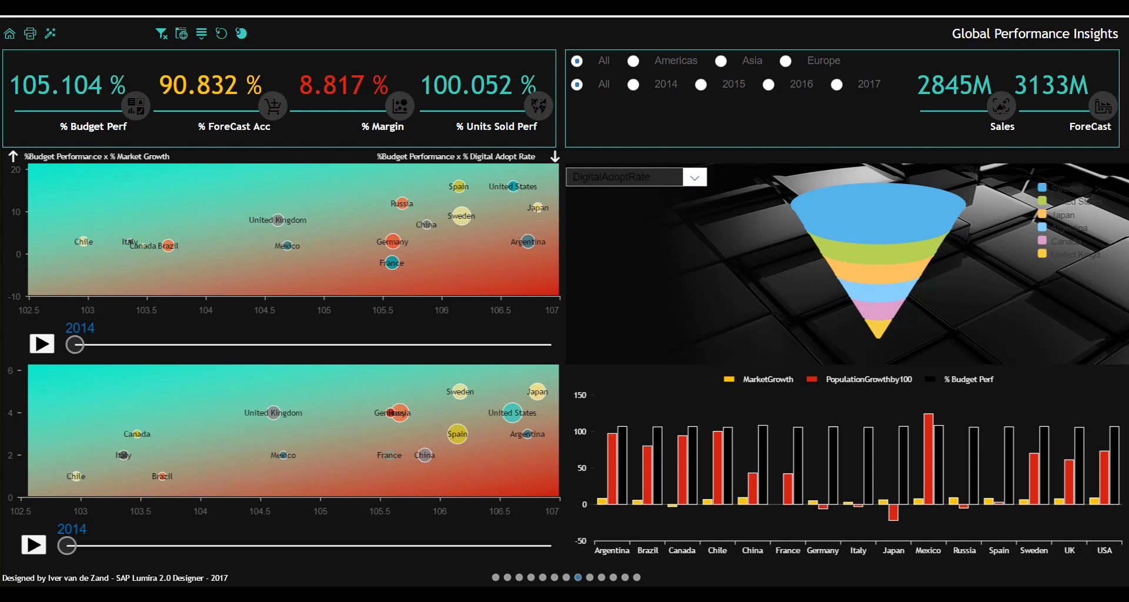
pyautogui.moveTo(172, 155)
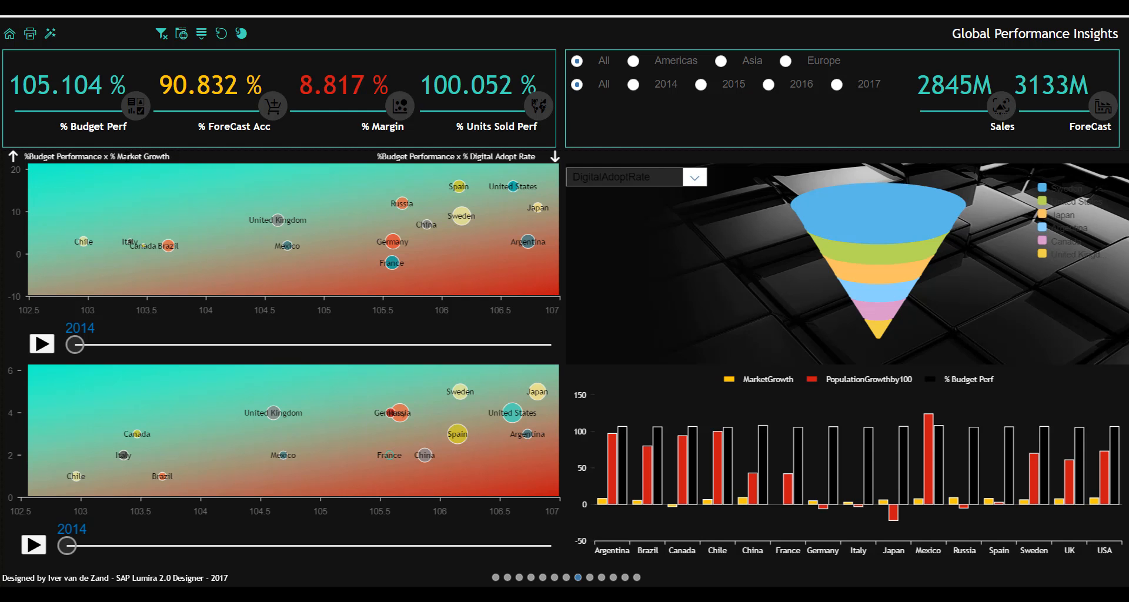
pyautogui.moveTo(34, 301)
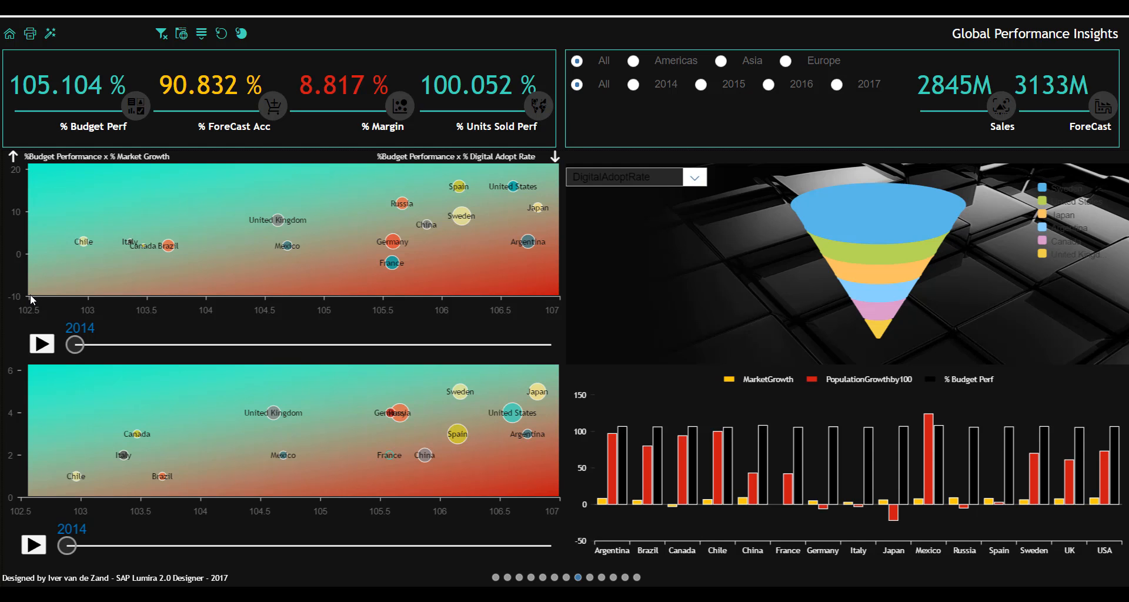
pyautogui.moveTo(72, 188)
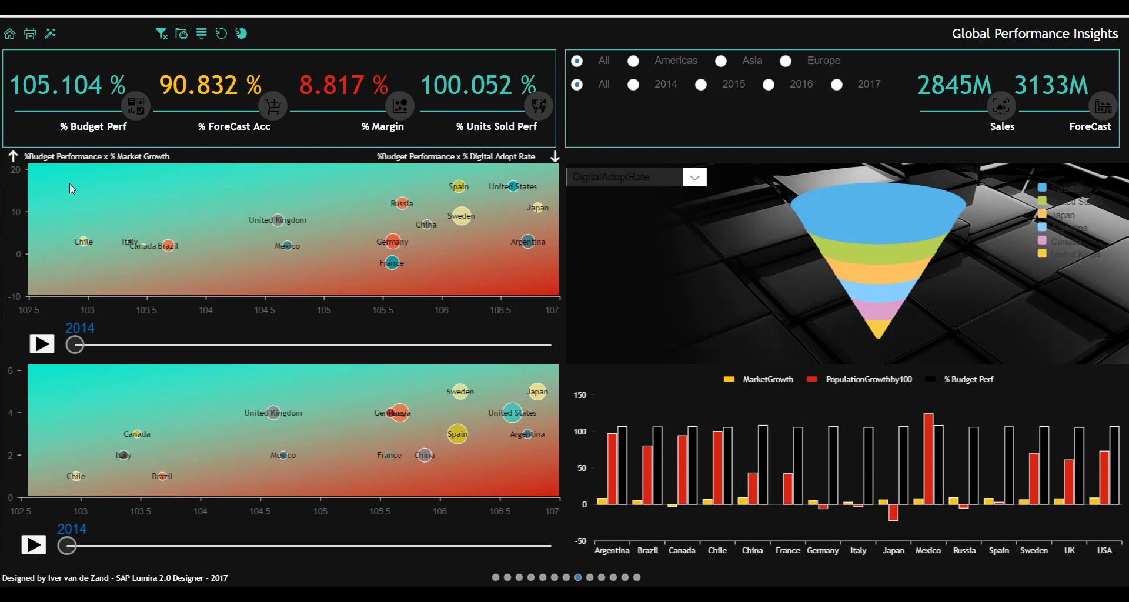
pyautogui.moveTo(51, 174)
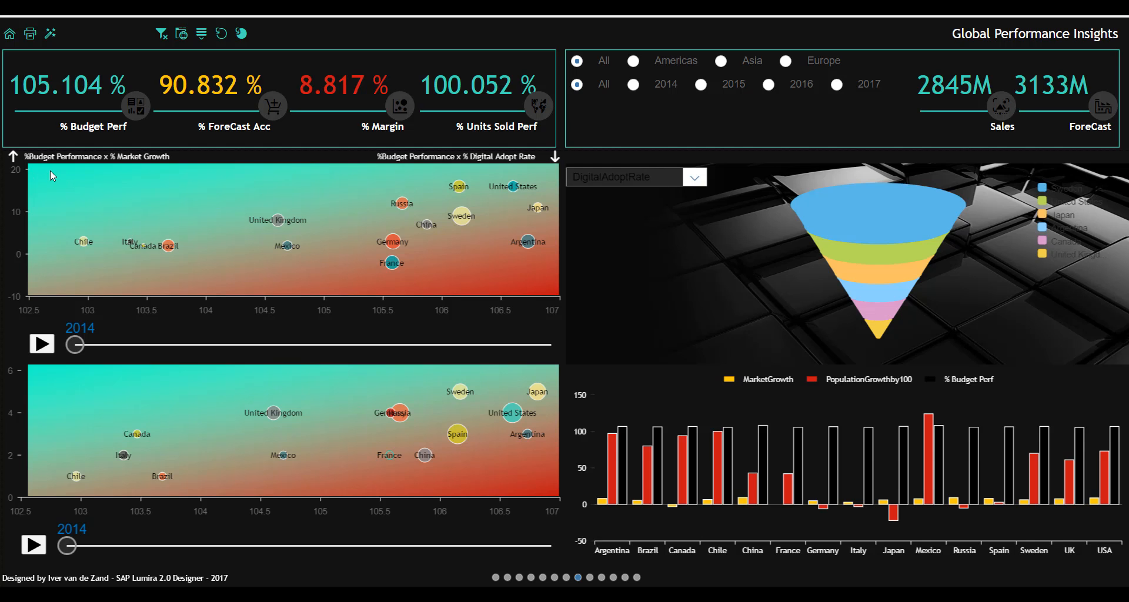
pyautogui.moveTo(37, 303)
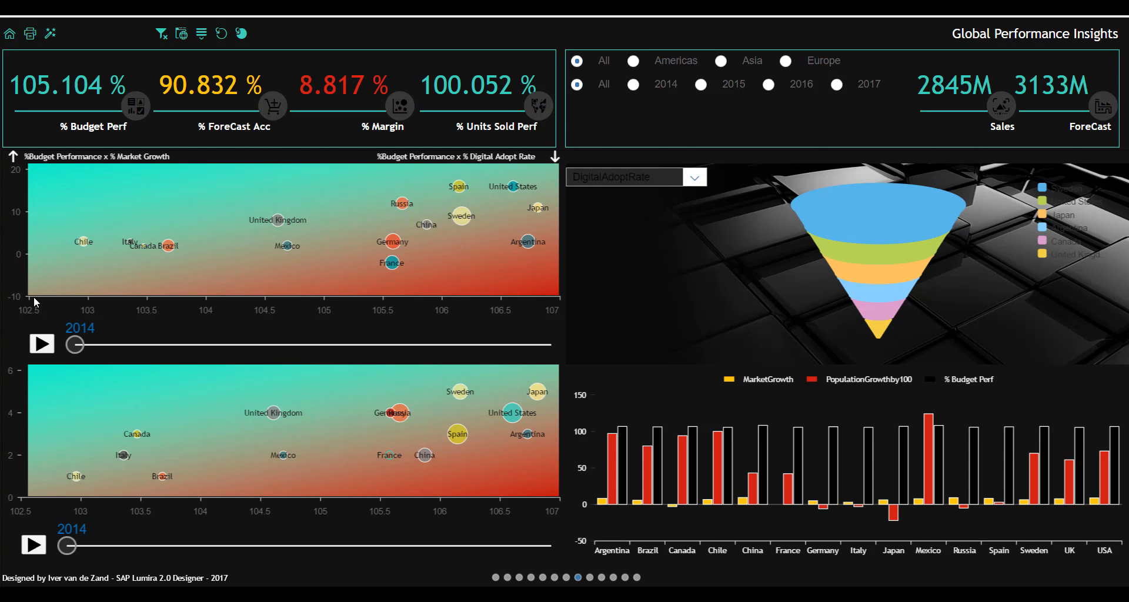
pyautogui.moveTo(46, 181)
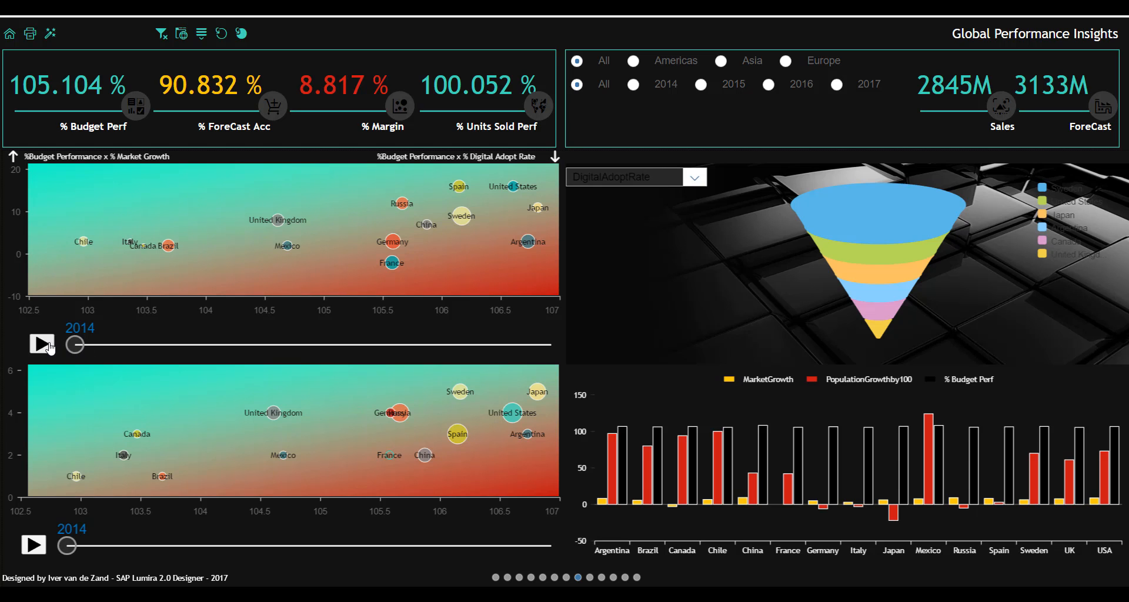
pyautogui.click(40, 344)
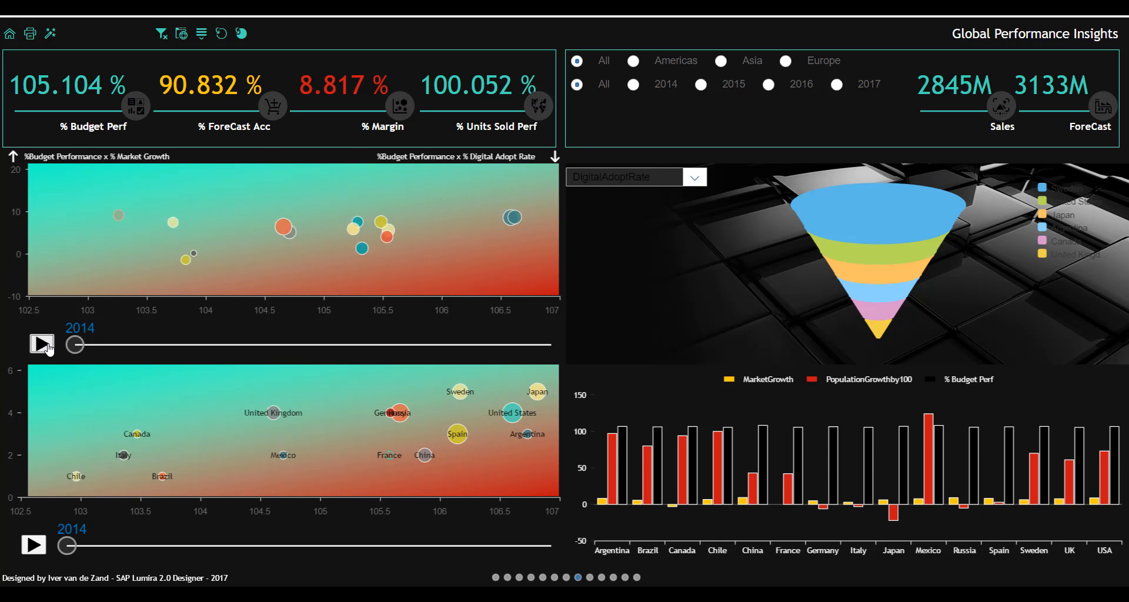
pyautogui.click(41, 344)
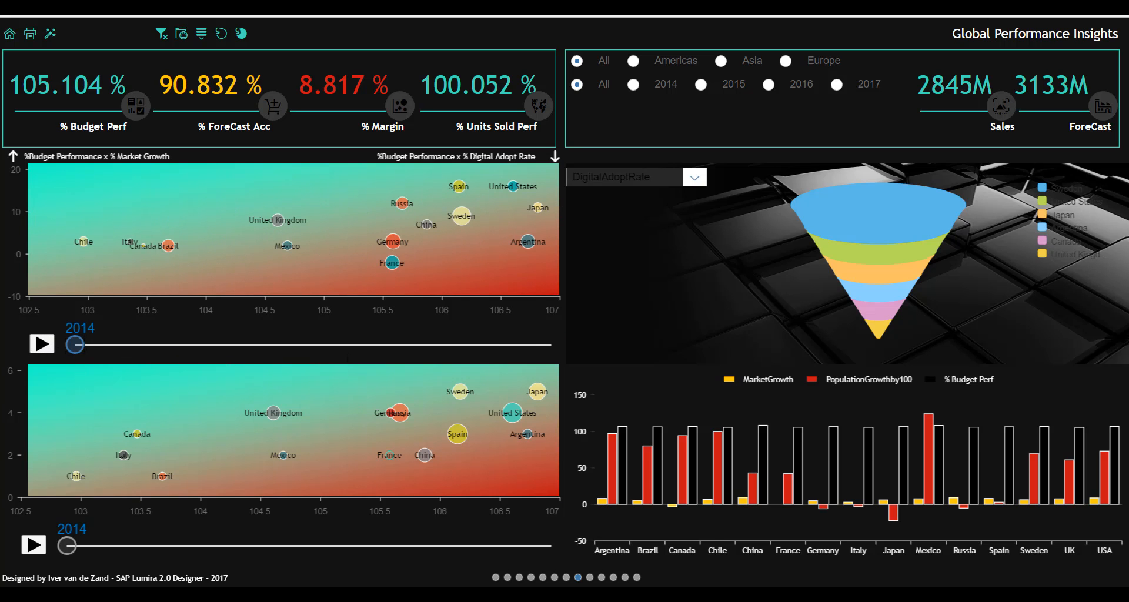
pyautogui.moveTo(75, 345); pyautogui.dragTo(551, 345)
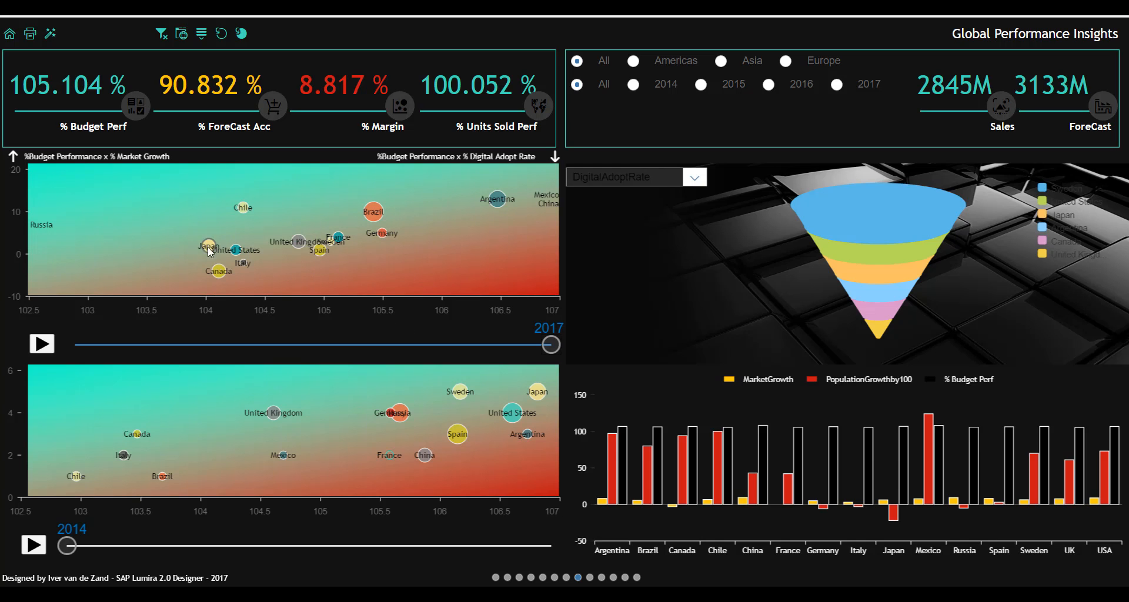
pyautogui.moveTo(65, 227)
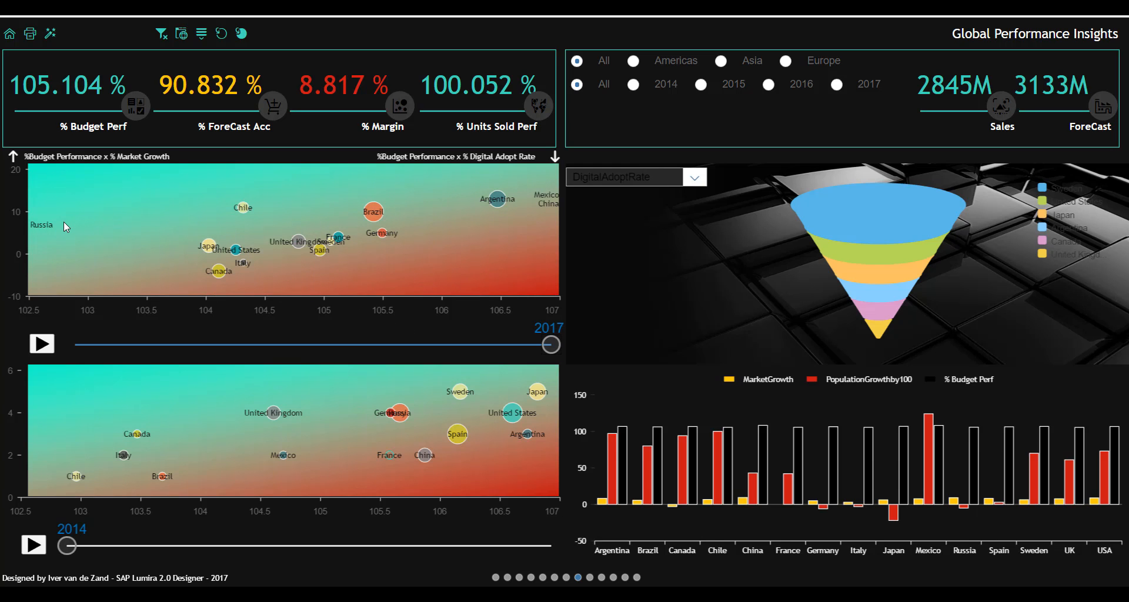
pyautogui.moveTo(991, 287)
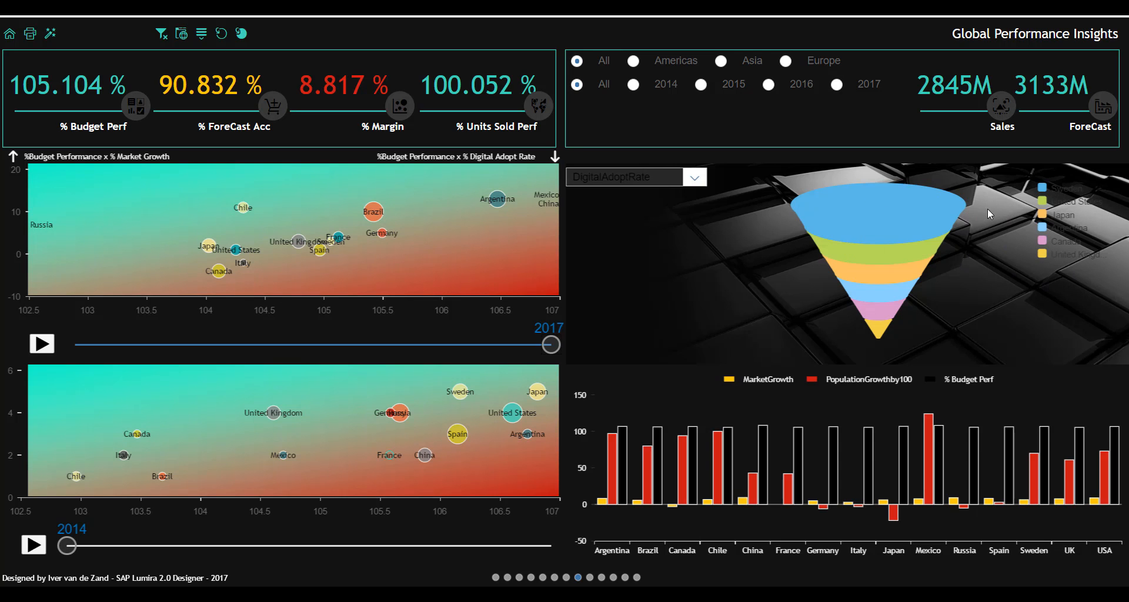
pyautogui.moveTo(936, 217)
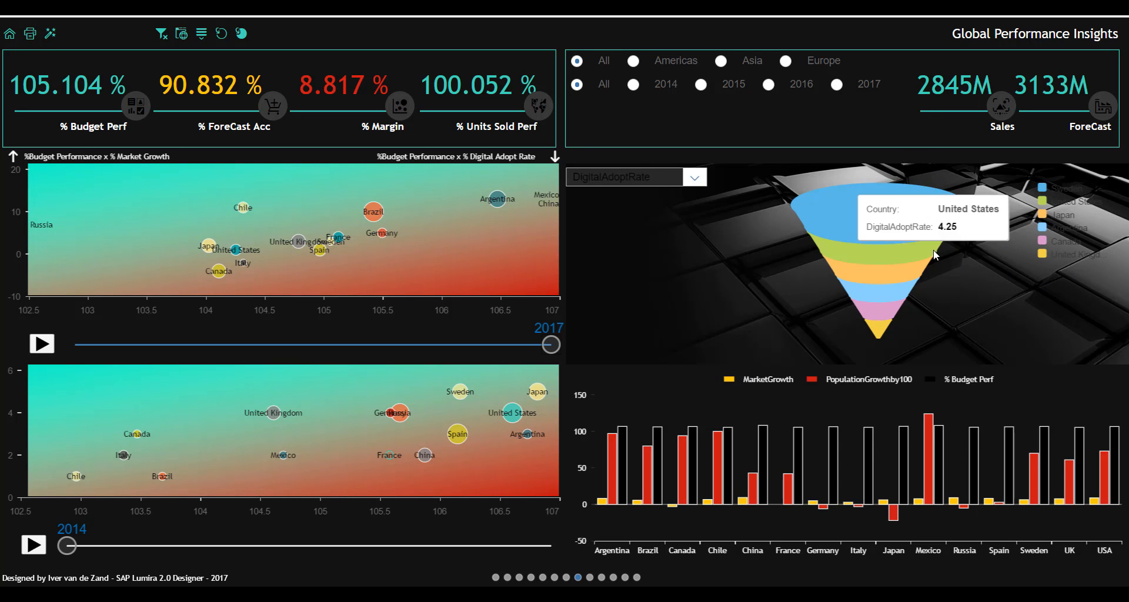
pyautogui.moveTo(1008, 302)
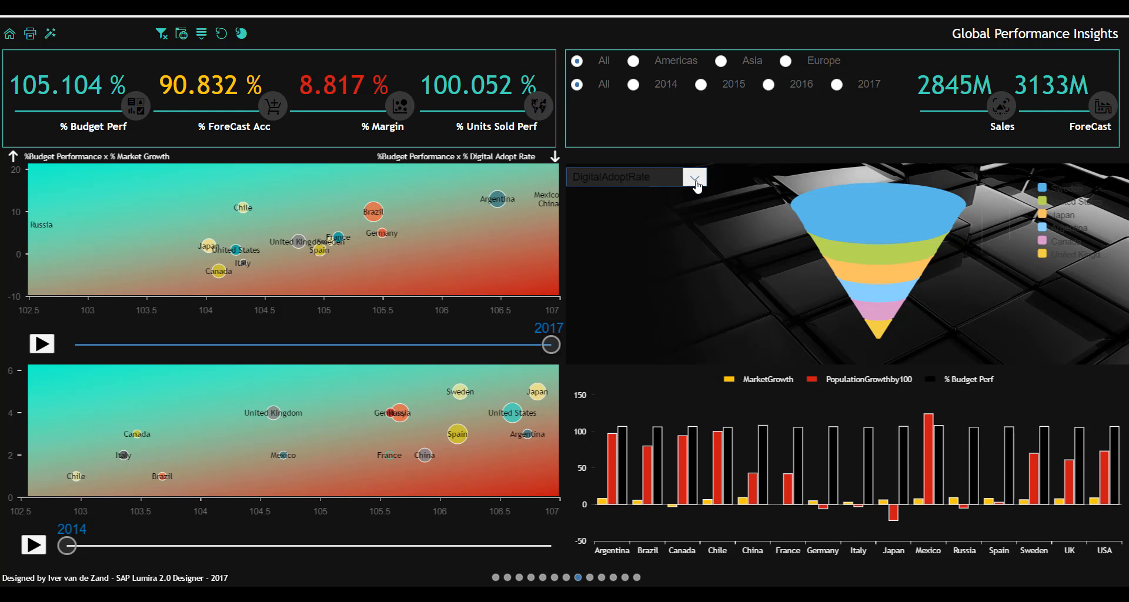
pyautogui.moveTo(883, 214)
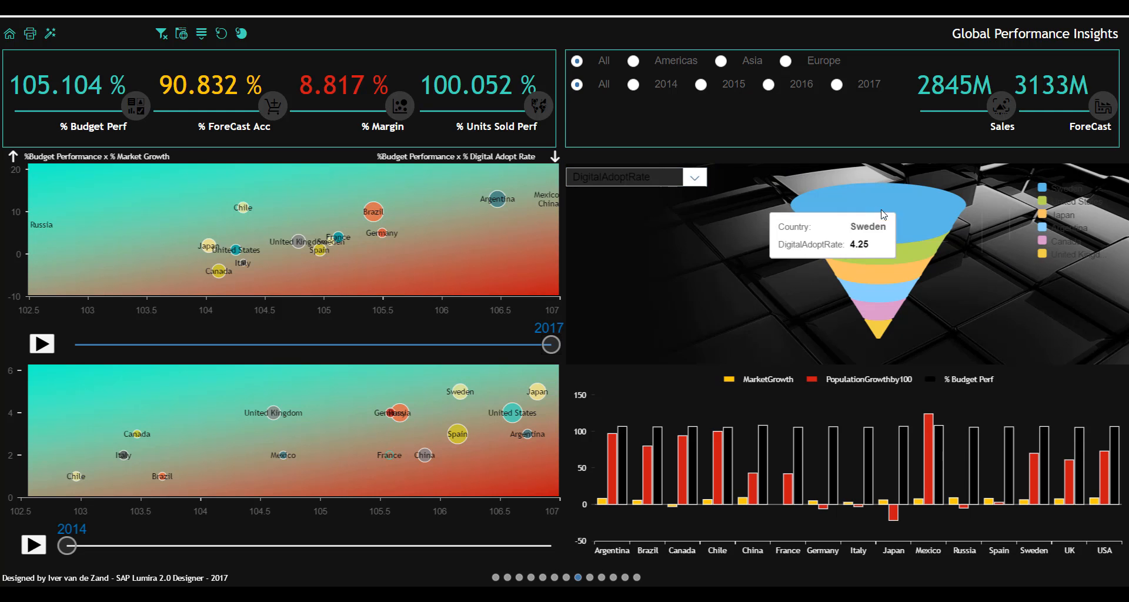
pyautogui.moveTo(872, 197)
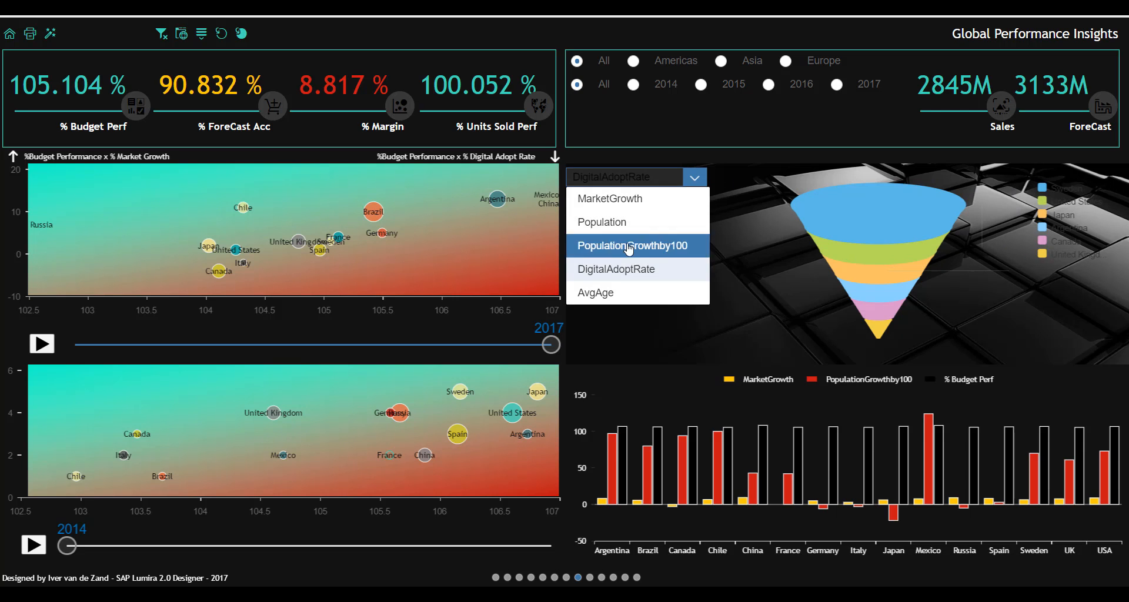
# Base the funnel ranking of countries on PopulationGrowthby100.
pyautogui.click(631, 244)
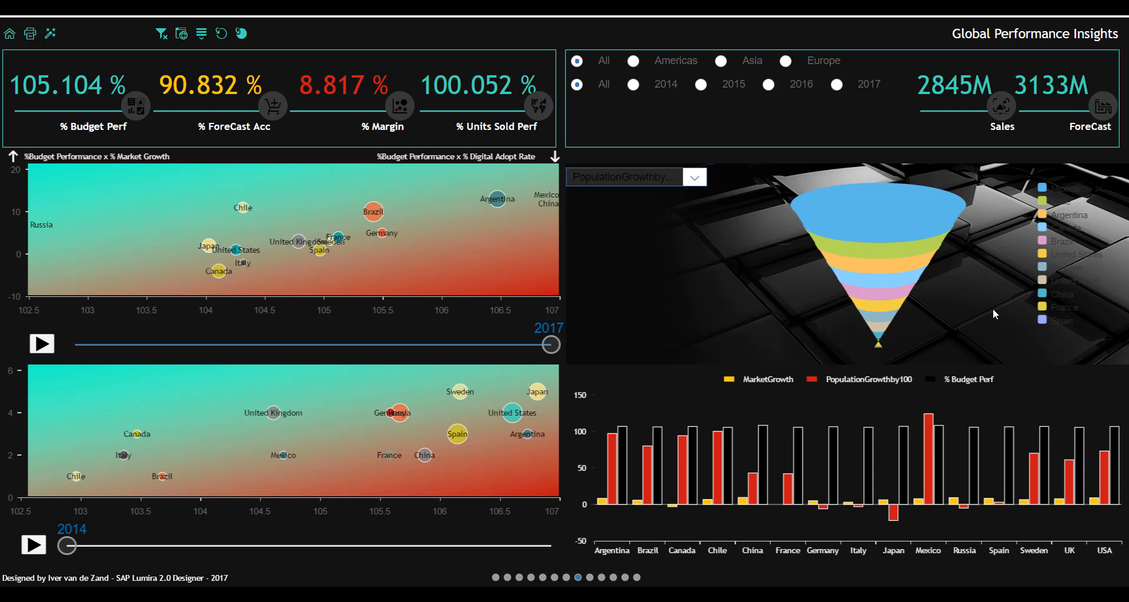
pyautogui.moveTo(1031, 201)
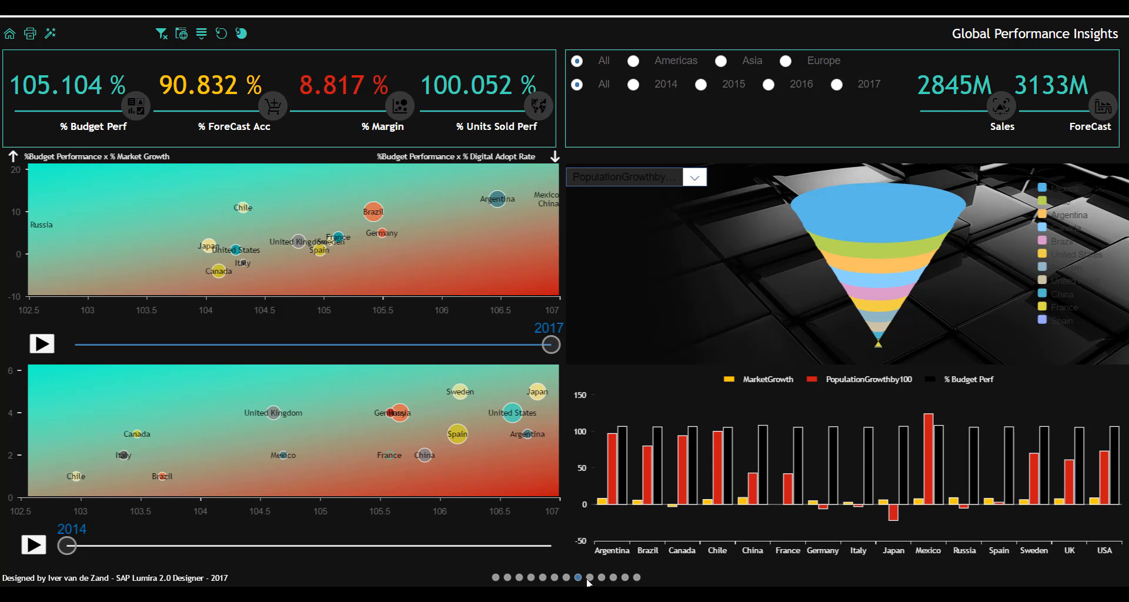
# Advance to the dashboard page with two side-by-side satellite world maps.
pyautogui.click(589, 578)
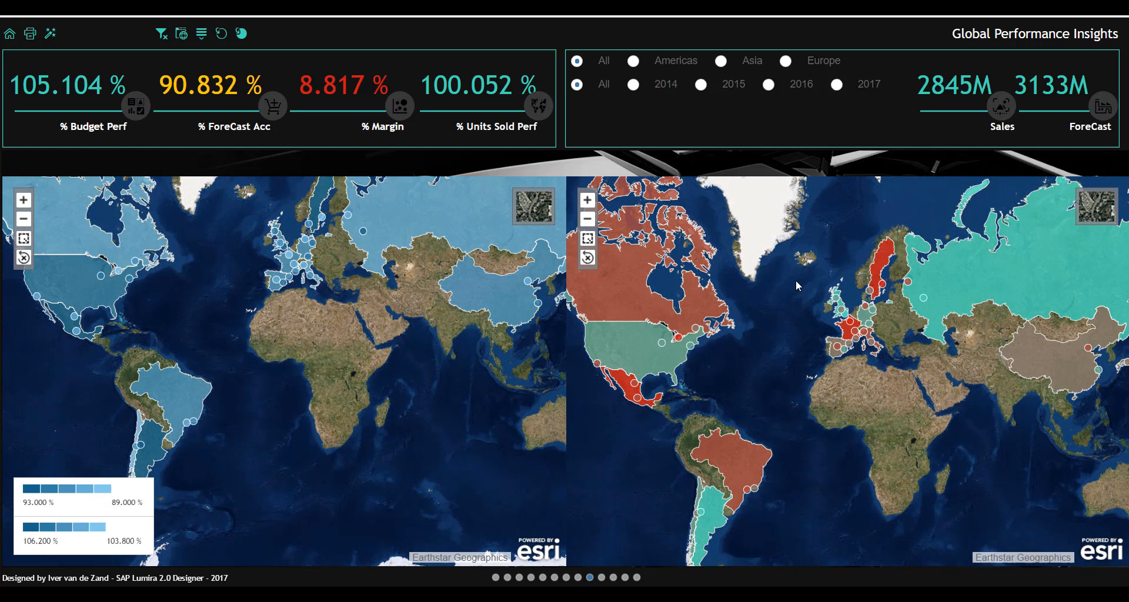
pyautogui.moveTo(474, 541)
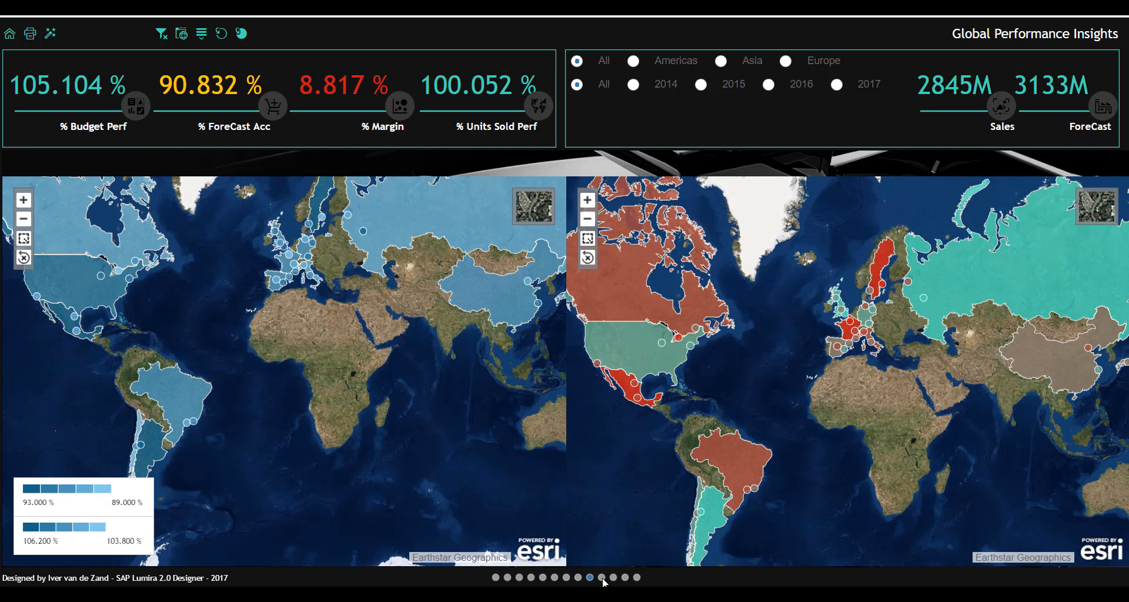
# On the customisable chart page, colour the bar chart's Plot Area background lime green.
pyautogui.click(602, 578)
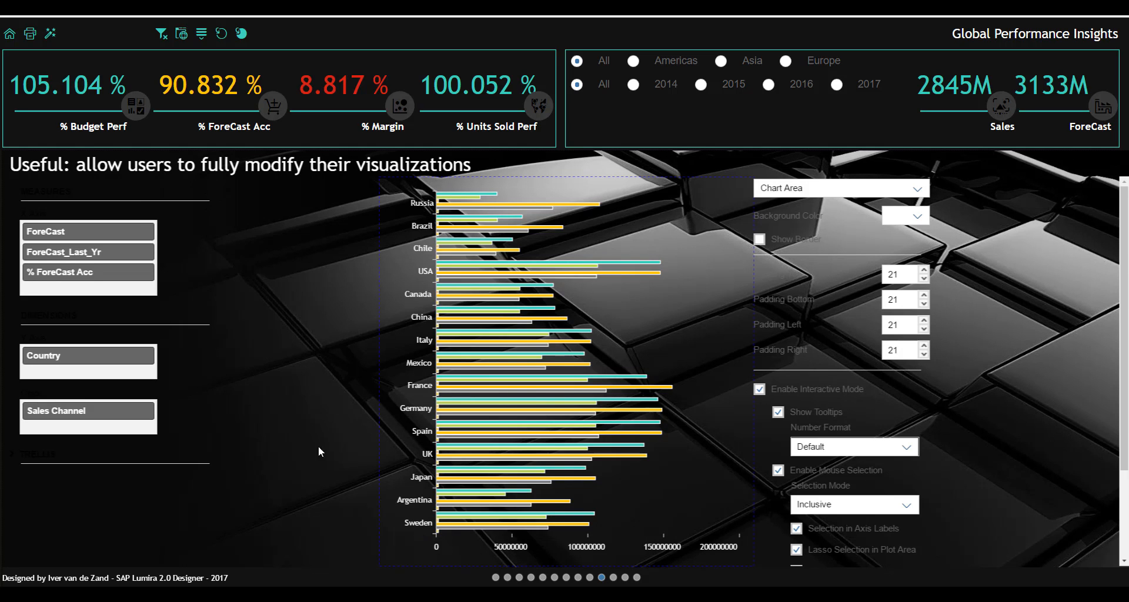
pyautogui.moveTo(644, 310)
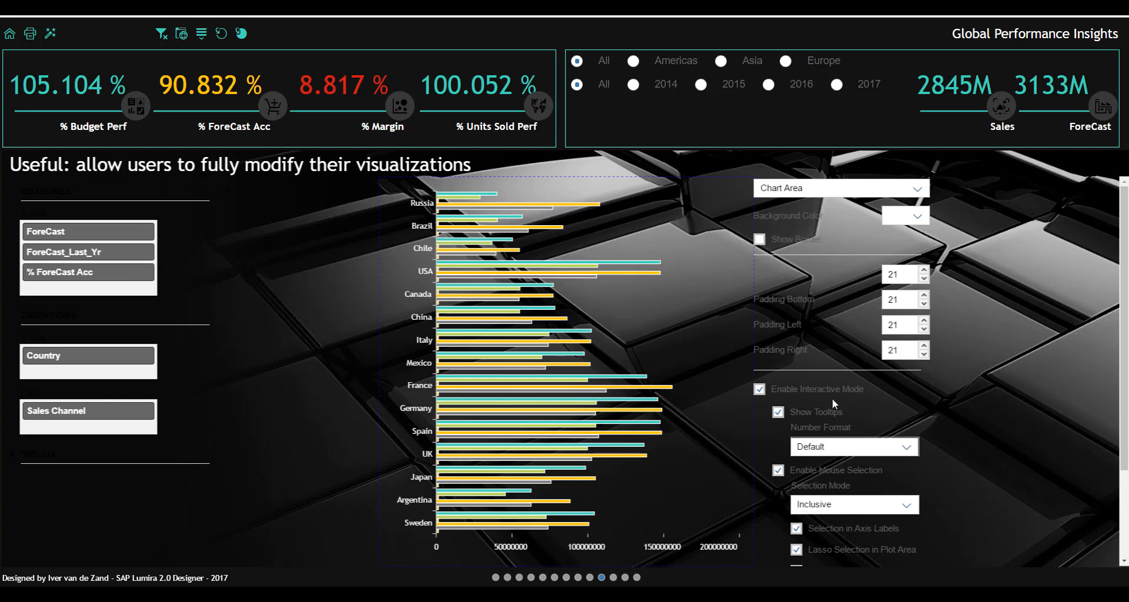
pyautogui.click(917, 188)
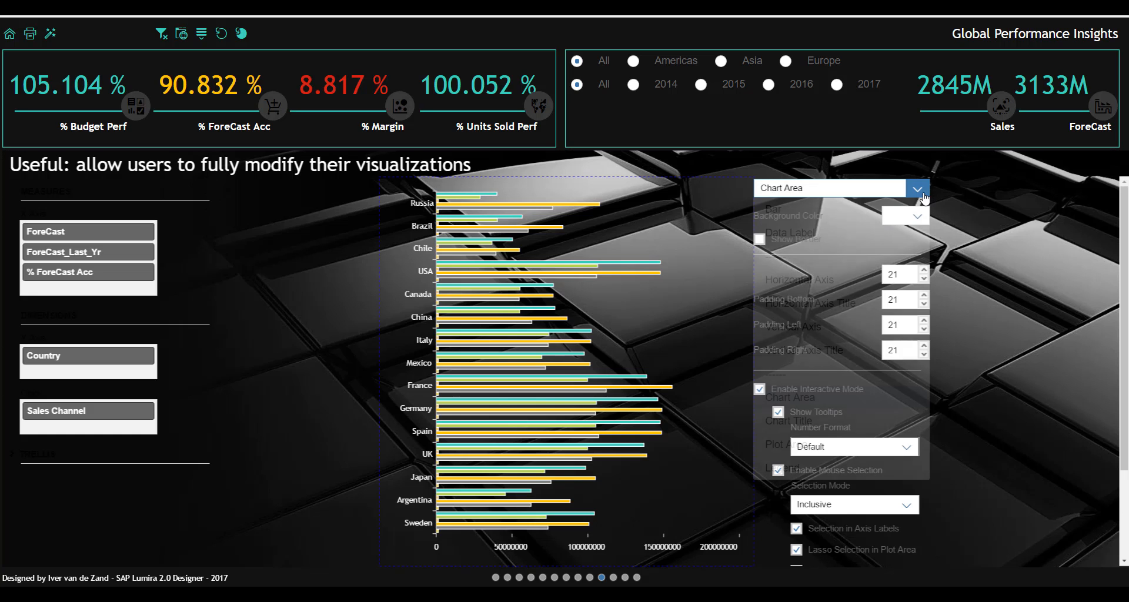
pyautogui.click(916, 188)
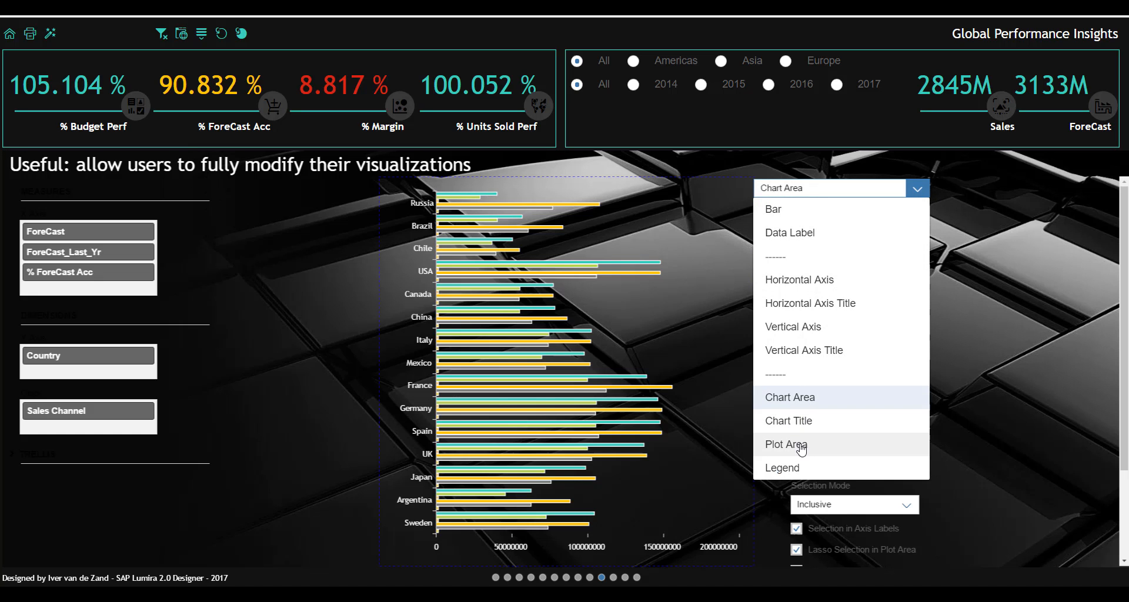
pyautogui.click(786, 445)
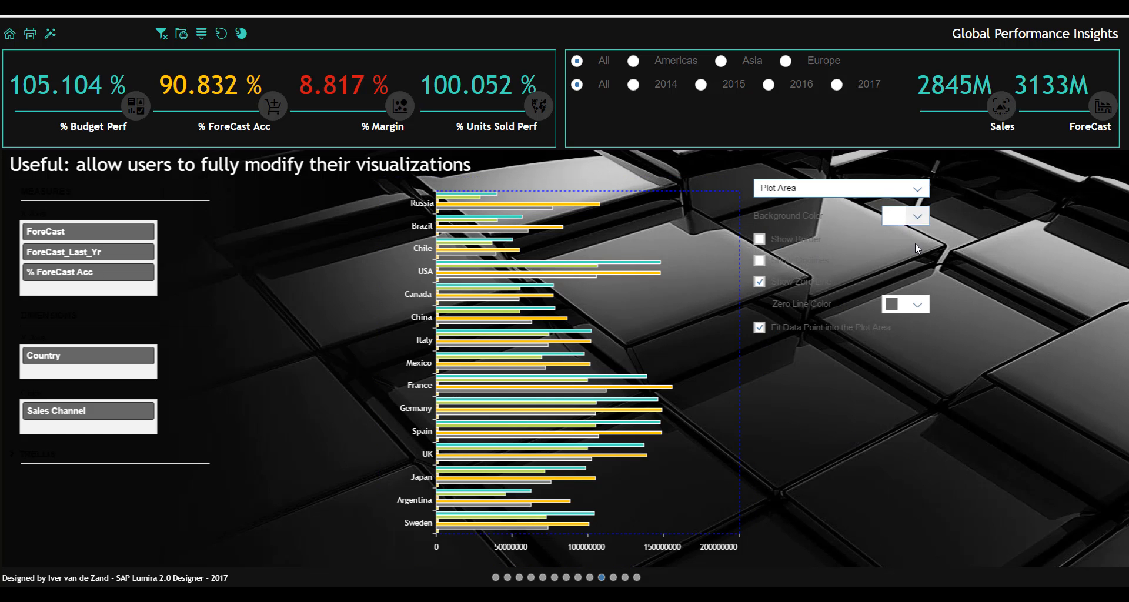
pyautogui.click(922, 216)
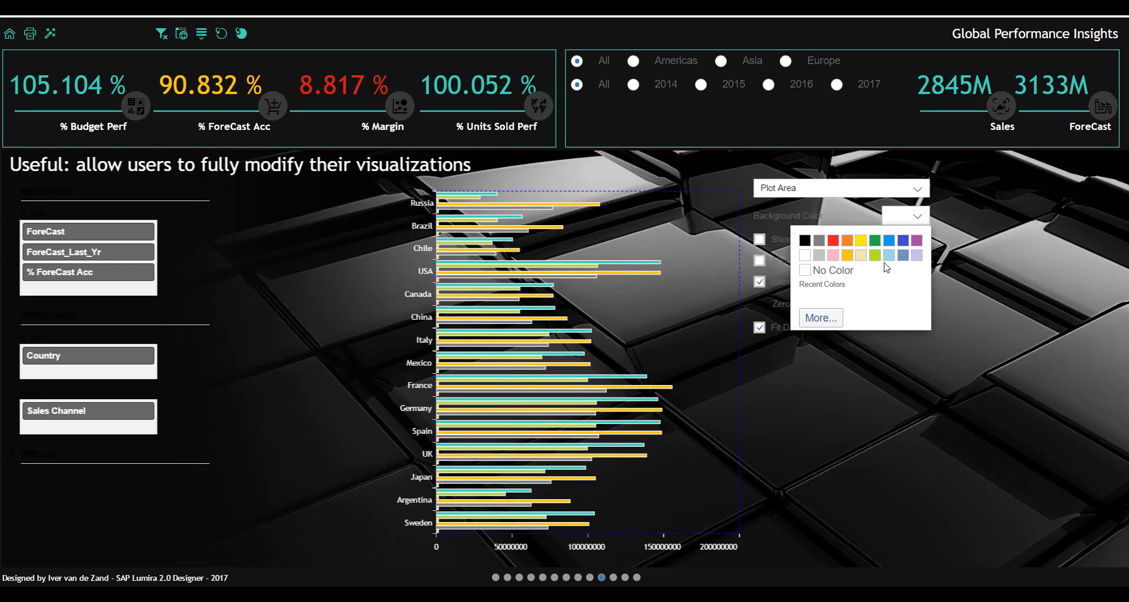
pyautogui.click(874, 255)
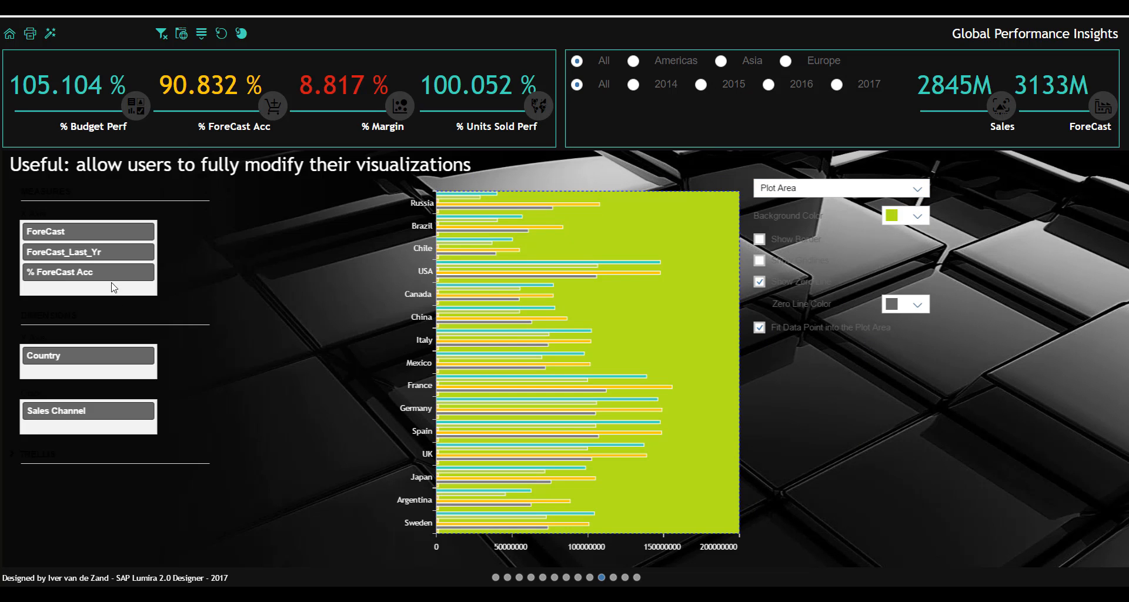
pyautogui.rightClick(62, 272)
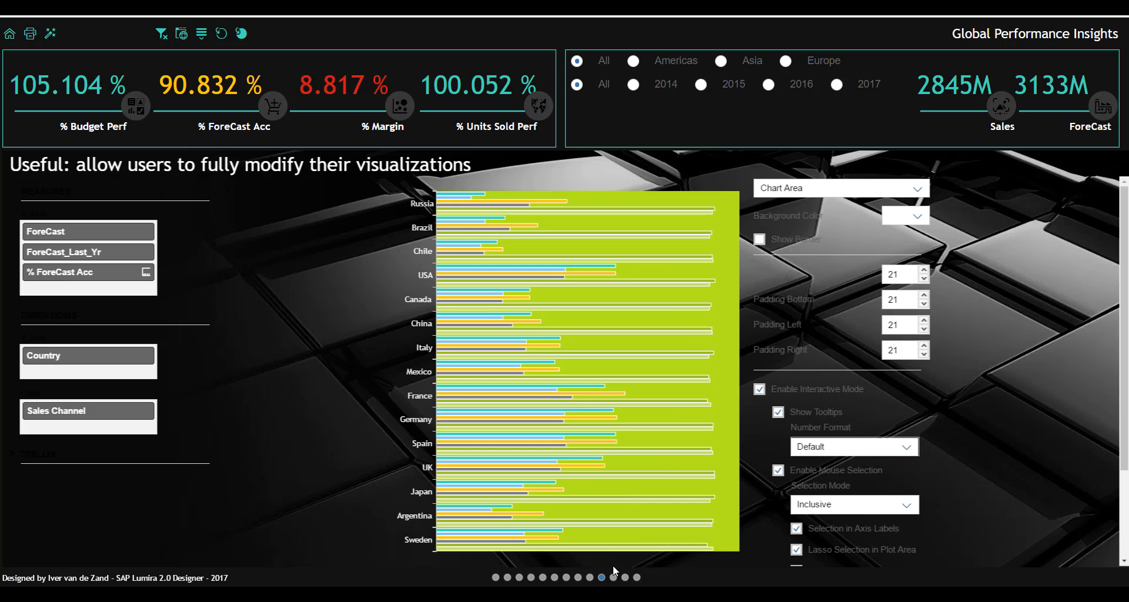
# Advance to the next dashboard page, which shows only the KPI header.
pyautogui.click(614, 578)
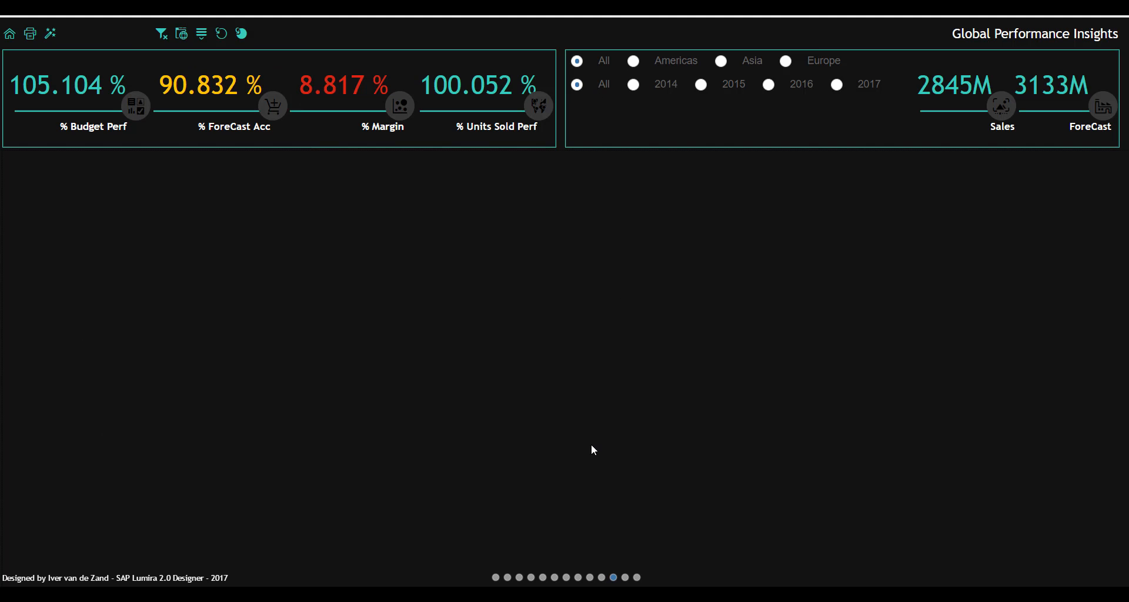
# Return the dashboard to its opening Board Guidance landing page.
pyautogui.click(613, 578)
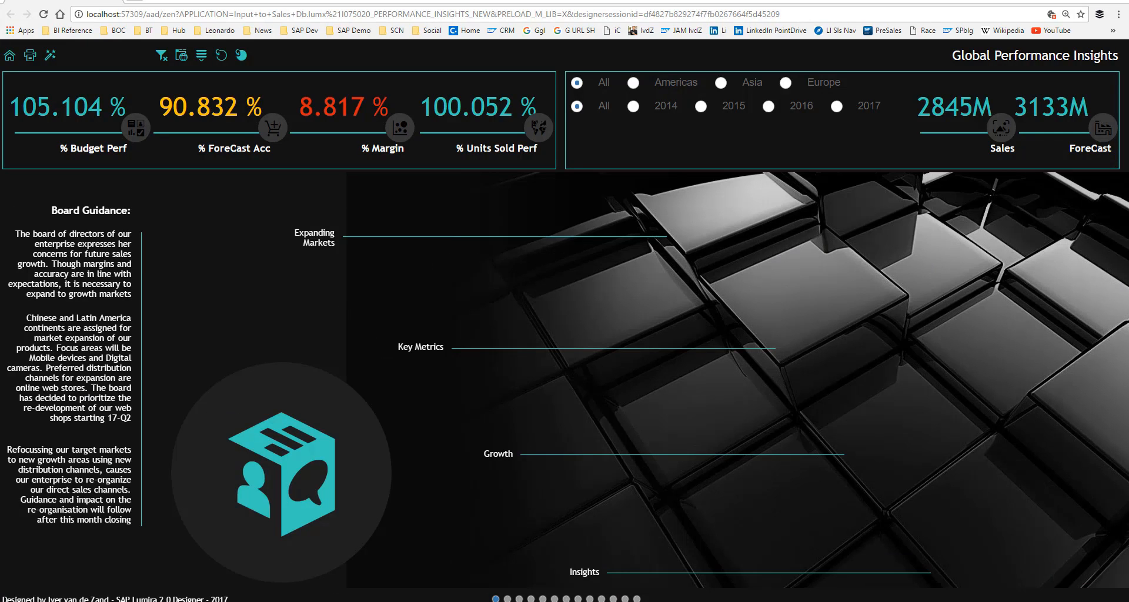
pyautogui.moveTo(272, 130)
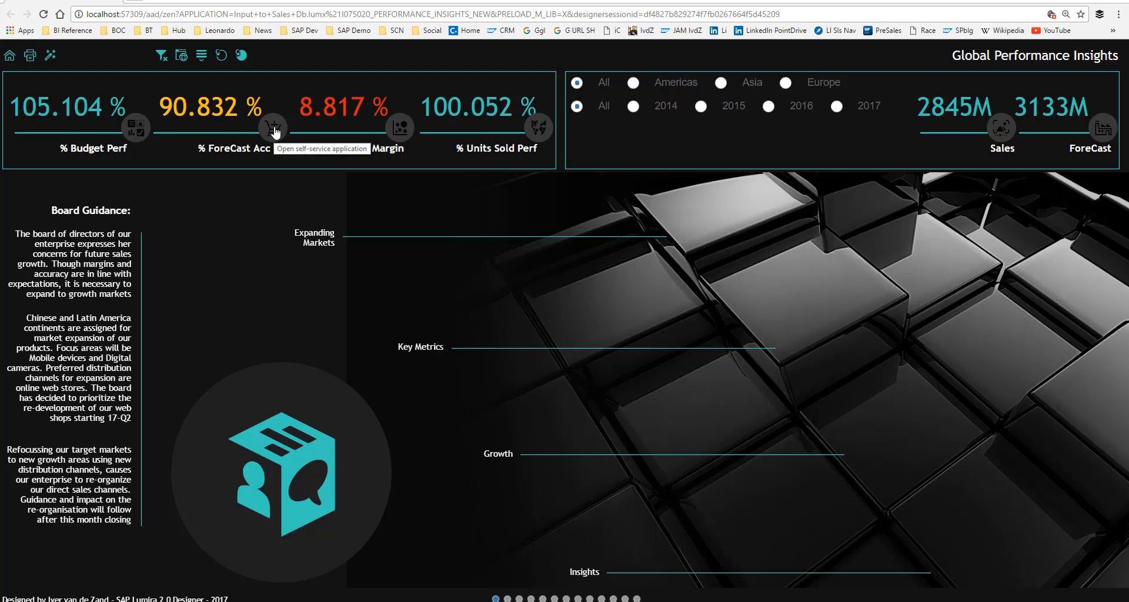
pyautogui.moveTo(247, 172)
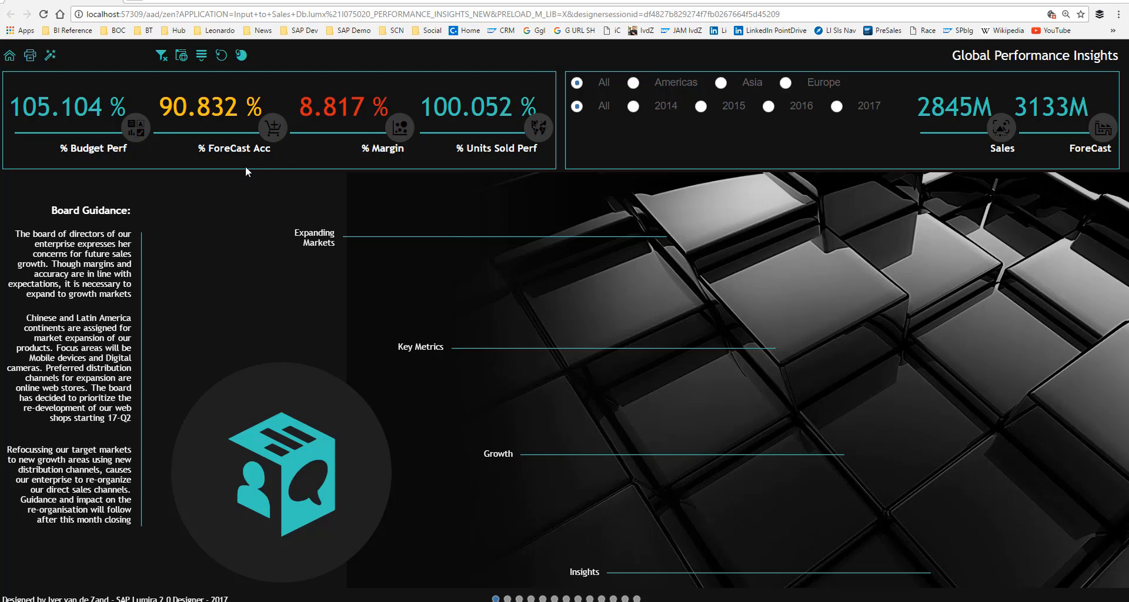
pyautogui.moveTo(272, 129)
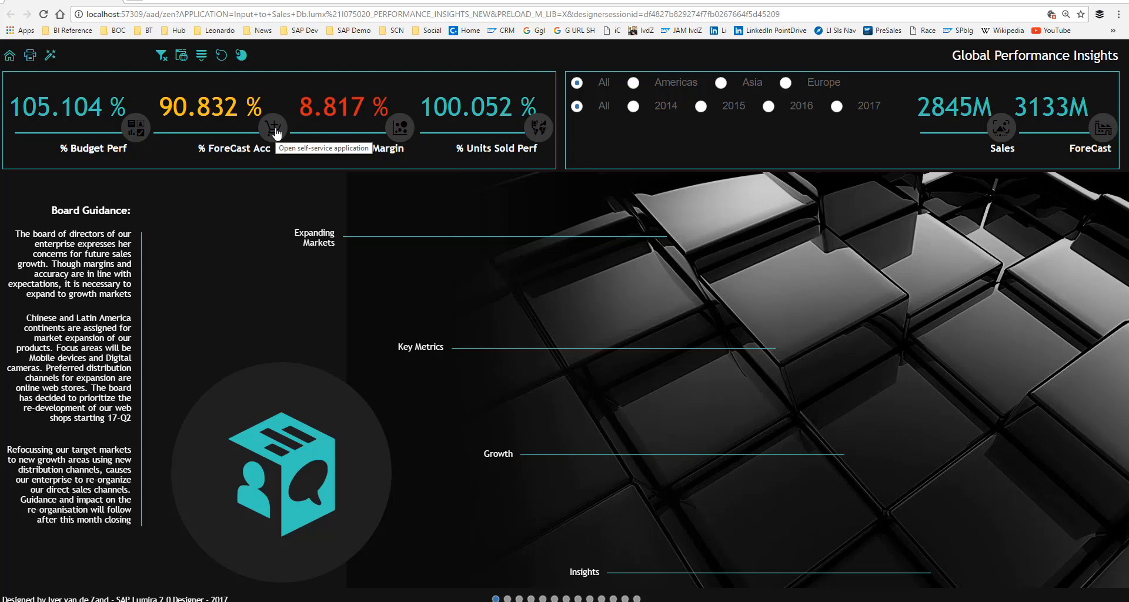
pyautogui.moveTo(272, 129)
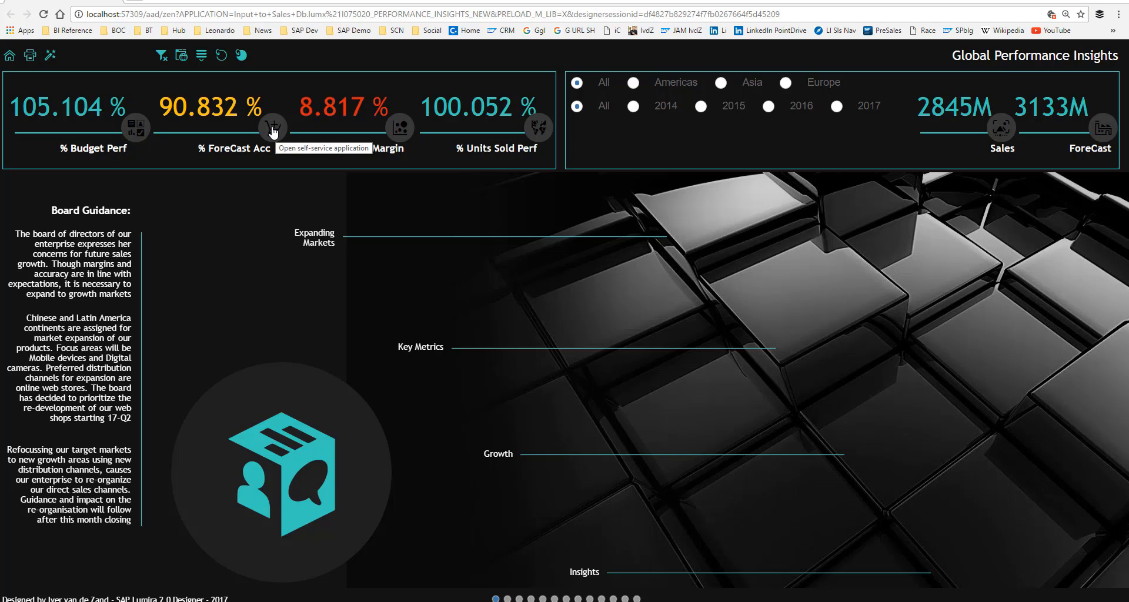
# Launch the self-service app with Sales, Budget and ForeCast measures and City in the rows.
pyautogui.click(272, 129)
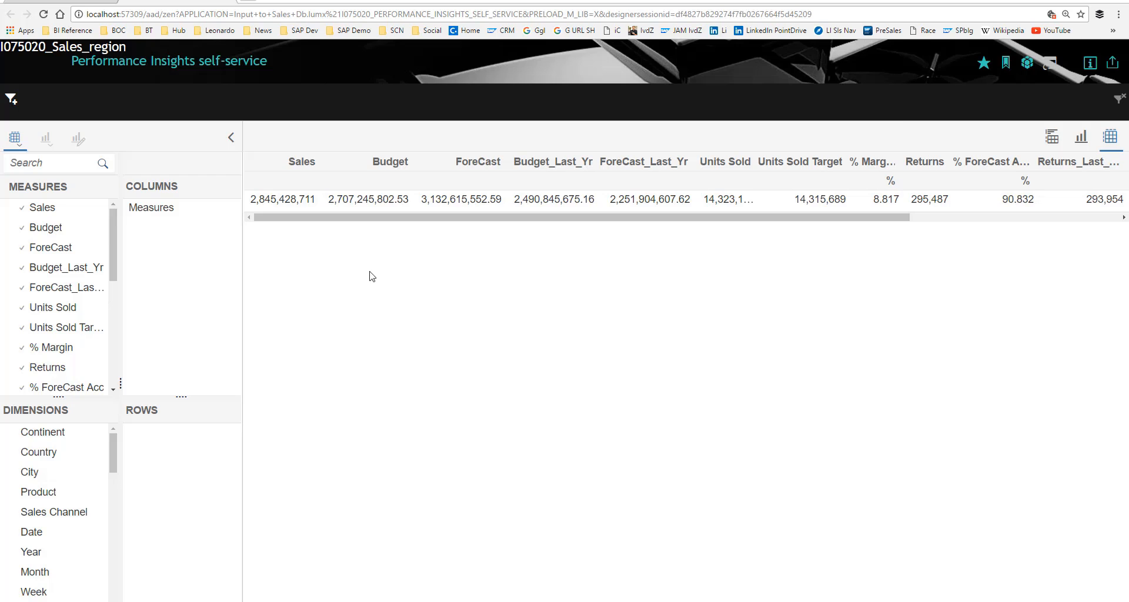
pyautogui.moveTo(188, 277)
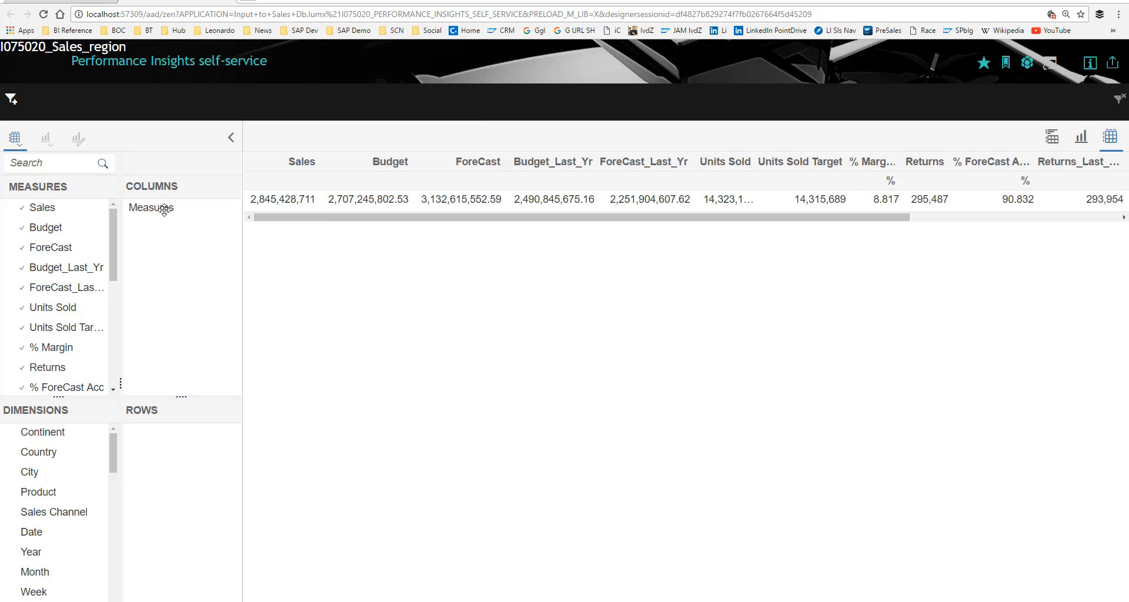
pyautogui.moveTo(258, 278)
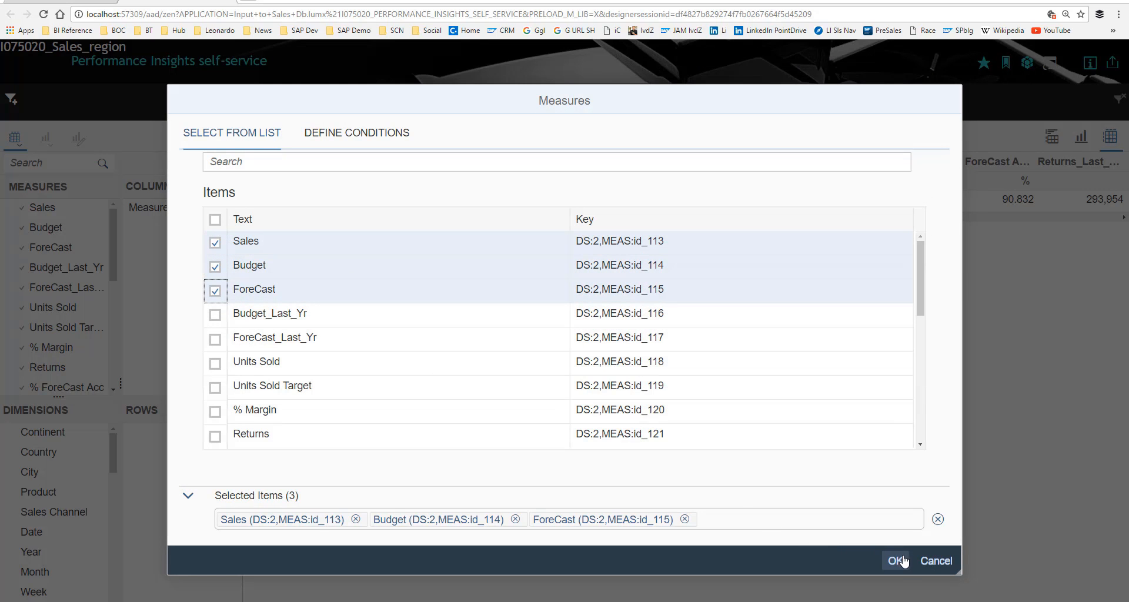
pyautogui.click(898, 561)
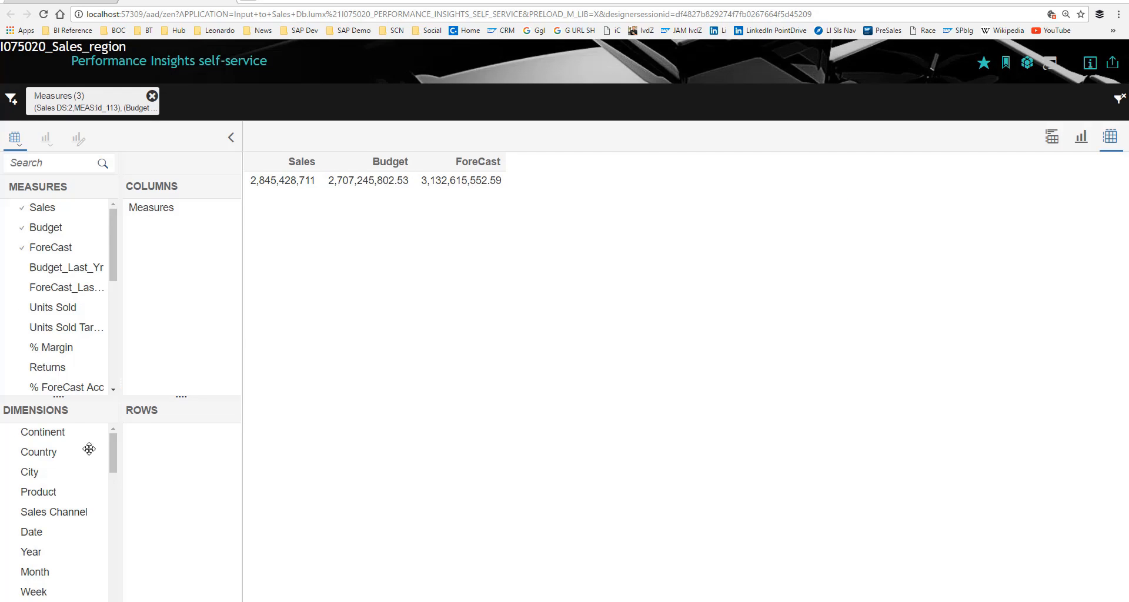
pyautogui.moveTo(29, 472); pyautogui.dragTo(144, 432)
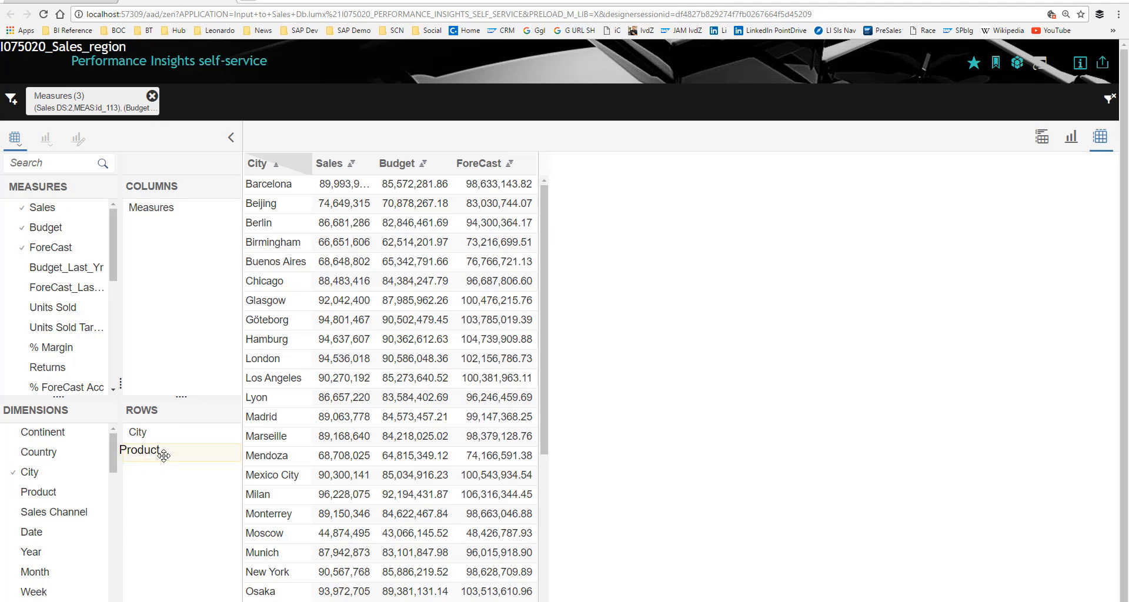
# Add Product to the rows and start filtering its members, including LCD TVs and Hi-Fi Systems.
pyautogui.rightClick(146, 451)
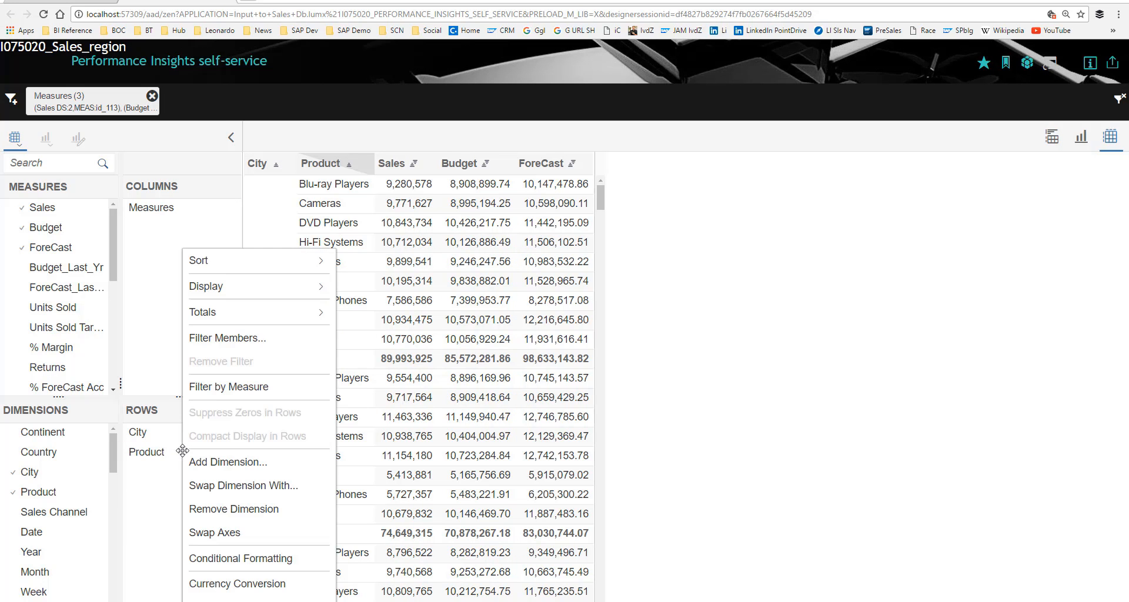
pyautogui.click(227, 338)
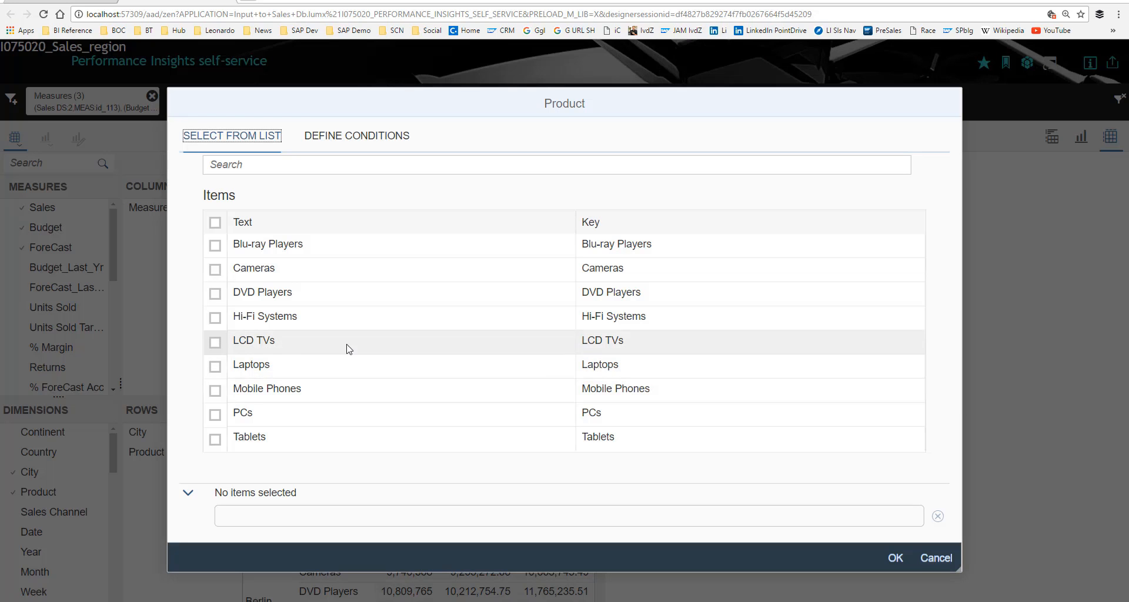
pyautogui.click(214, 342)
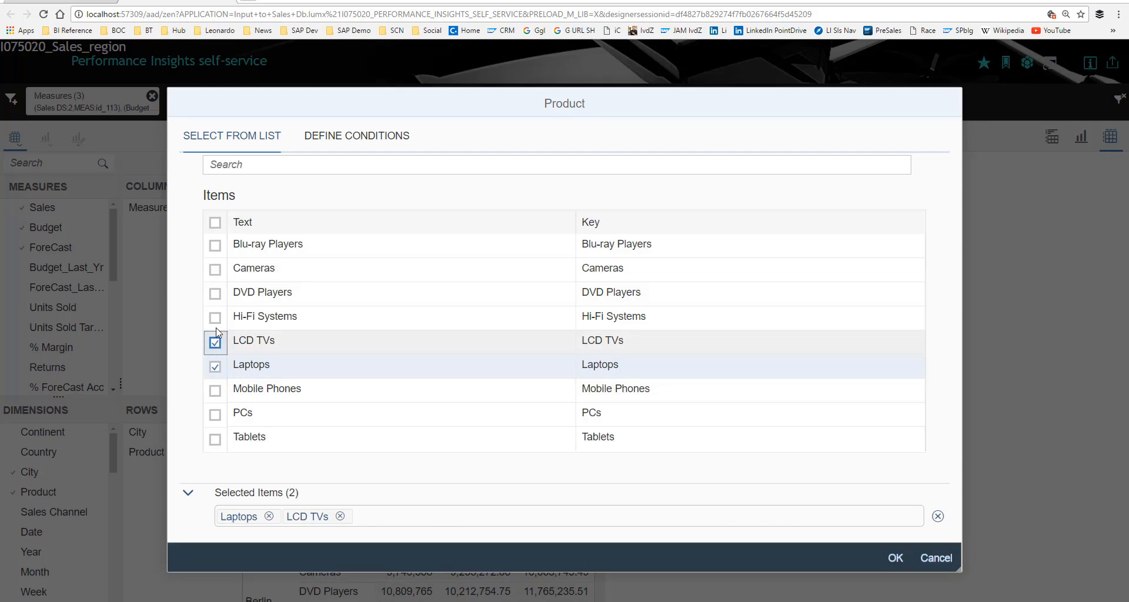
pyautogui.click(894, 558)
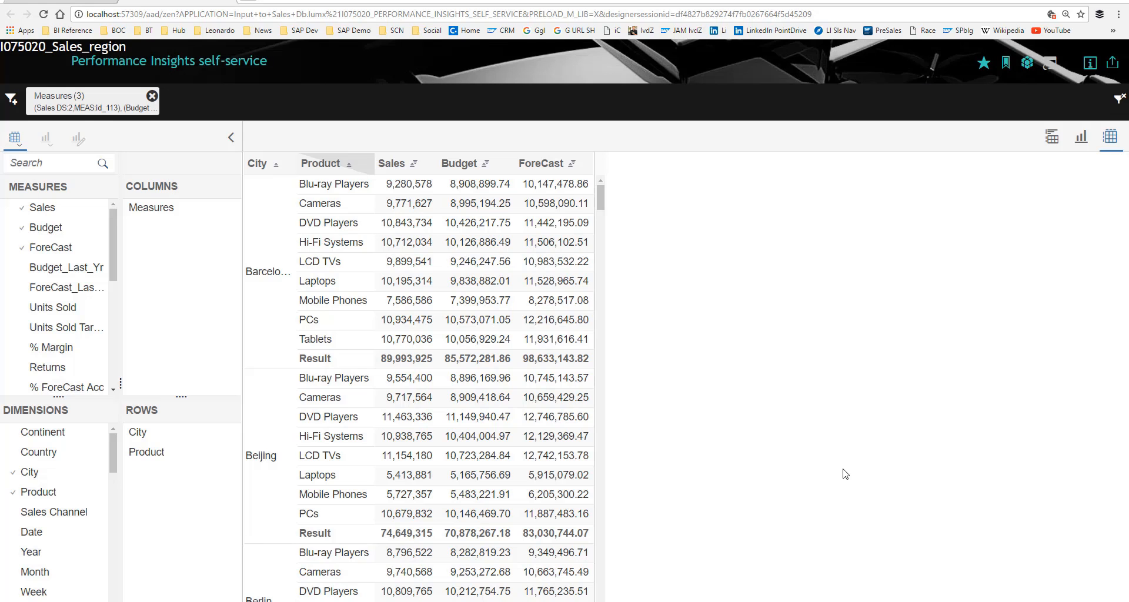
# Apply the Laptops, LCD TVs, Hi-Fi Systems filter and show a bar chart beside the table.
pyautogui.click(88, 101)
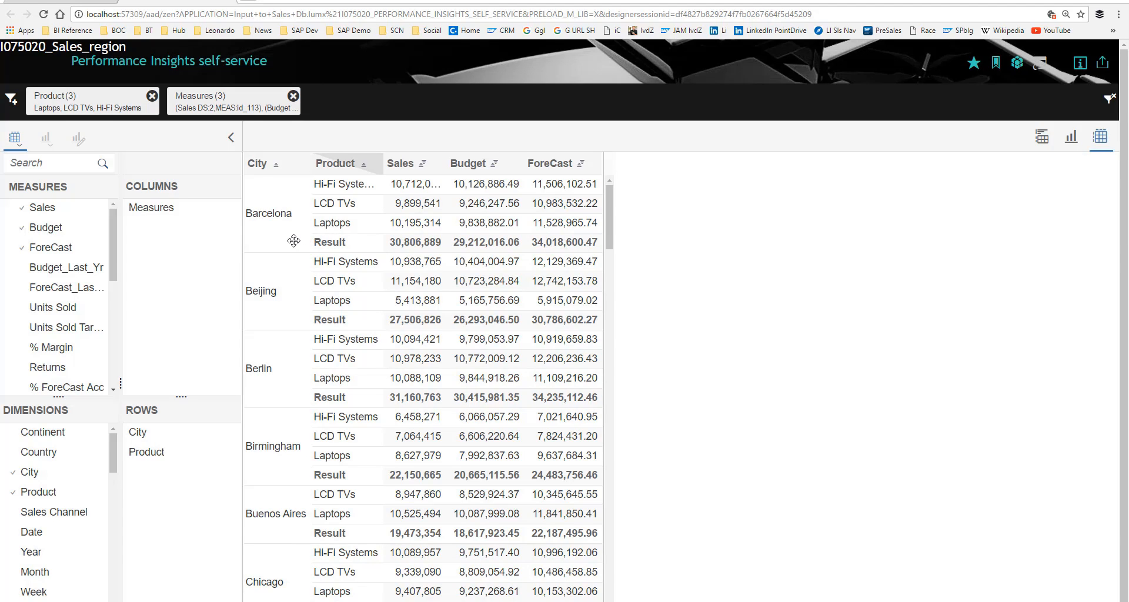
pyautogui.moveTo(818, 209)
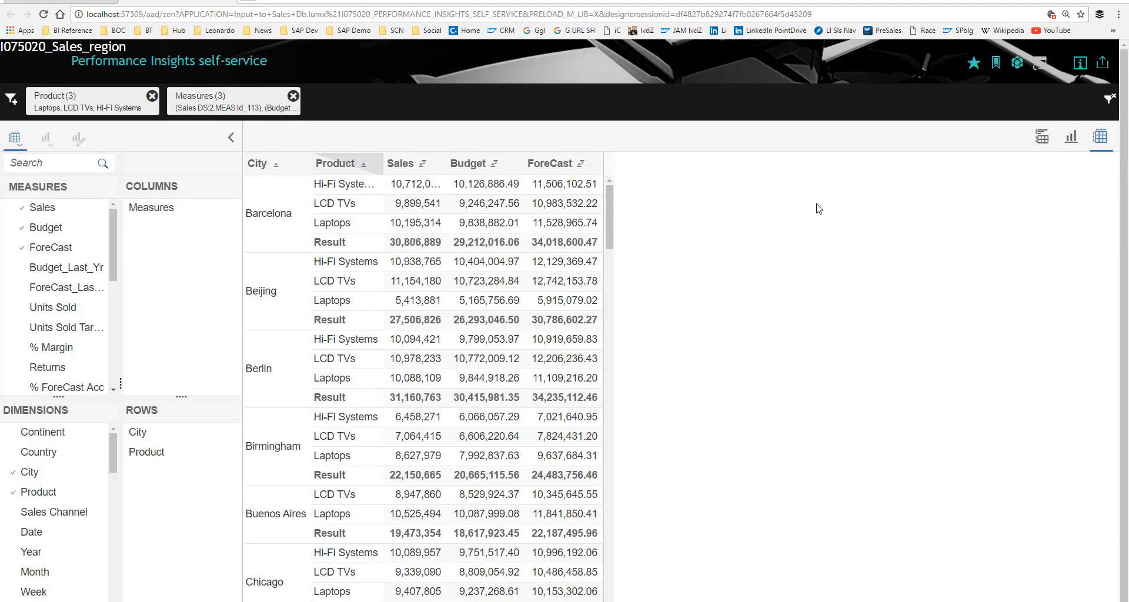
pyautogui.click(1052, 136)
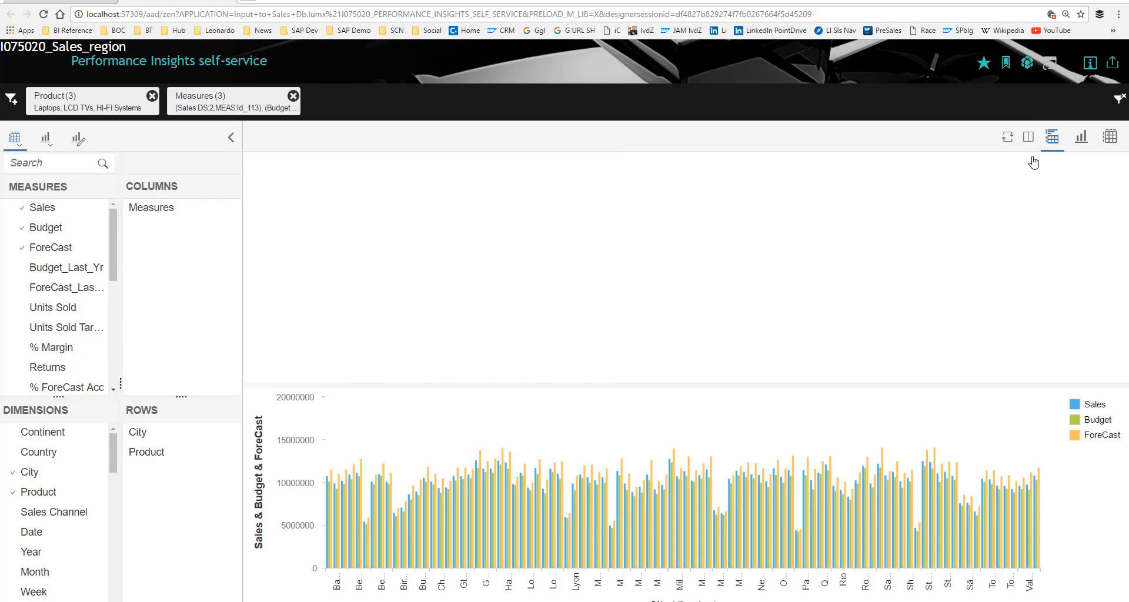
pyautogui.click(1052, 137)
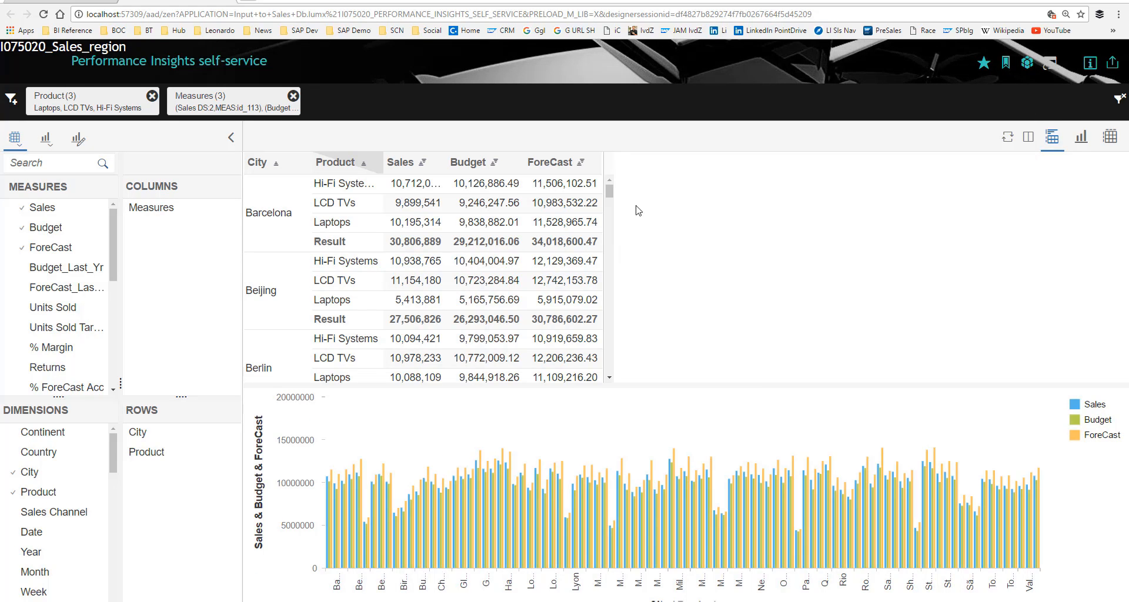
pyautogui.click(1006, 63)
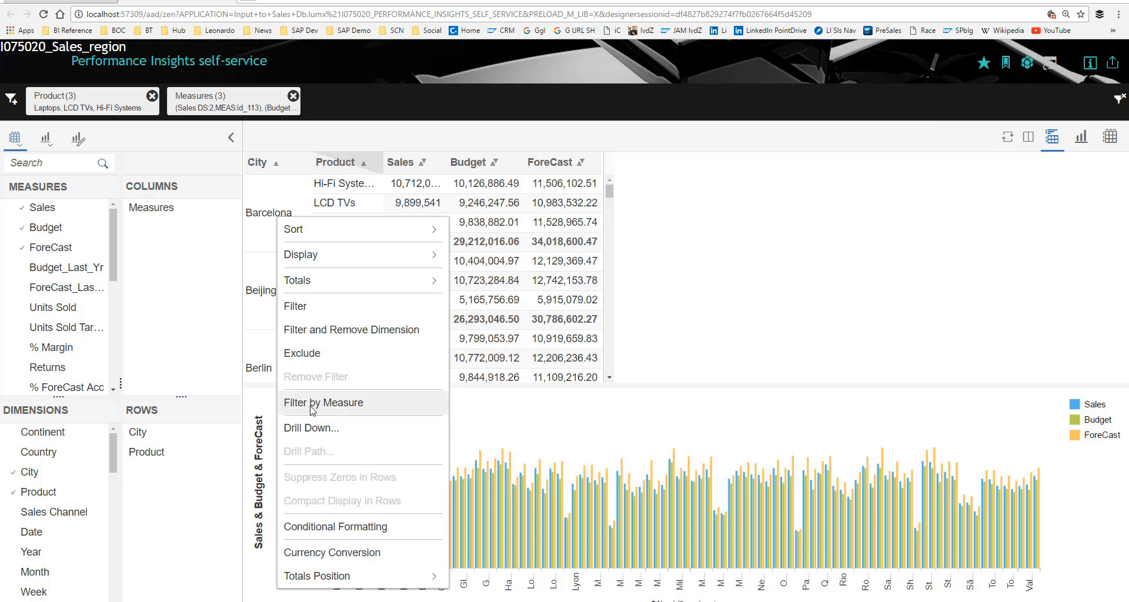
# Drill Barcelona down by Week to show weekly Sales, Budget and ForeCast per product.
pyautogui.click(311, 428)
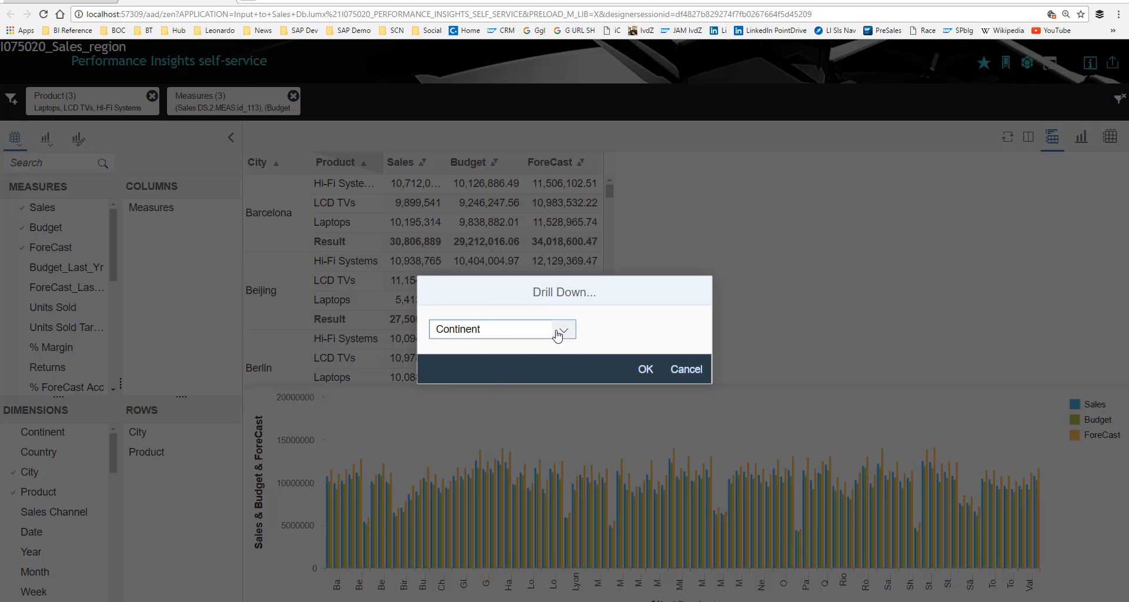
pyautogui.click(563, 330)
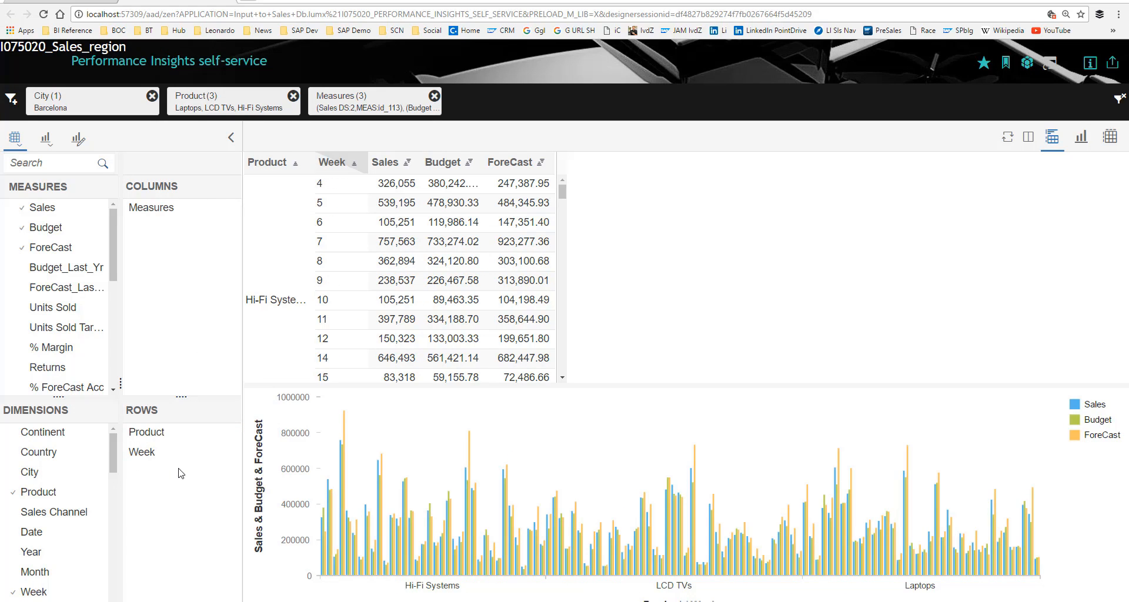
pyautogui.moveTo(190, 474)
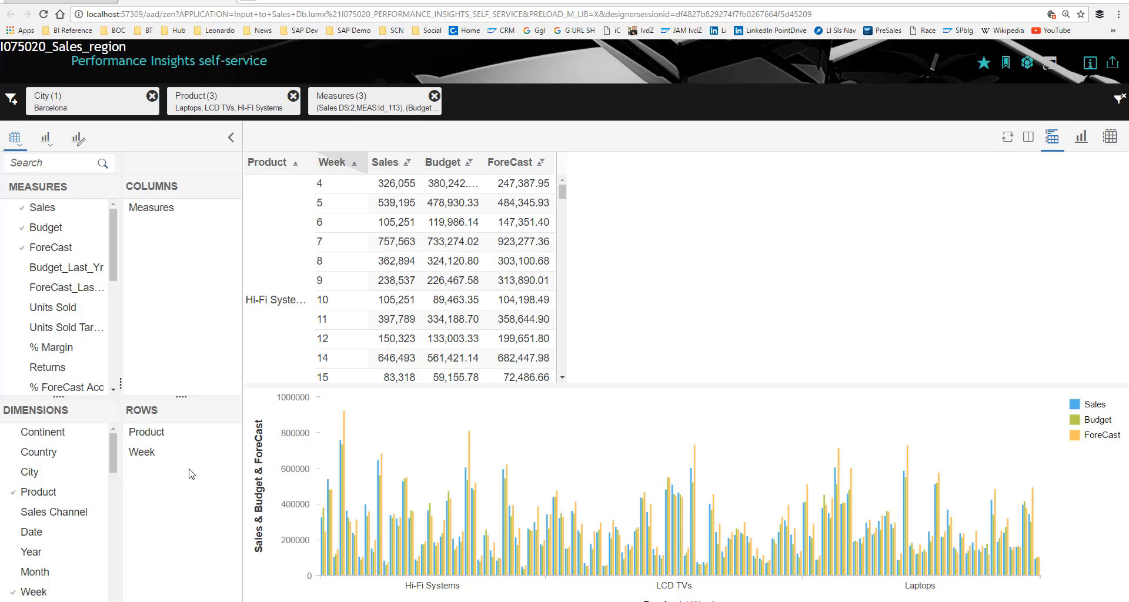